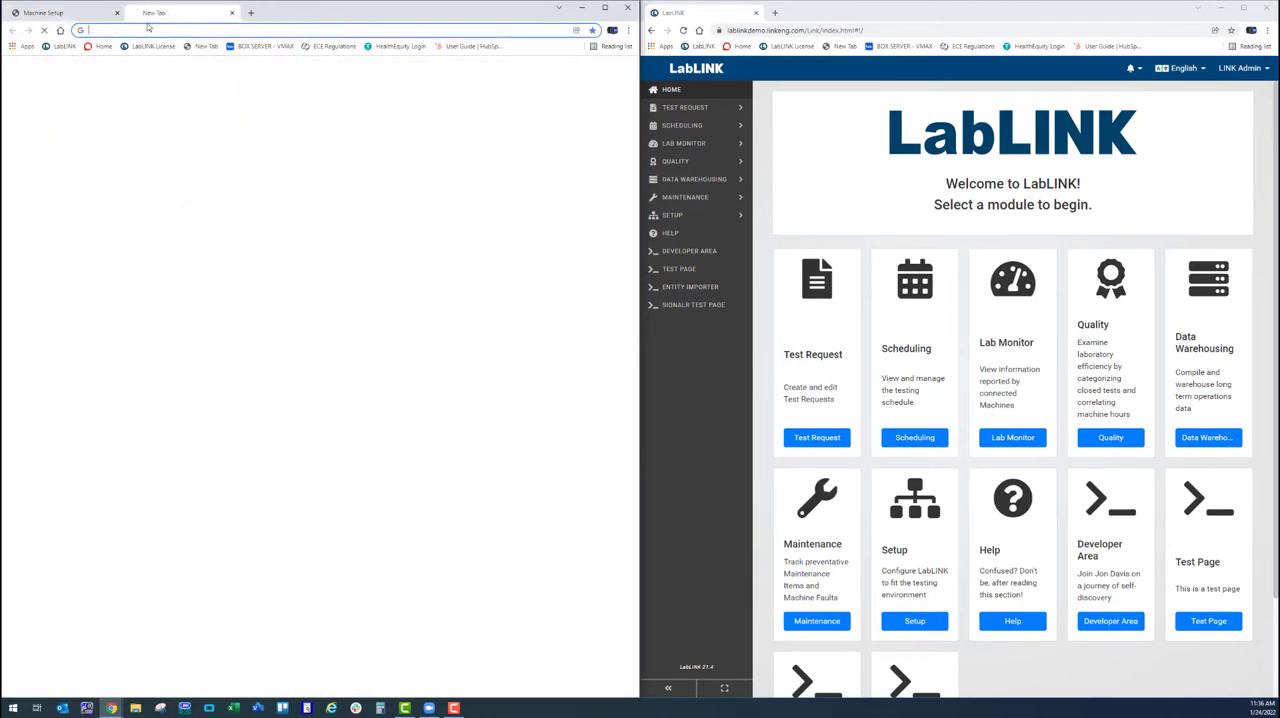
- Open the LabLINK Status Reporter test page from the inspect.com Internal Setup suggestion
text(inspect.com)
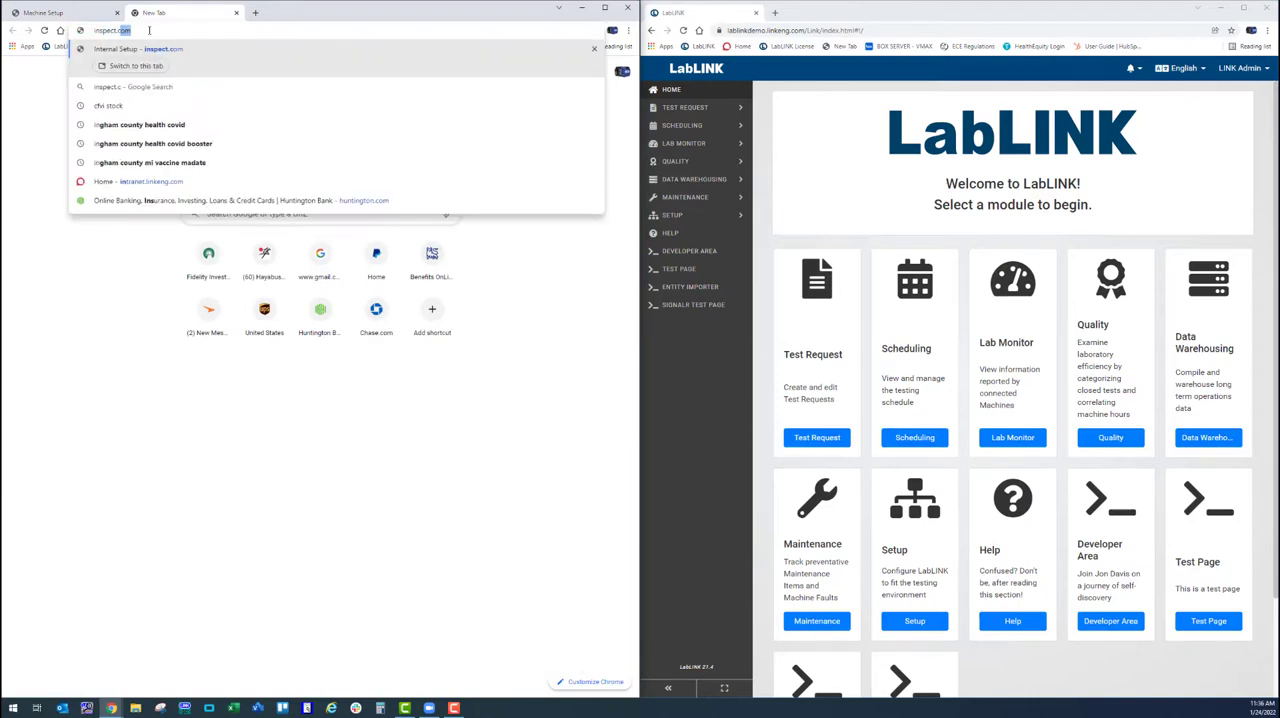
click(138, 48)
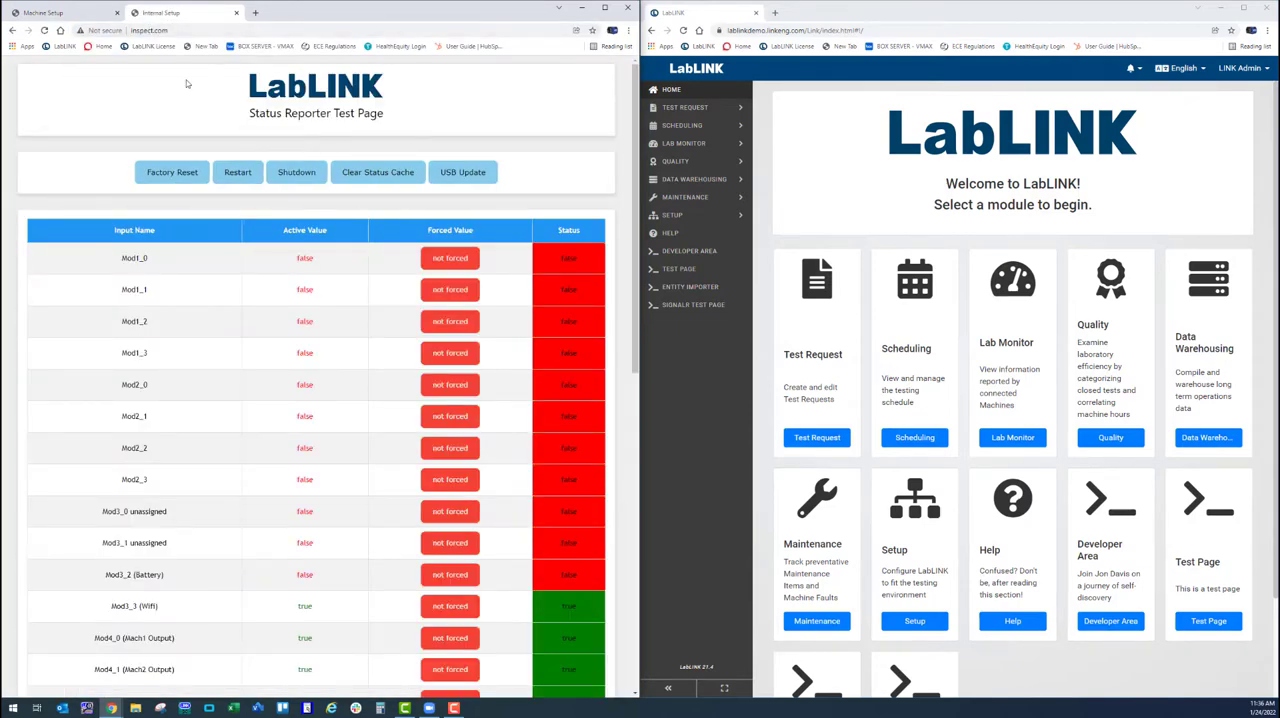
mouse_move(295, 135)
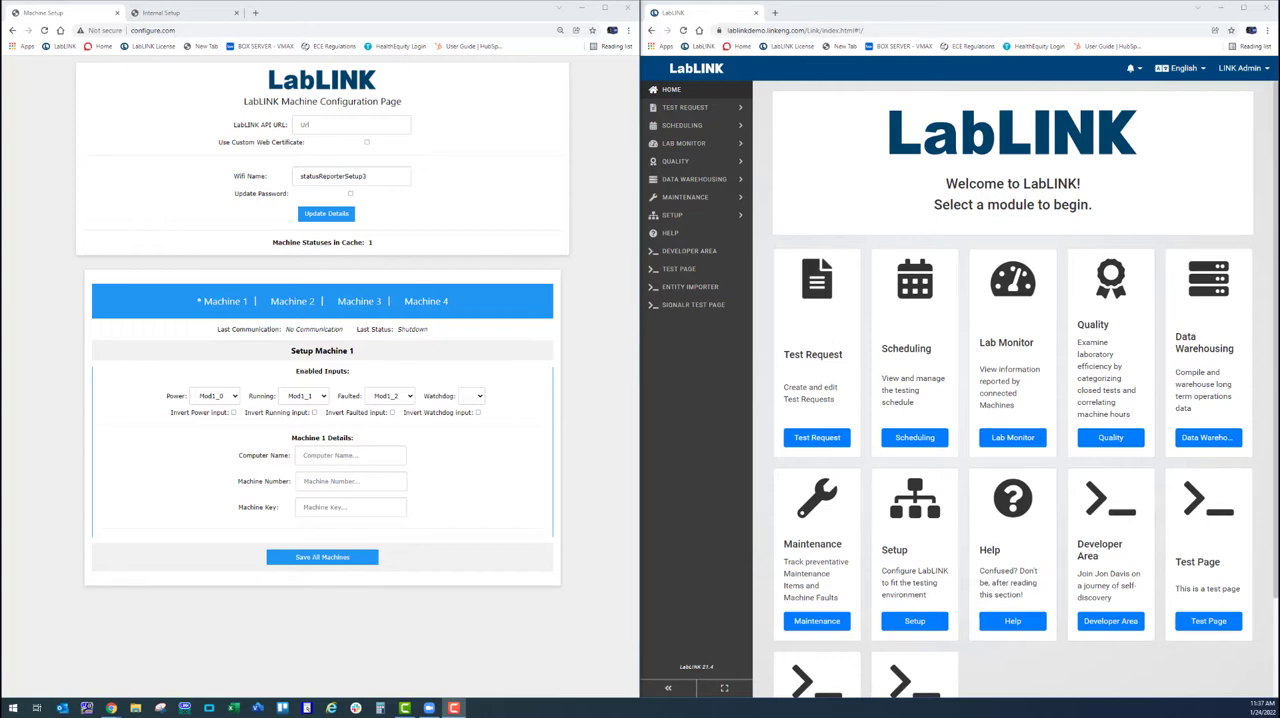
- Enter the lablinkdemo.linkeng.com API URL, keep the Wifi Name, and update network details
click(350, 124)
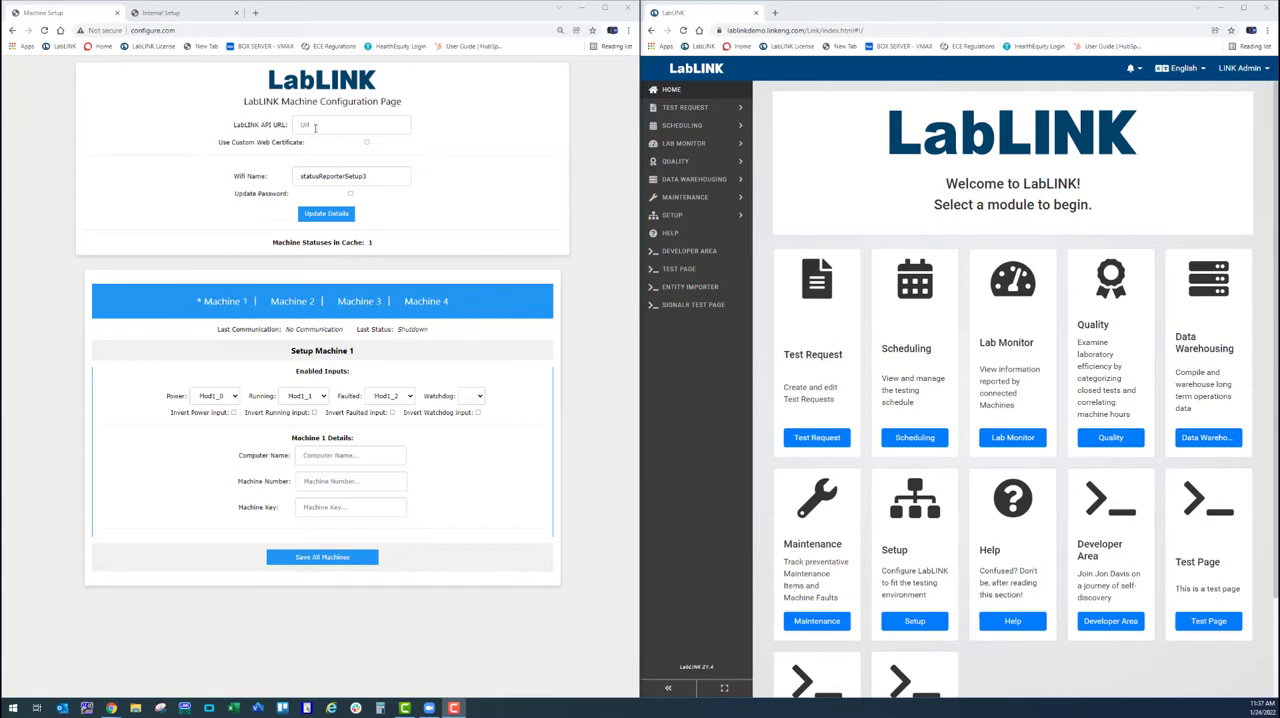
click(351, 124)
text(https://lablinkdemo.linkeng.com/l)
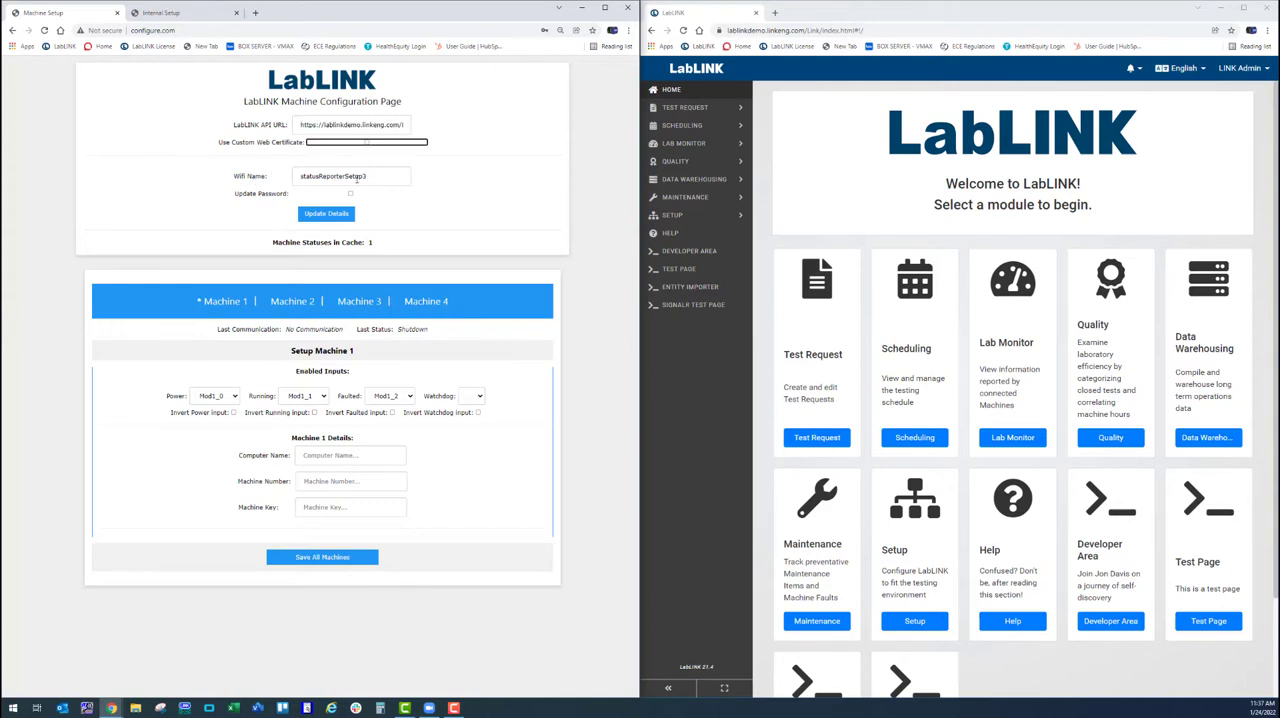
click(351, 176)
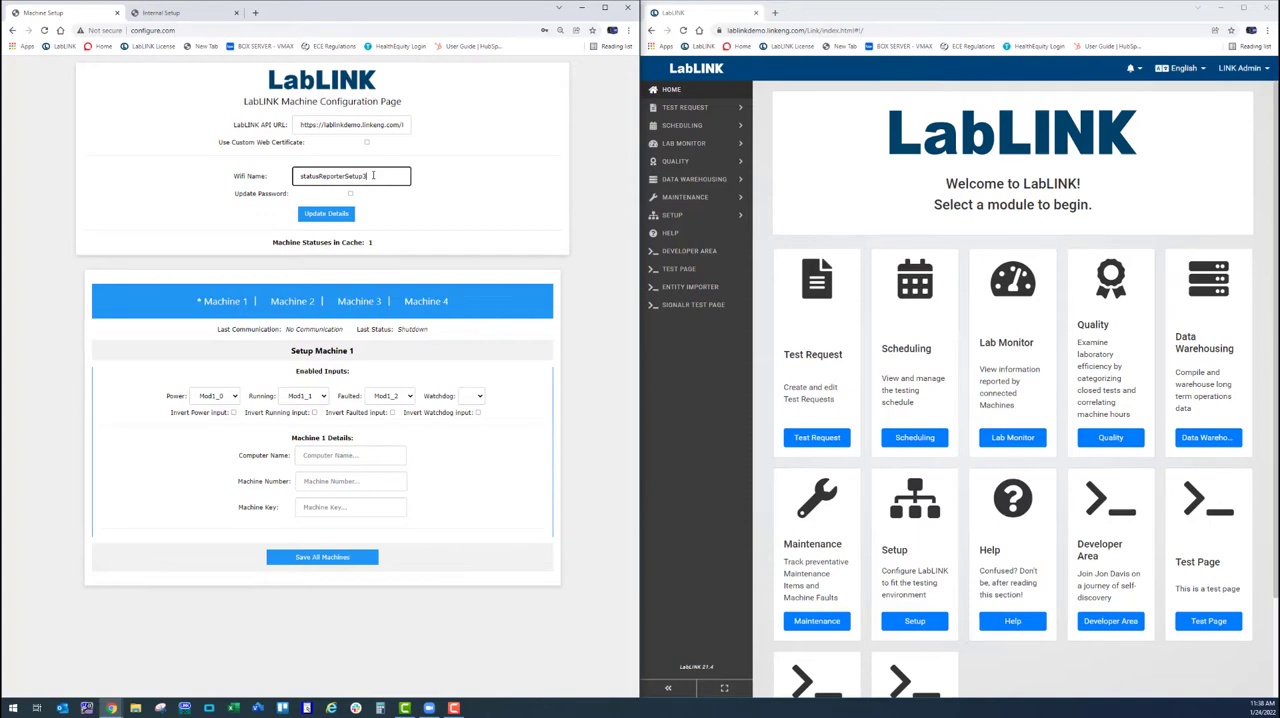
click(325, 214)
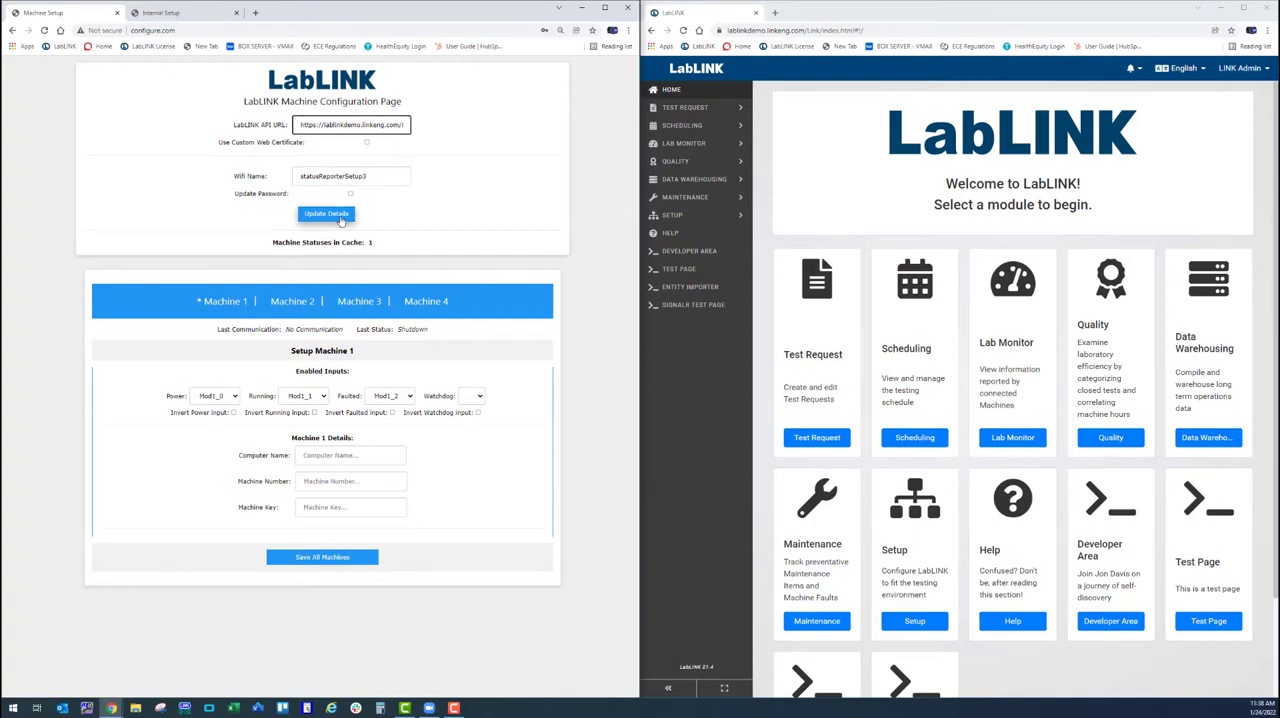
click(325, 214)
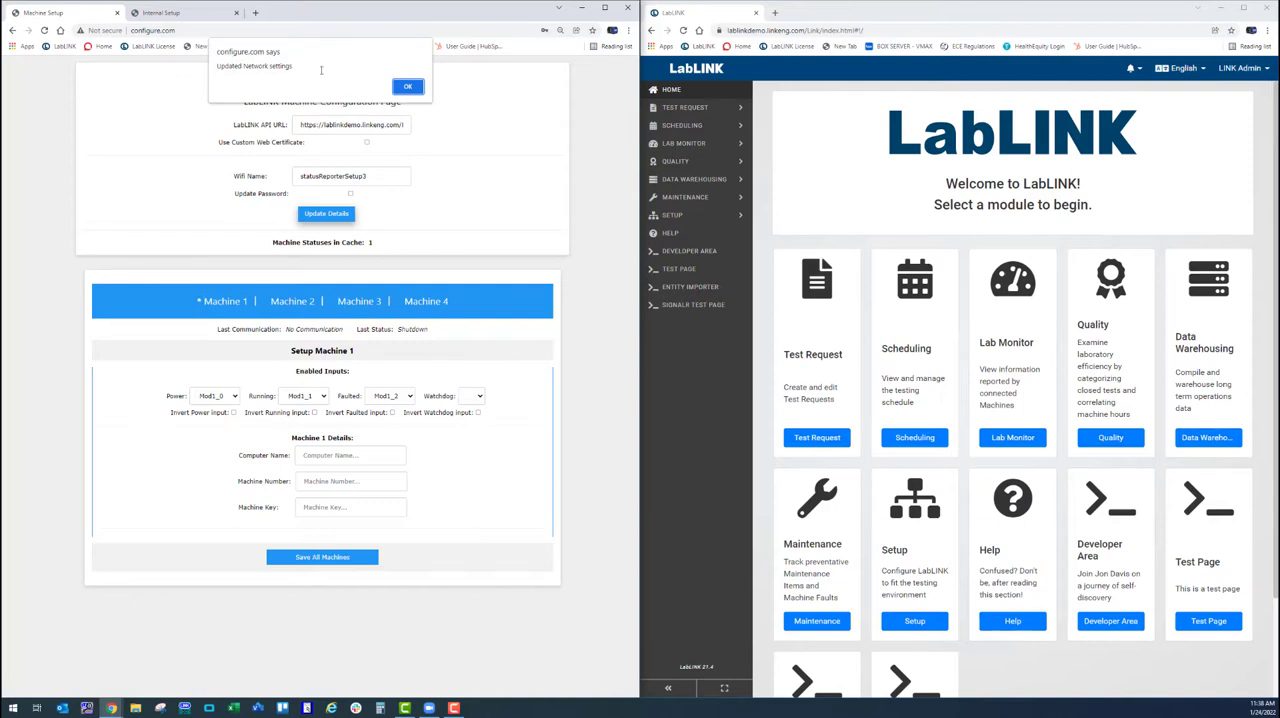
- Dismiss the 'Updated Network settings' alert and browse the Machine 2 and Machine 4 setups
click(407, 86)
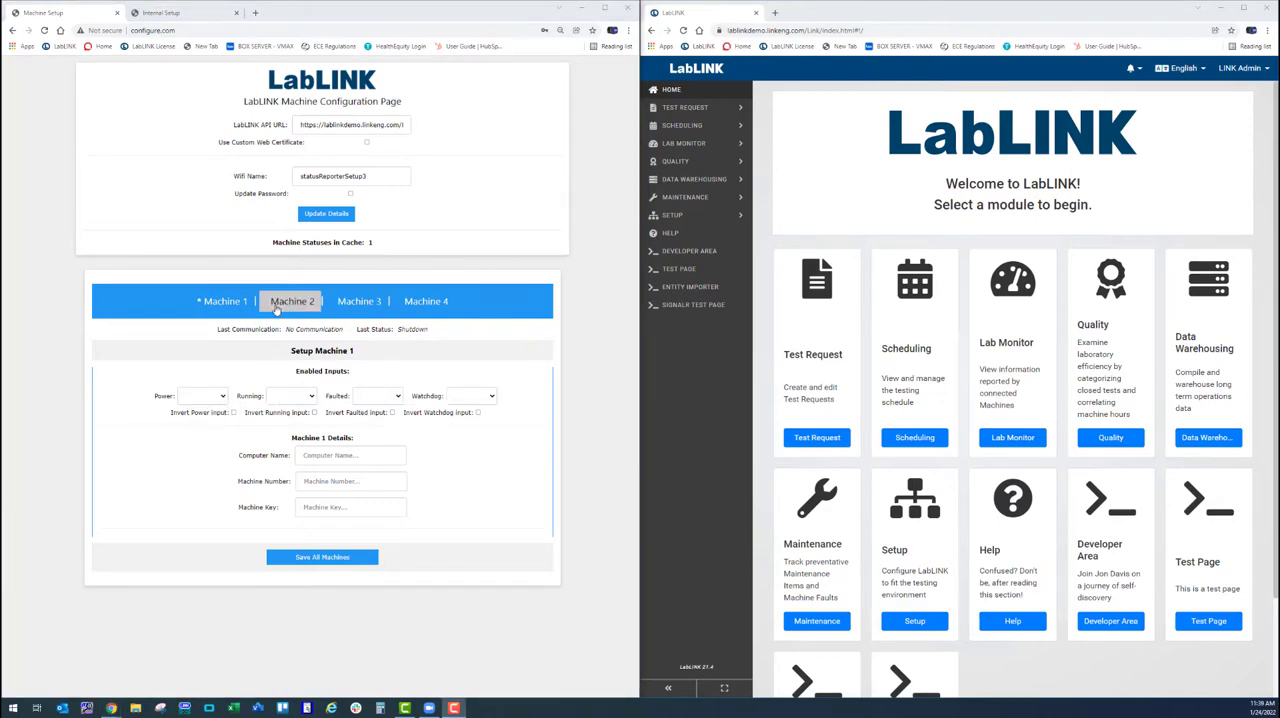
click(425, 301)
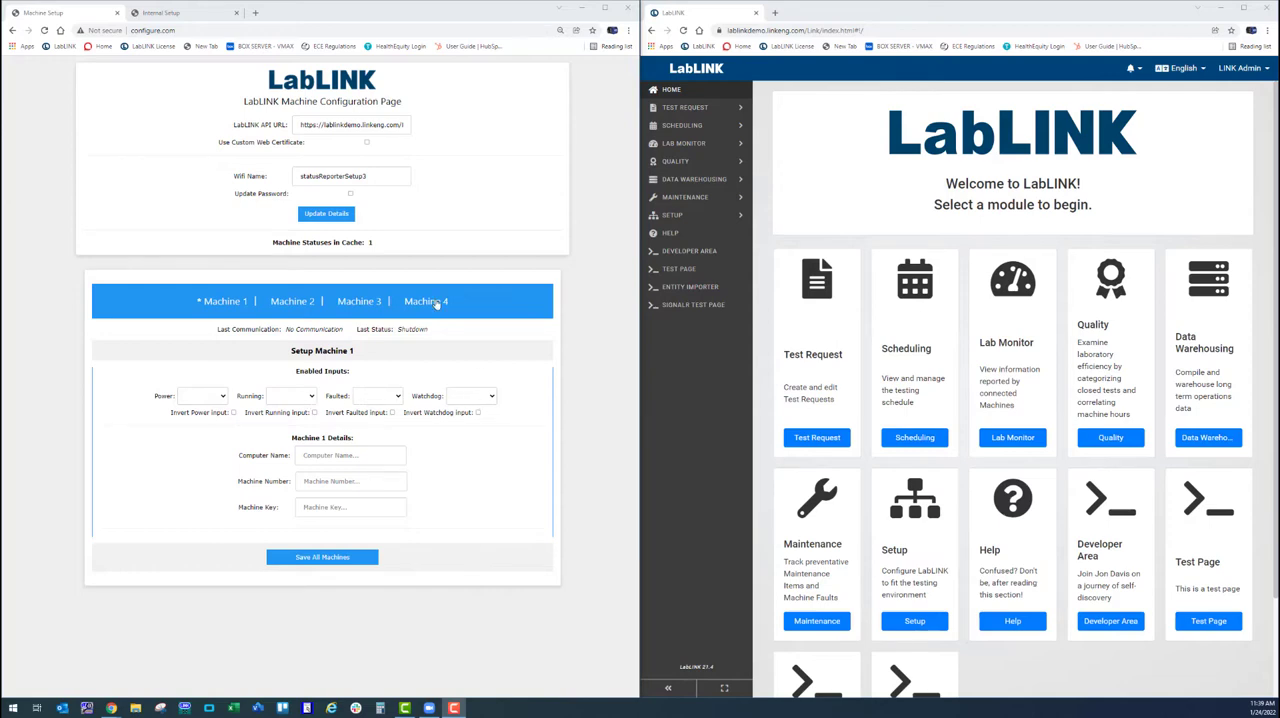
click(426, 301)
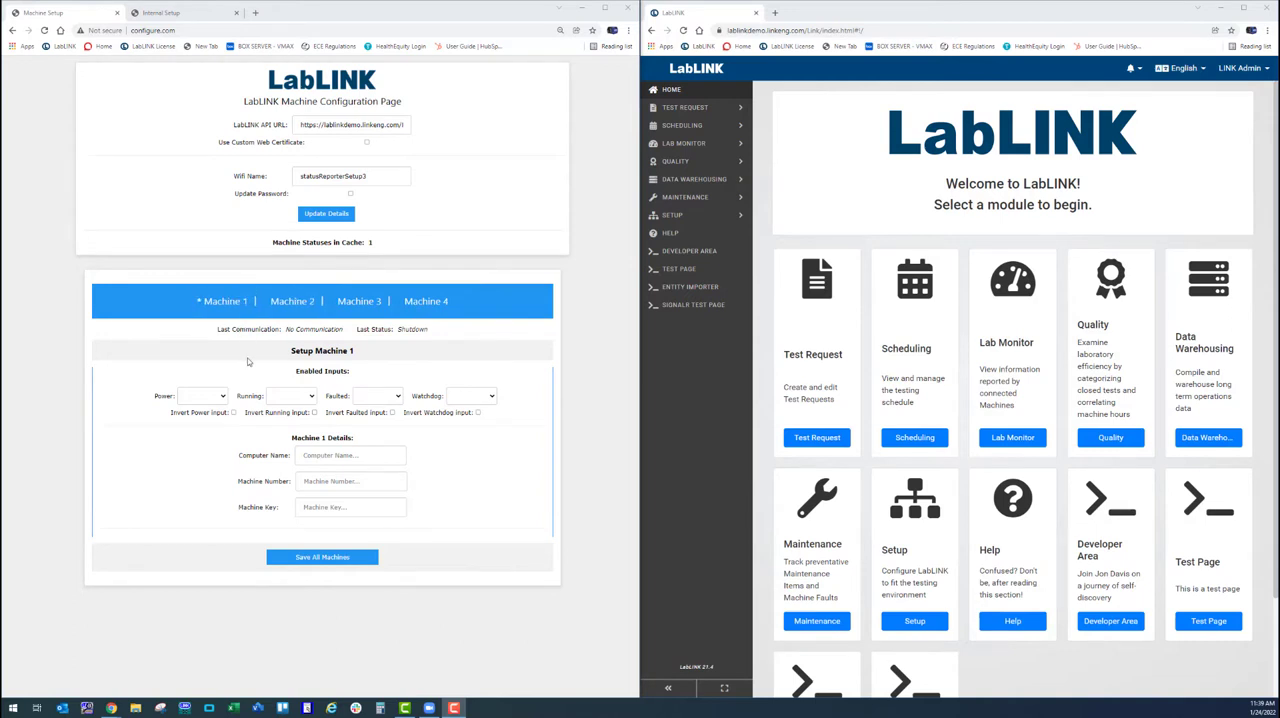
mouse_move(217, 405)
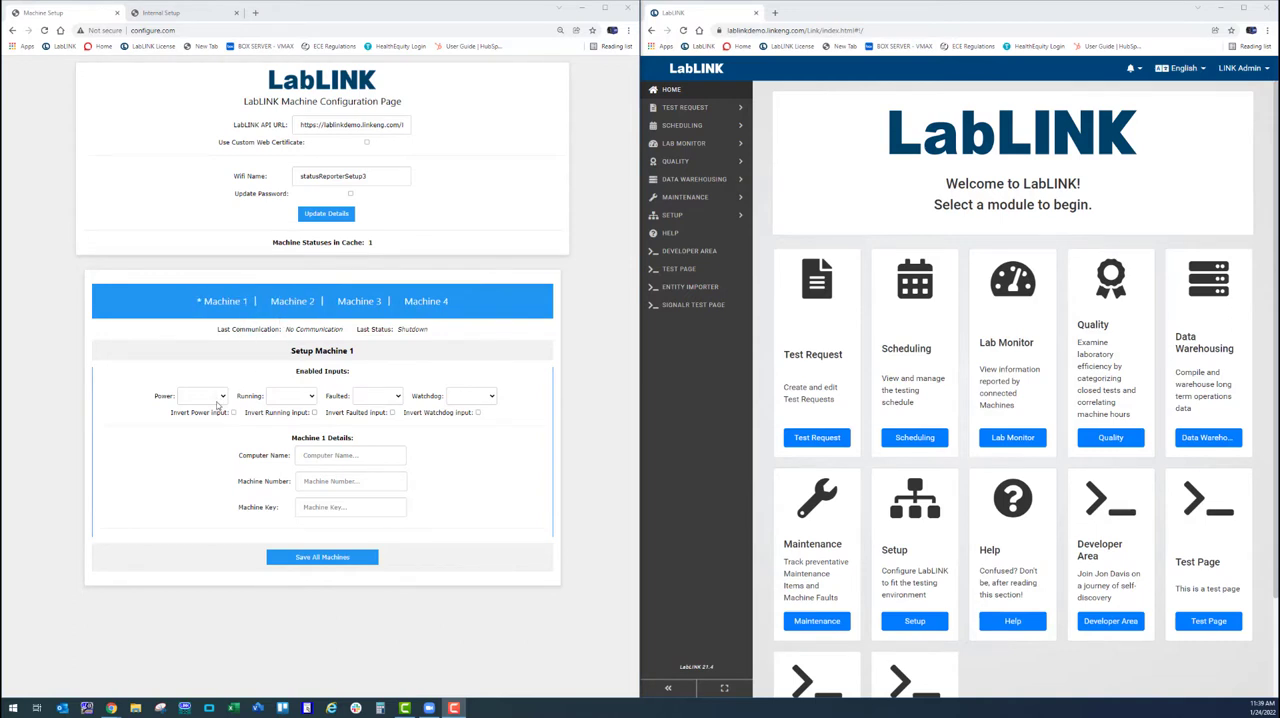
mouse_move(468, 405)
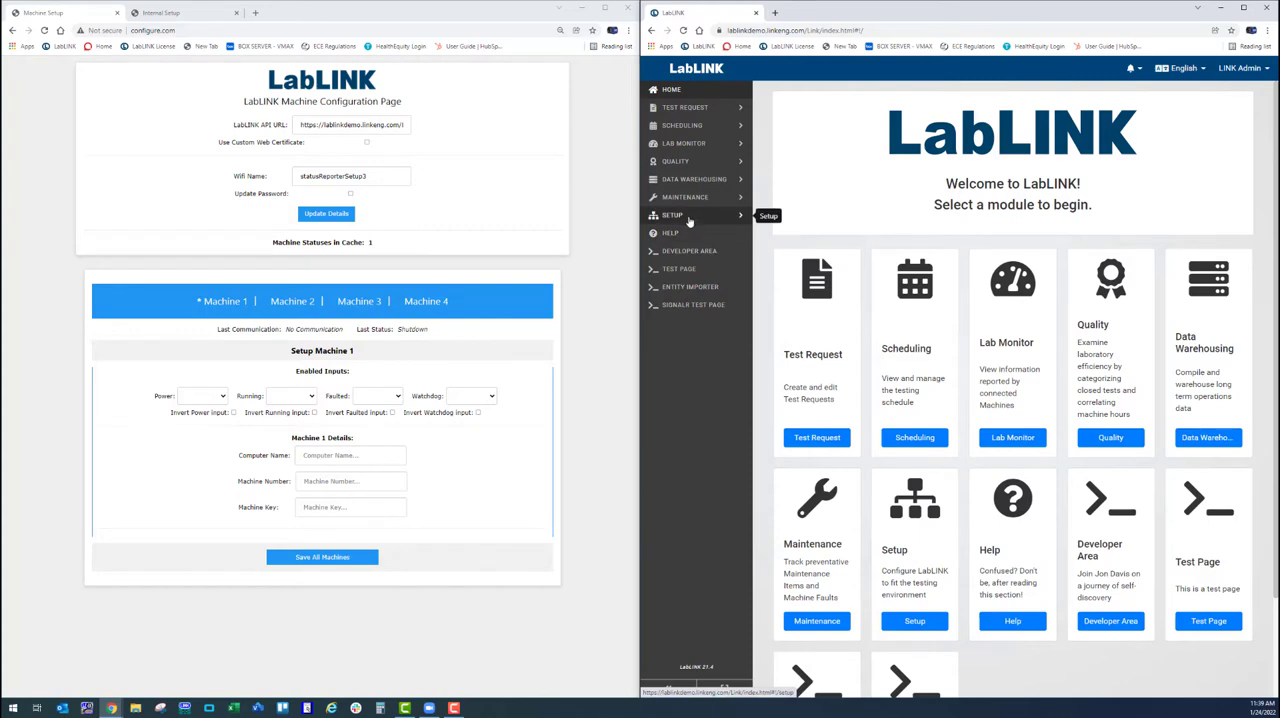
- Go to Setup > Machines and start creating a new machine
click(672, 215)
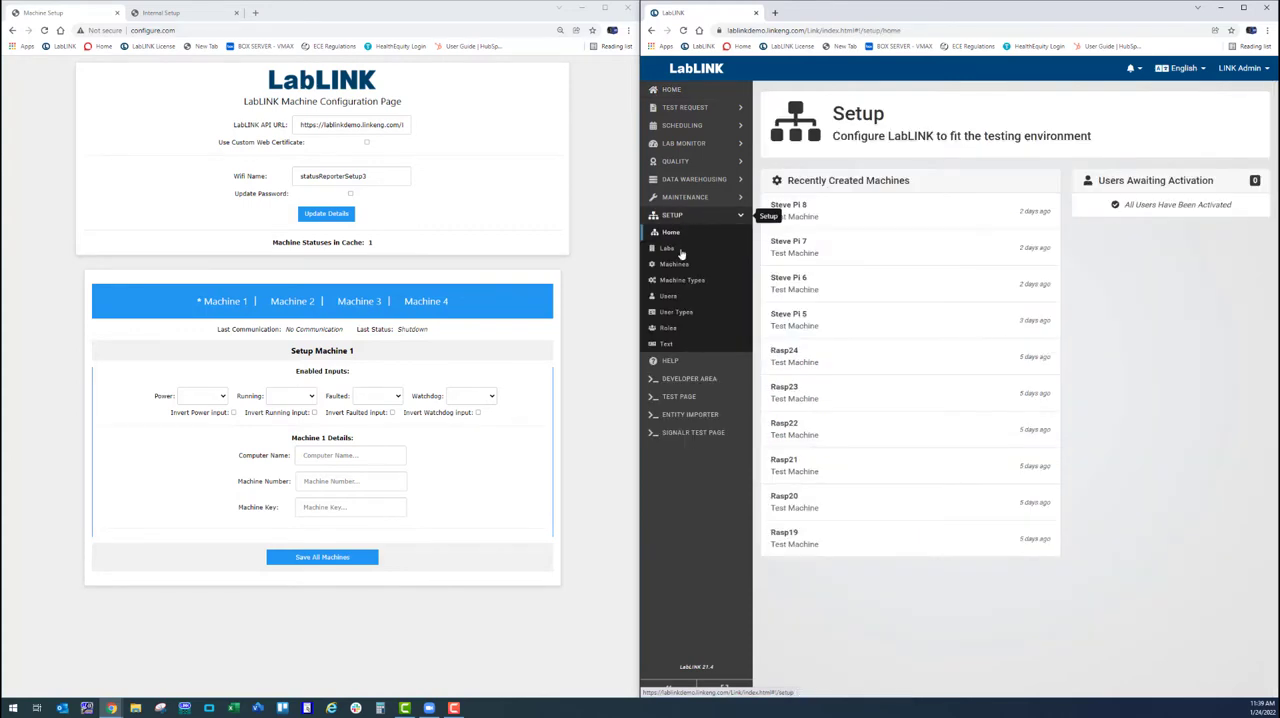
click(675, 263)
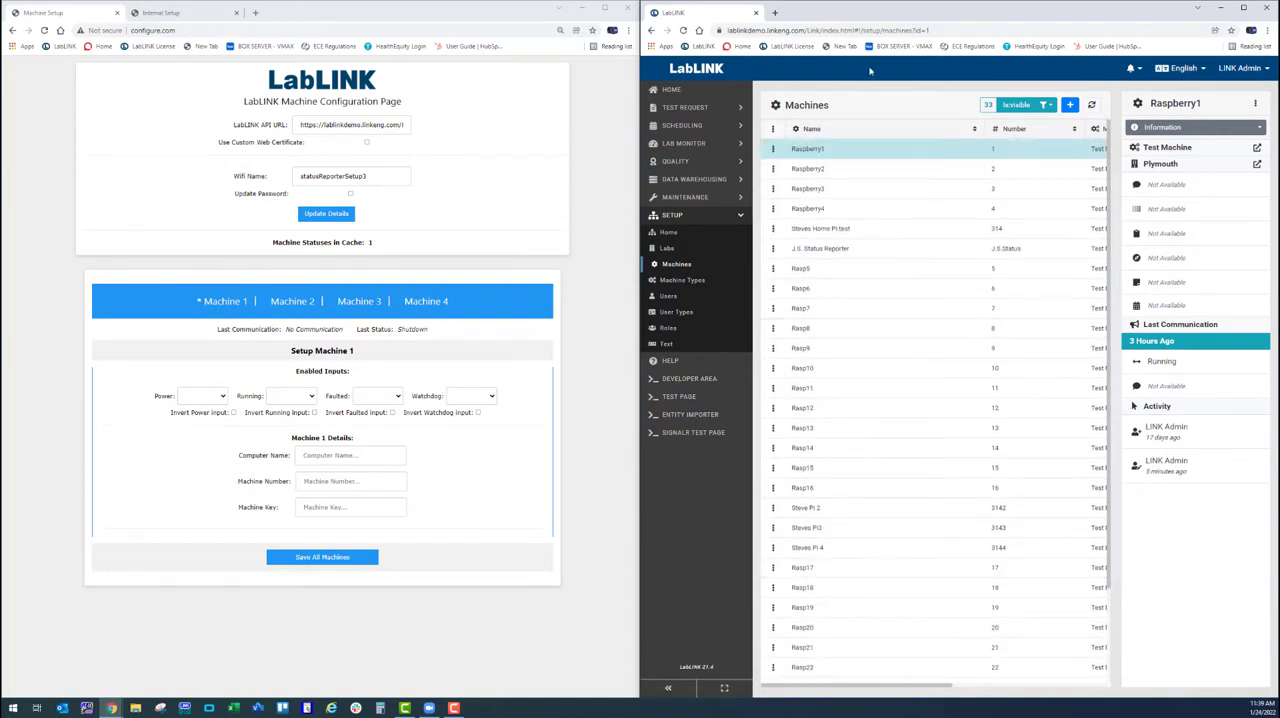
mouse_move(984, 114)
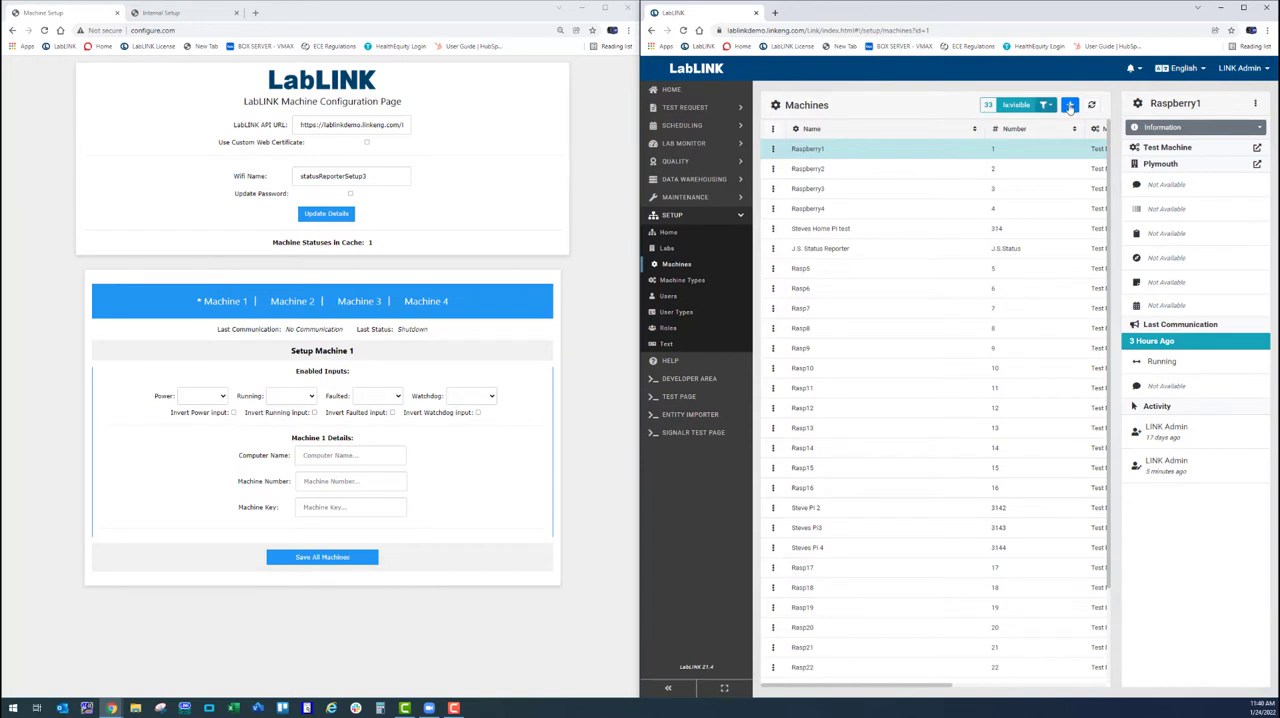
click(1070, 104)
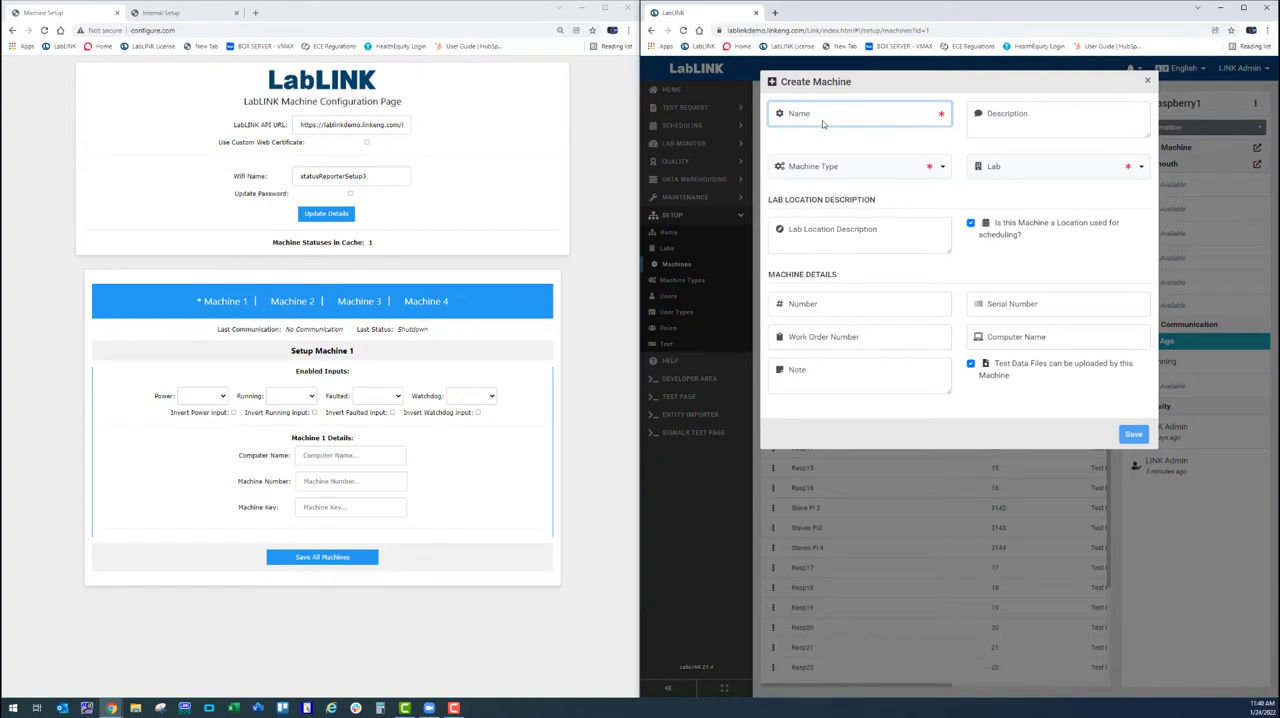
- Enter DemoMachine1 as name, number and computer name, Test Machine in Plymouth, uploads unchecked
text(DemoMachine1)
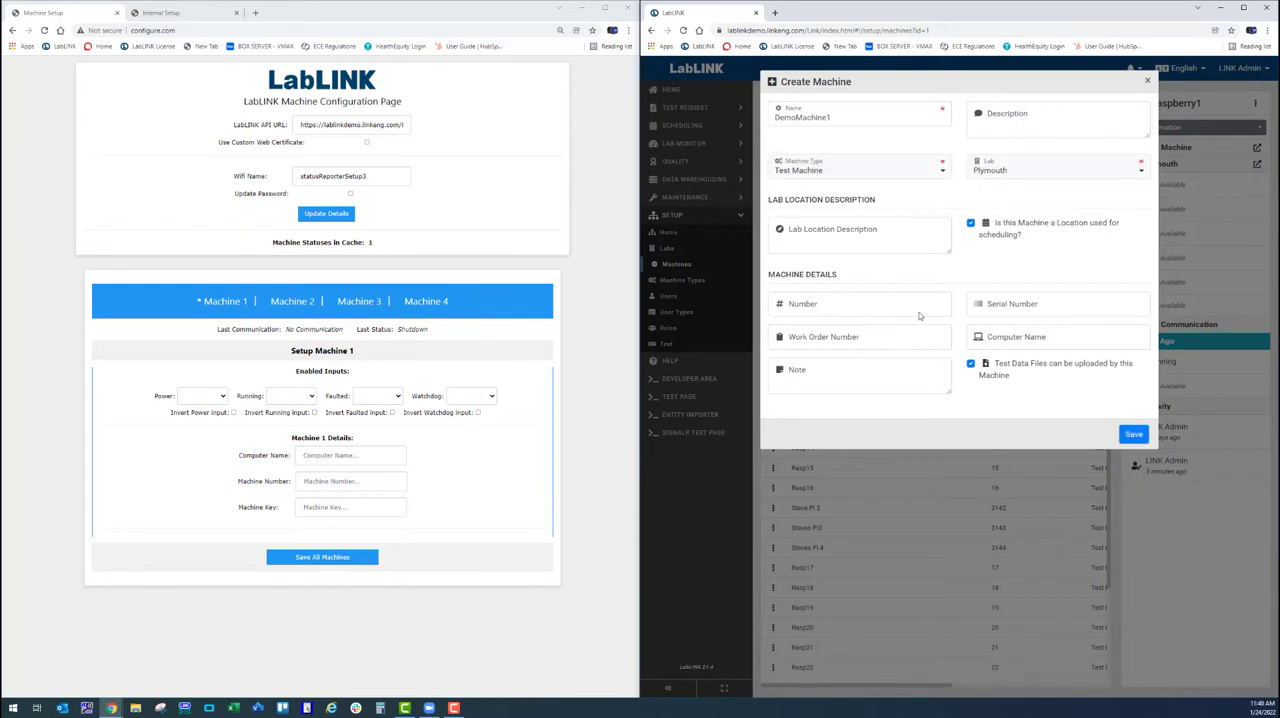
click(858, 303)
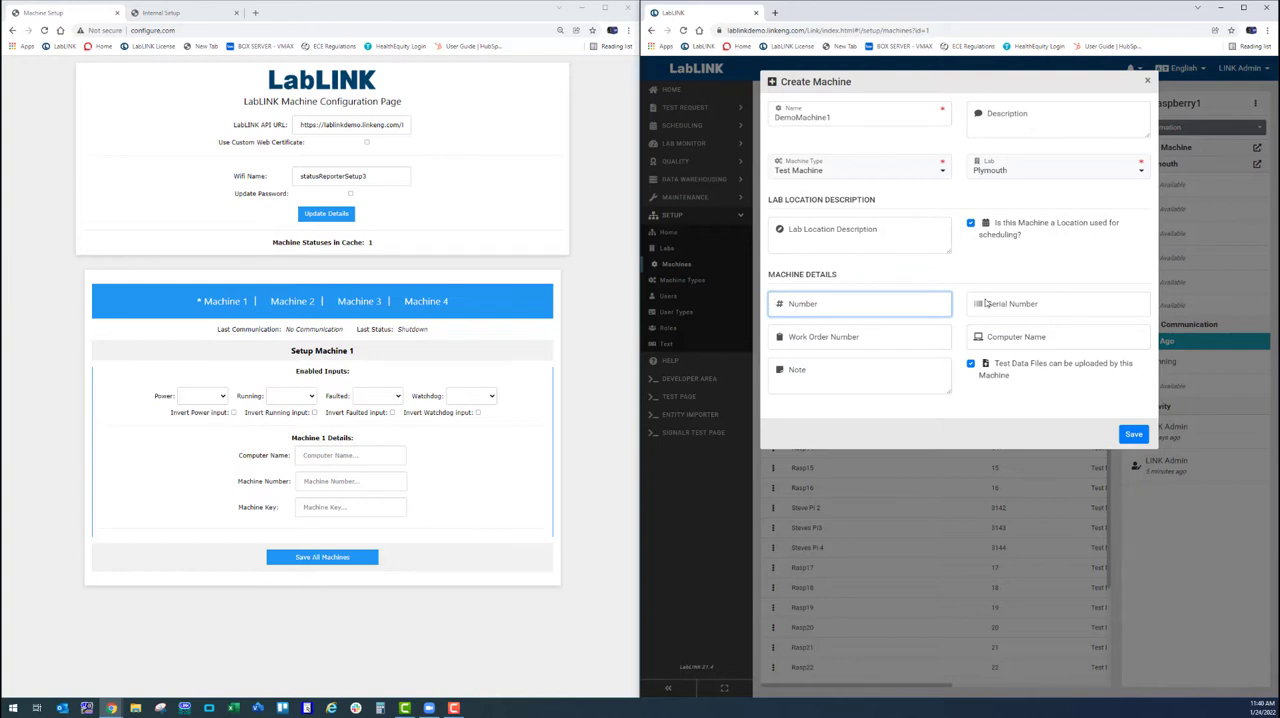
text(DemoMachine1)
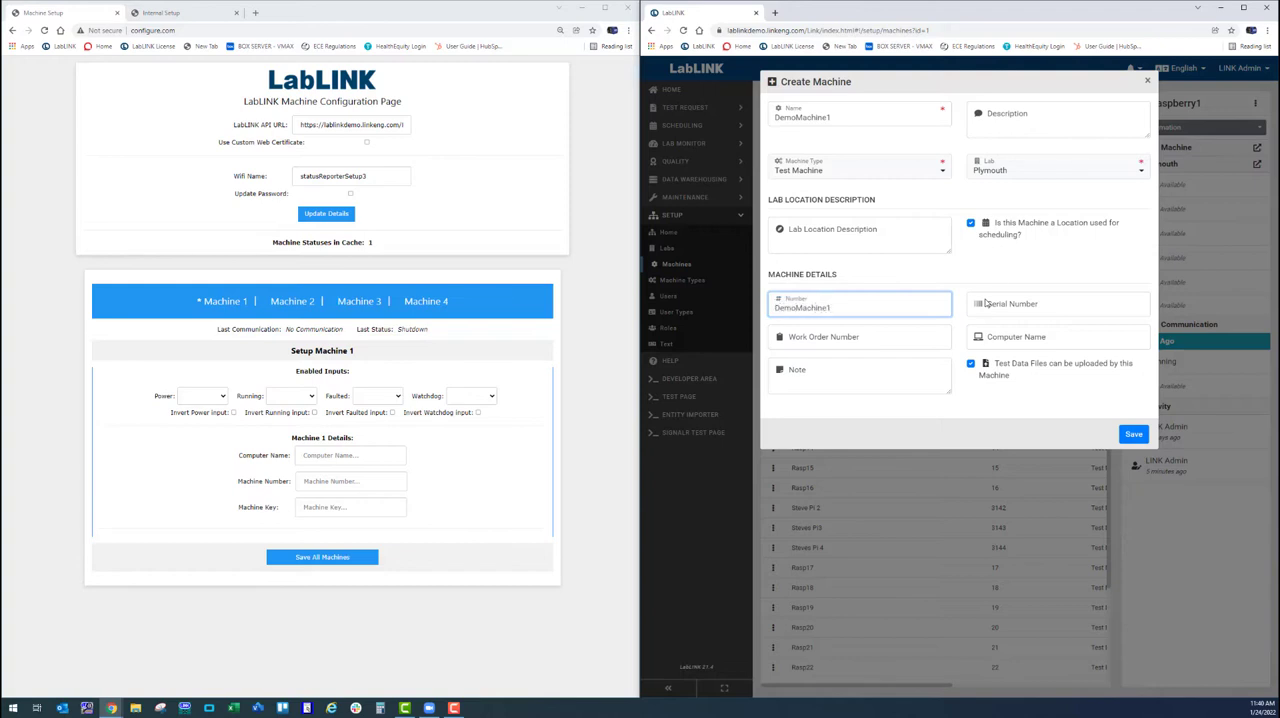
click(1057, 336)
text(DemoMachine1)
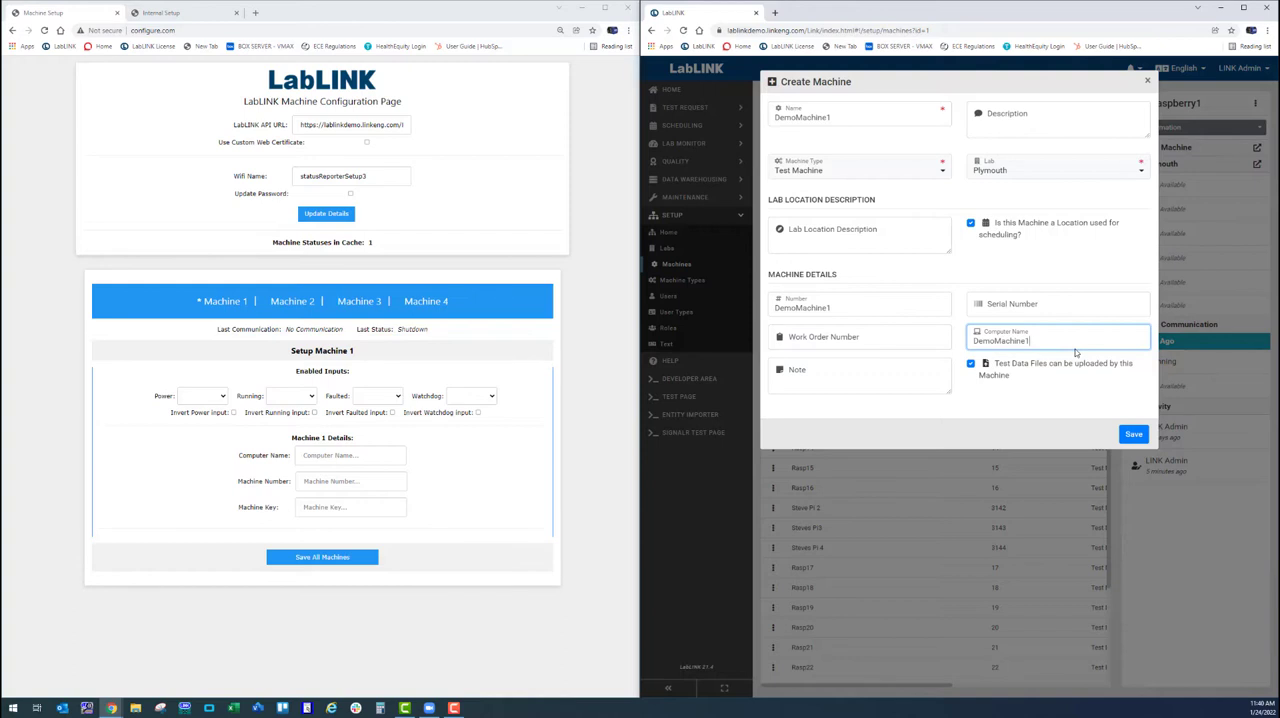
mouse_move(600, 374)
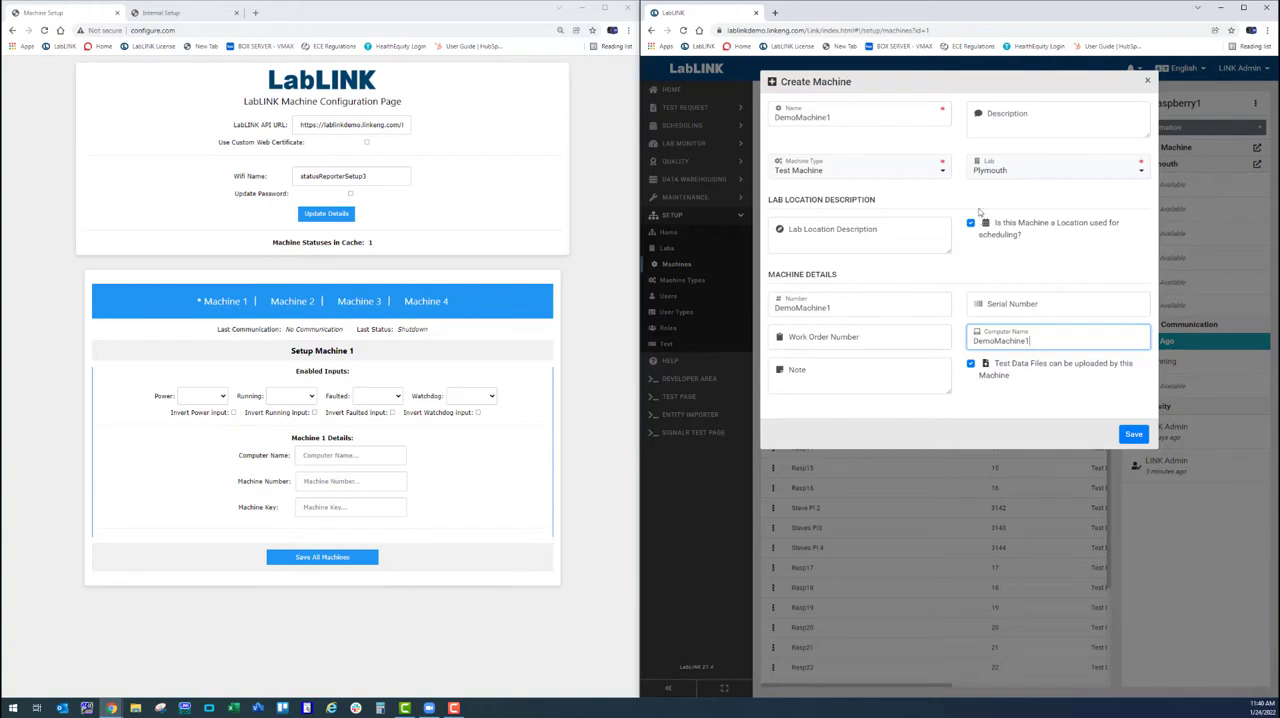
click(970, 222)
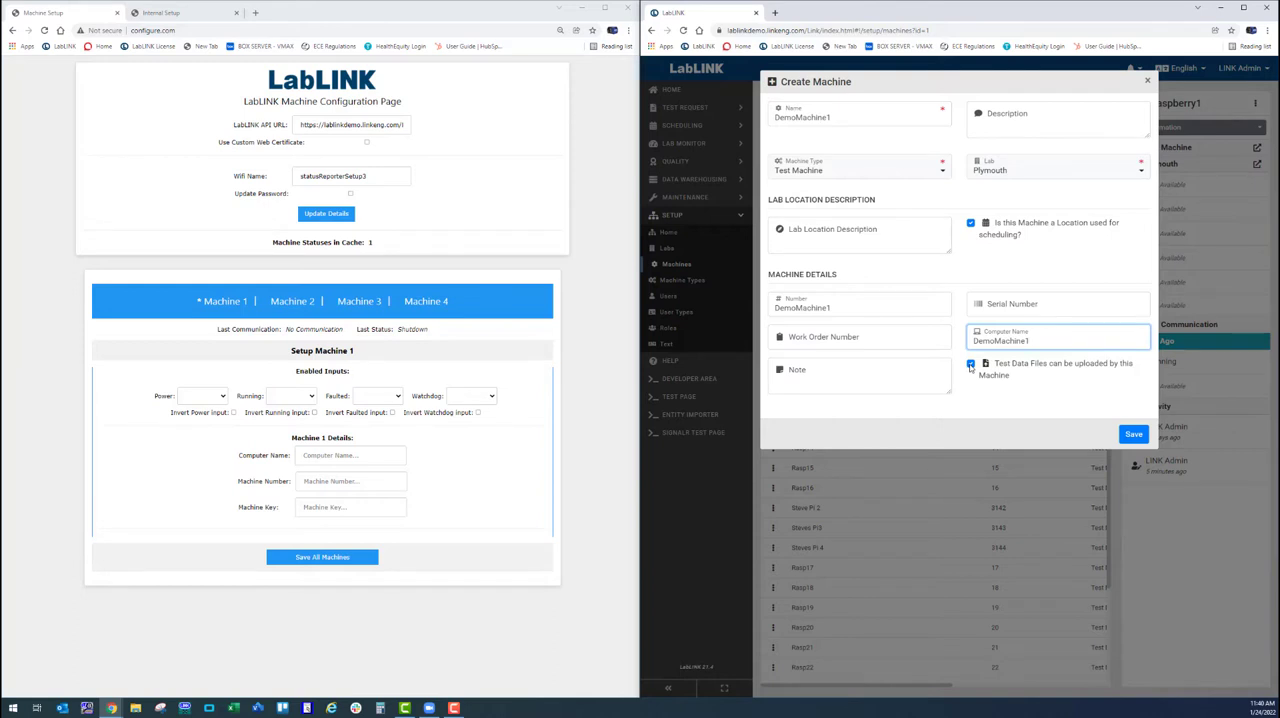
click(970, 364)
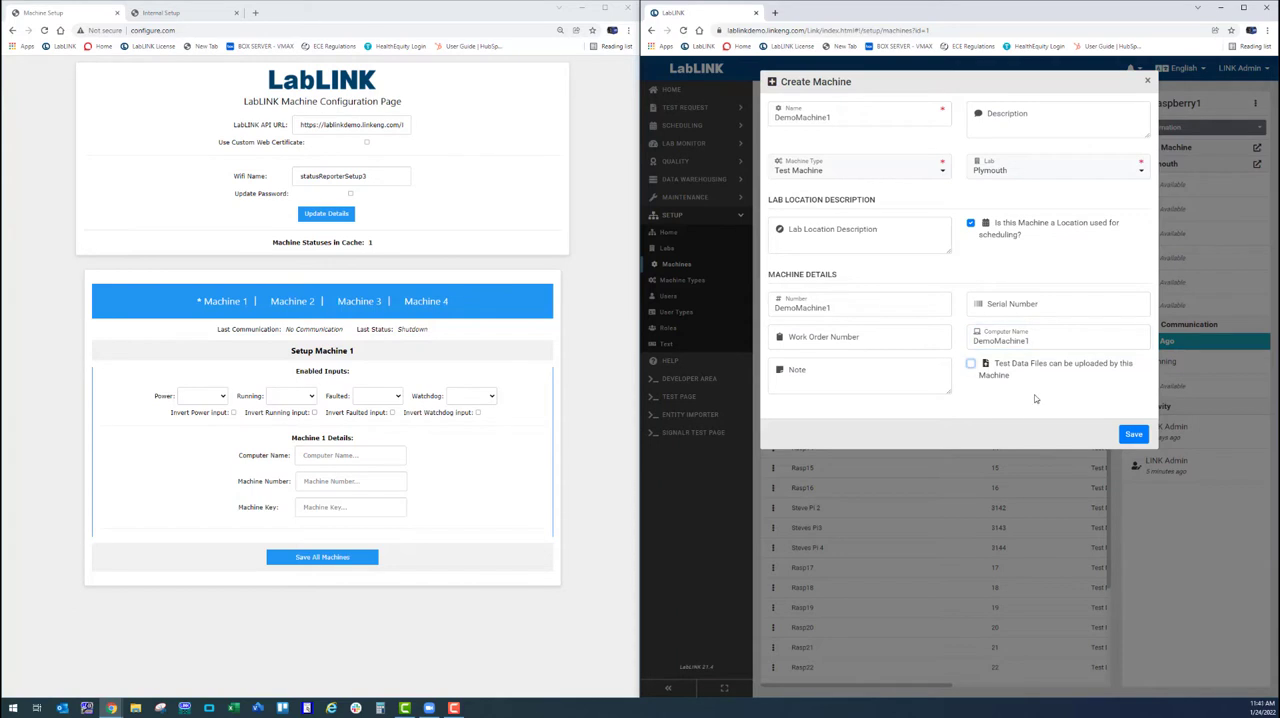
mouse_move(1118, 455)
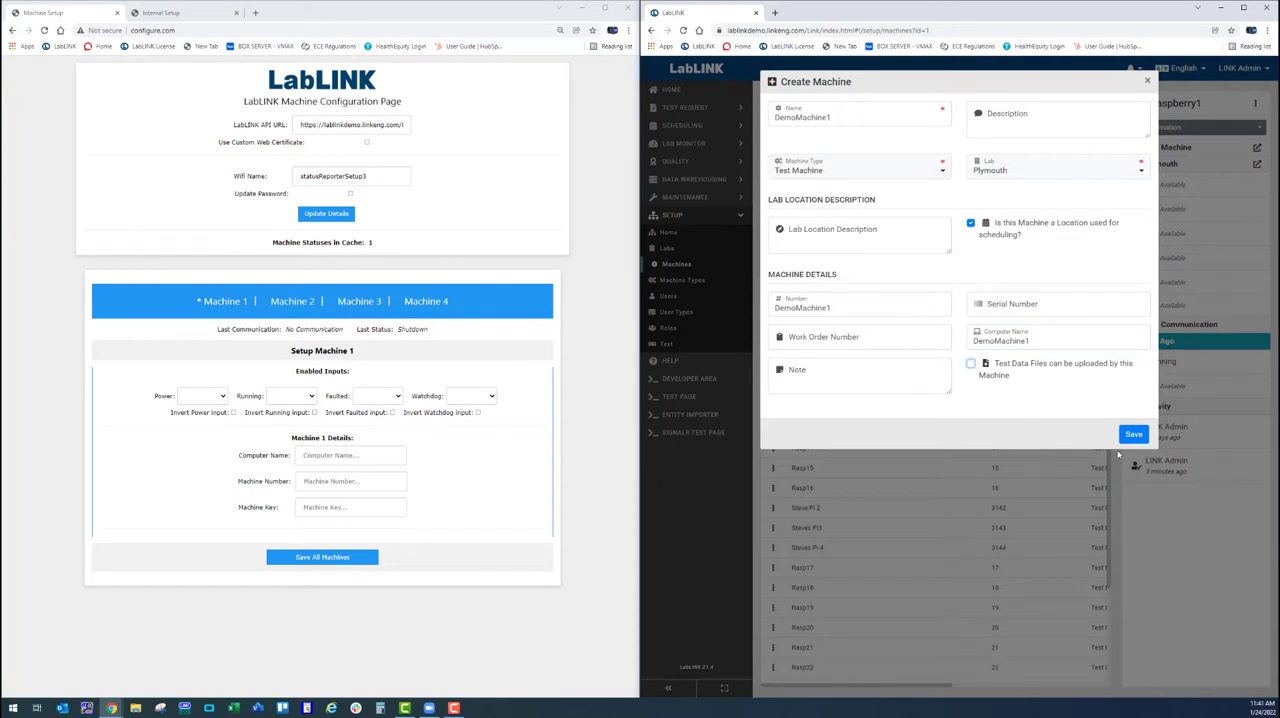
- Save the DemoMachine1 machine and select it in the machines list
click(1133, 434)
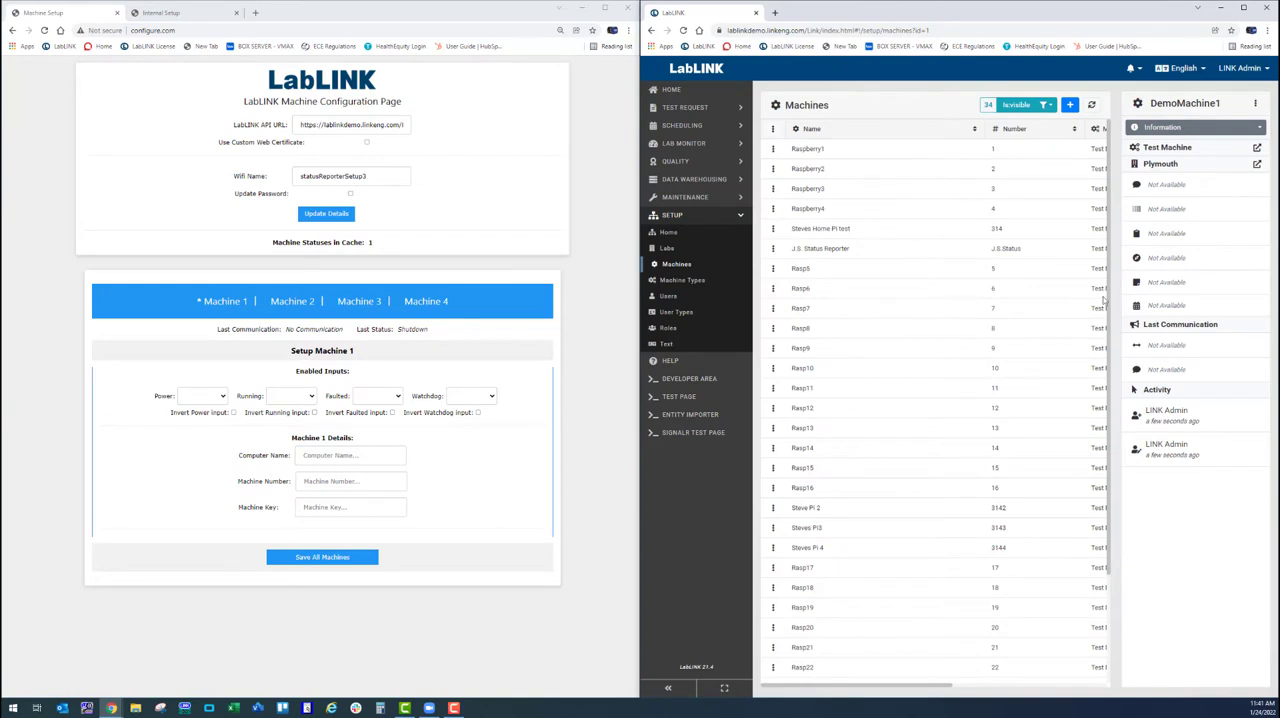
mouse_move(917, 308)
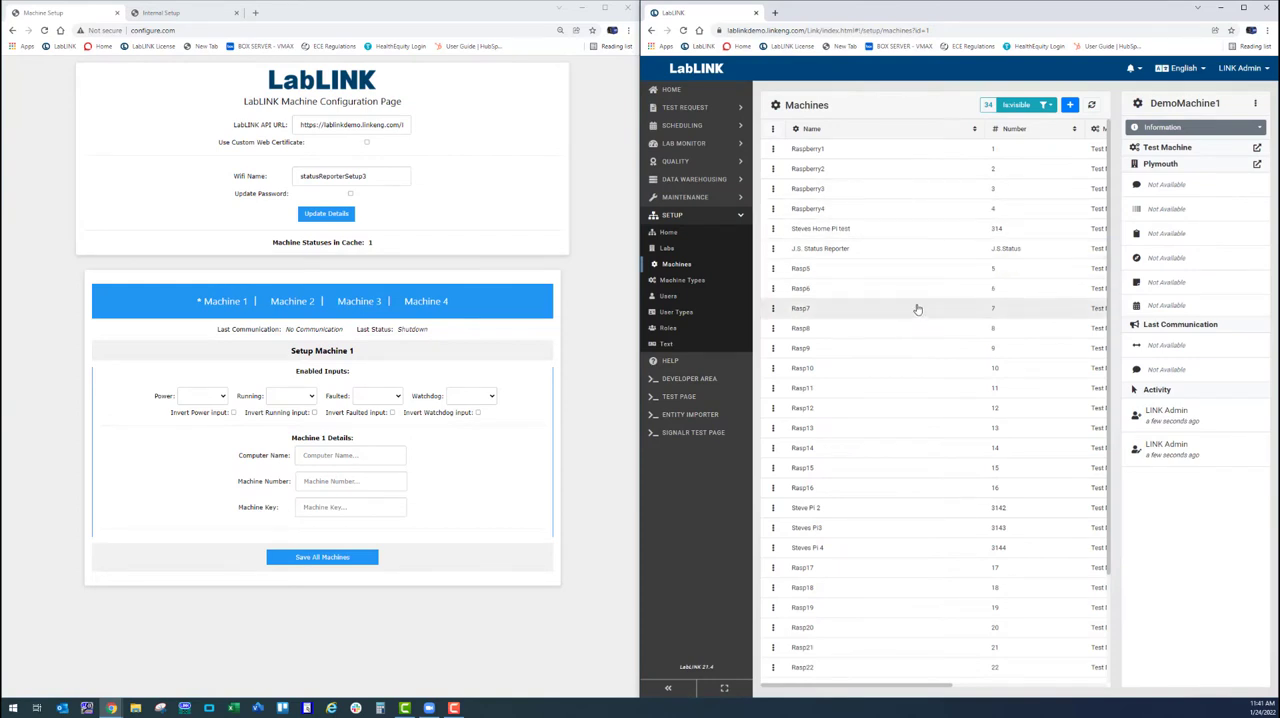
mouse_move(902, 161)
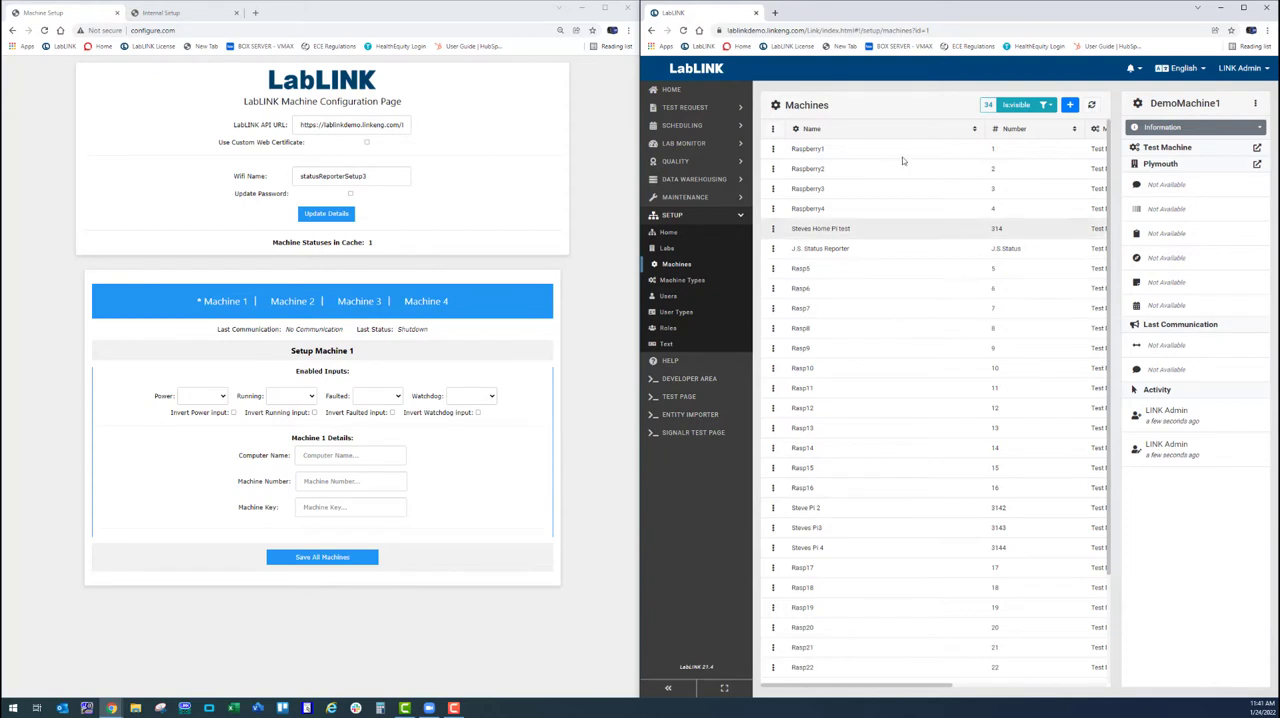
mouse_move(855, 248)
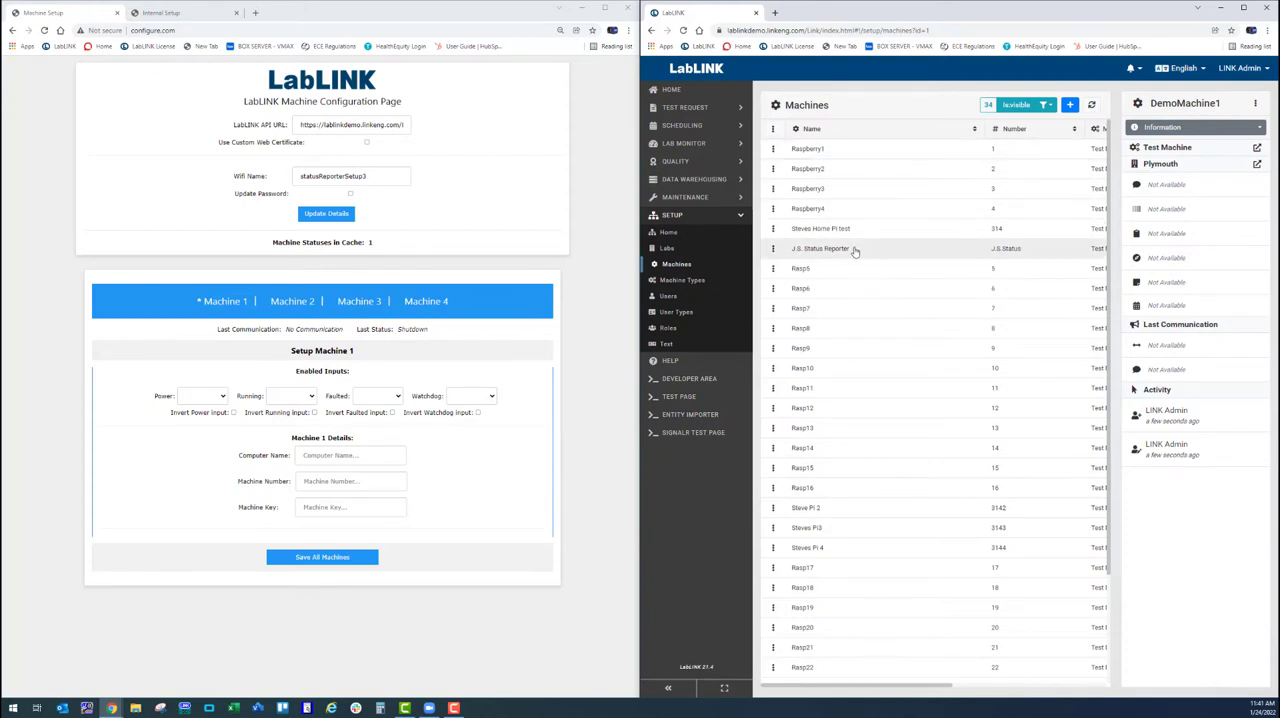
scroll(down, 3)
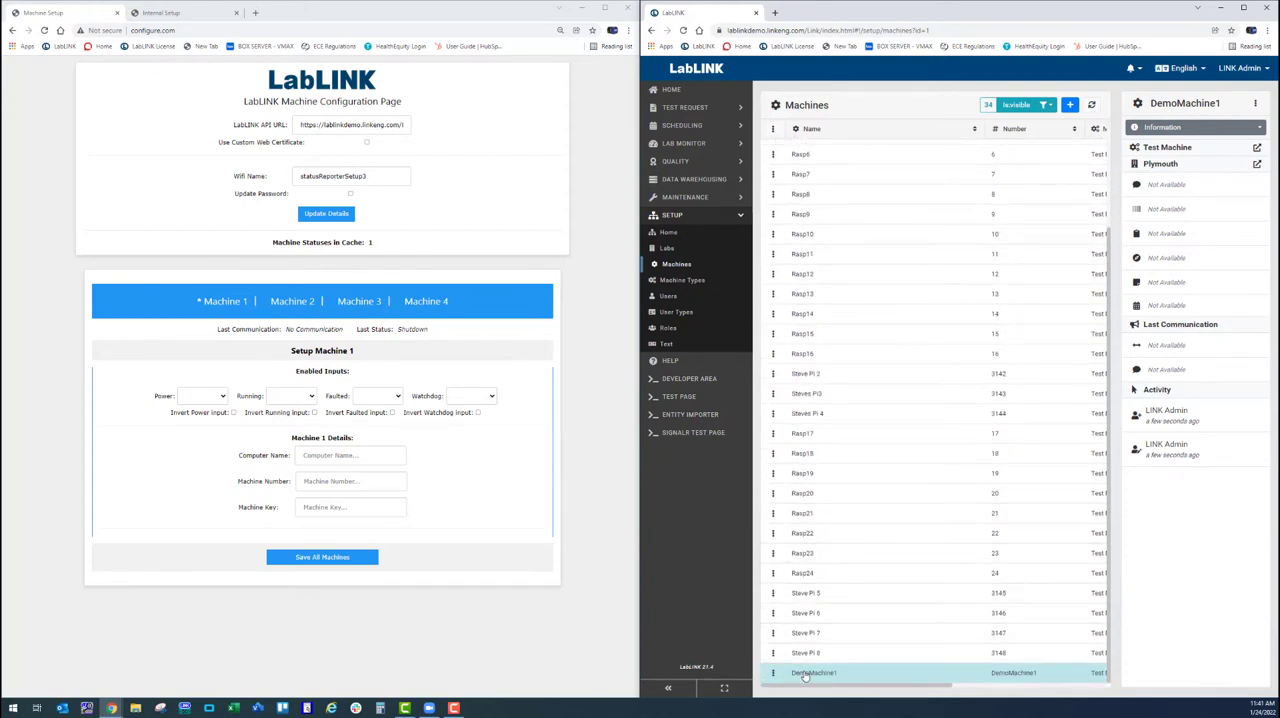
click(1016, 104)
text( Demo)
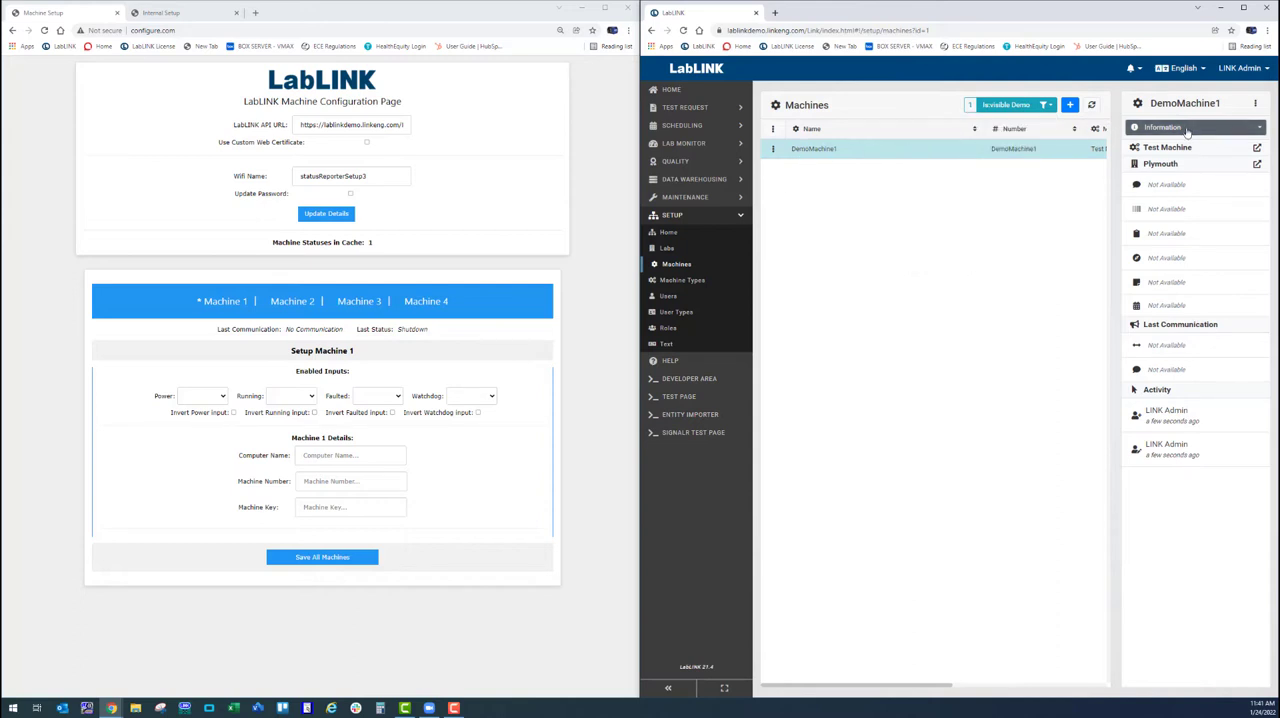
- Show DemoMachine1's Technical Details and confirm generating a new machine key
click(1195, 127)
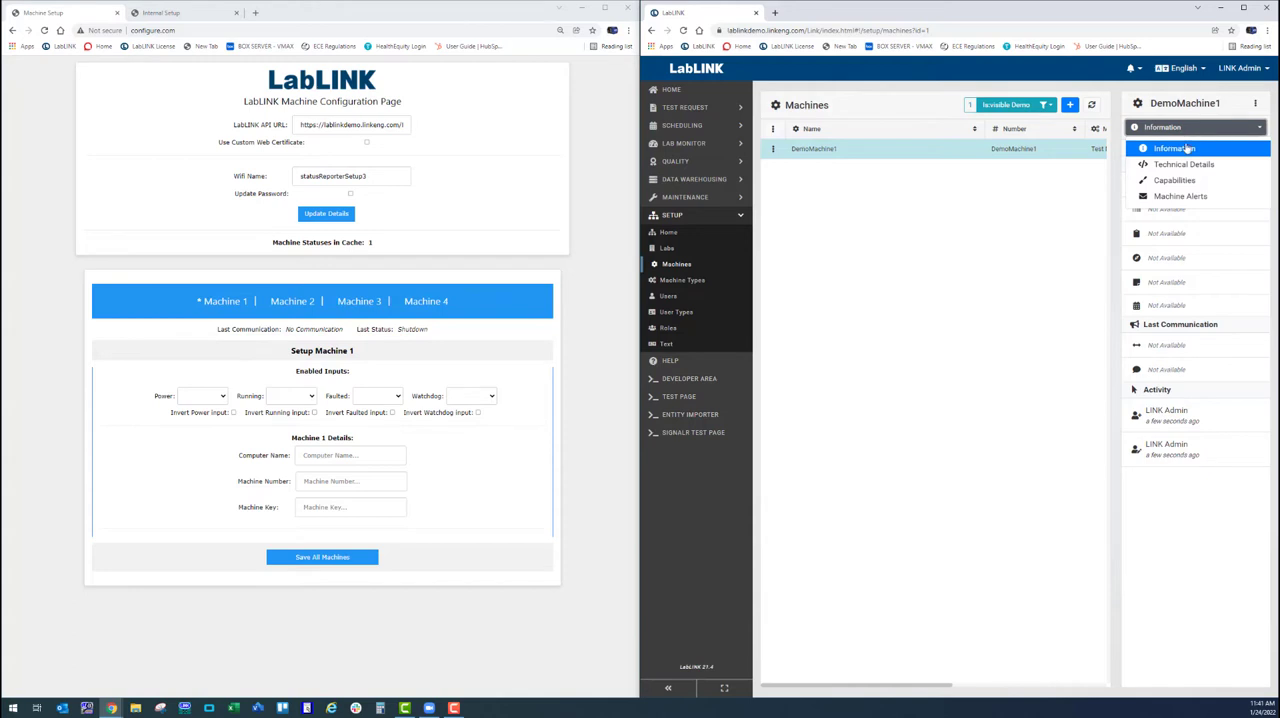
click(1184, 164)
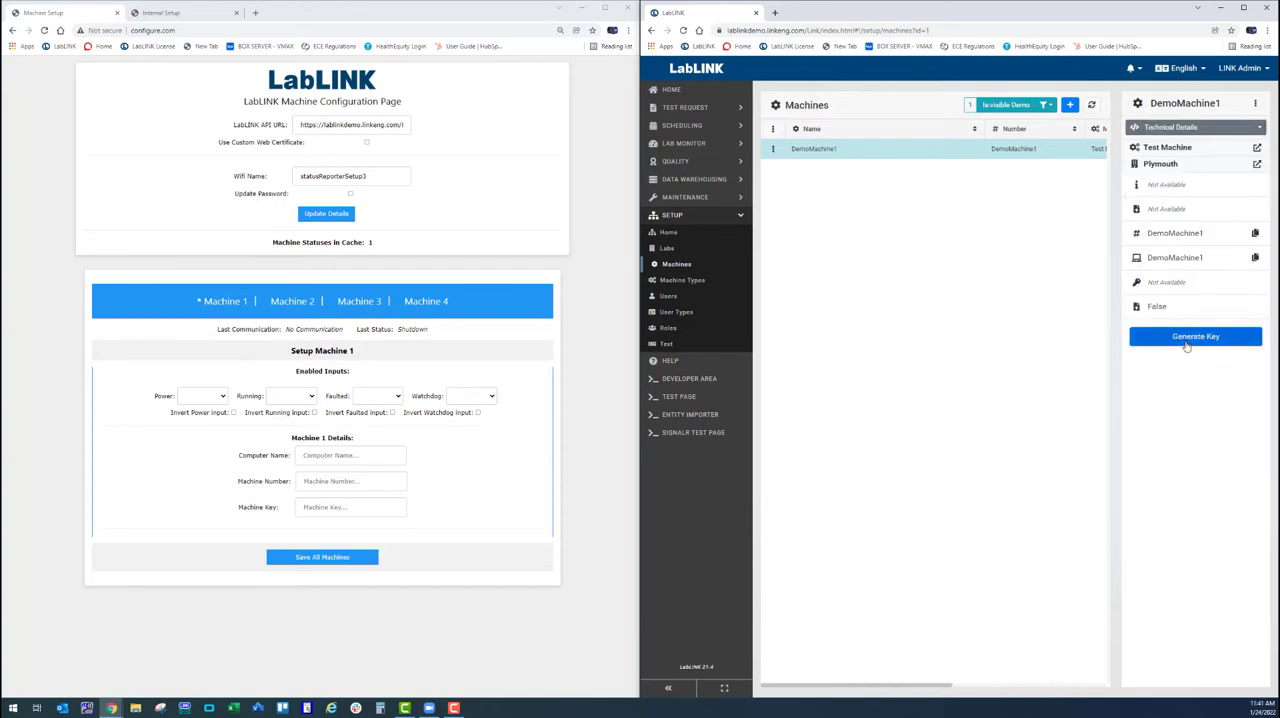
click(1195, 336)
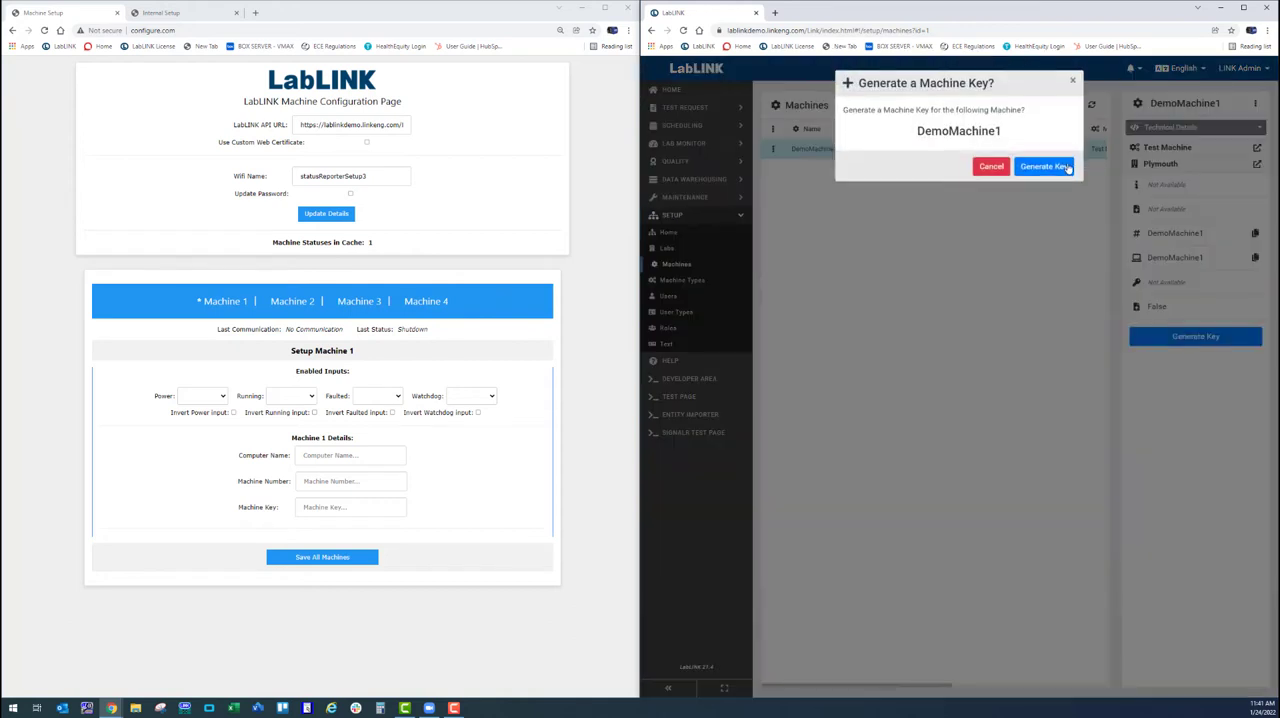
click(1044, 166)
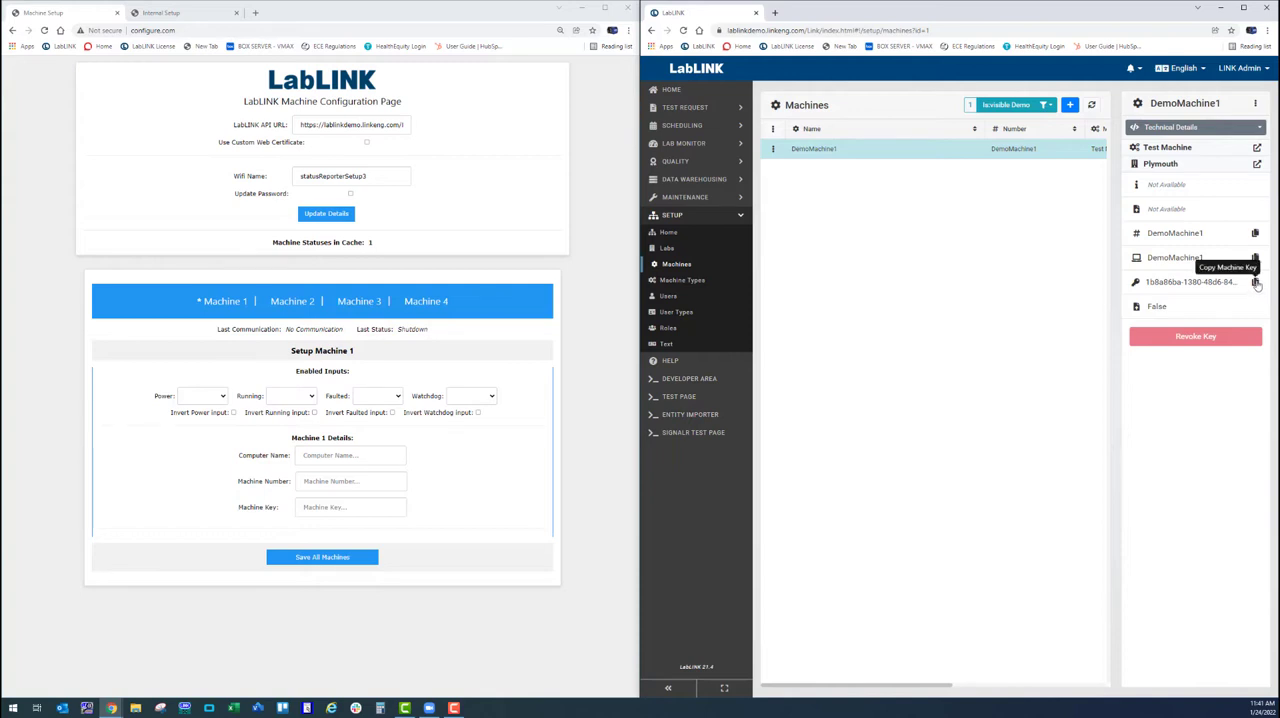
- Paste DemoMachine1's machine key and enter DemoMachine1 as Machine 1's number and computer name
click(1256, 282)
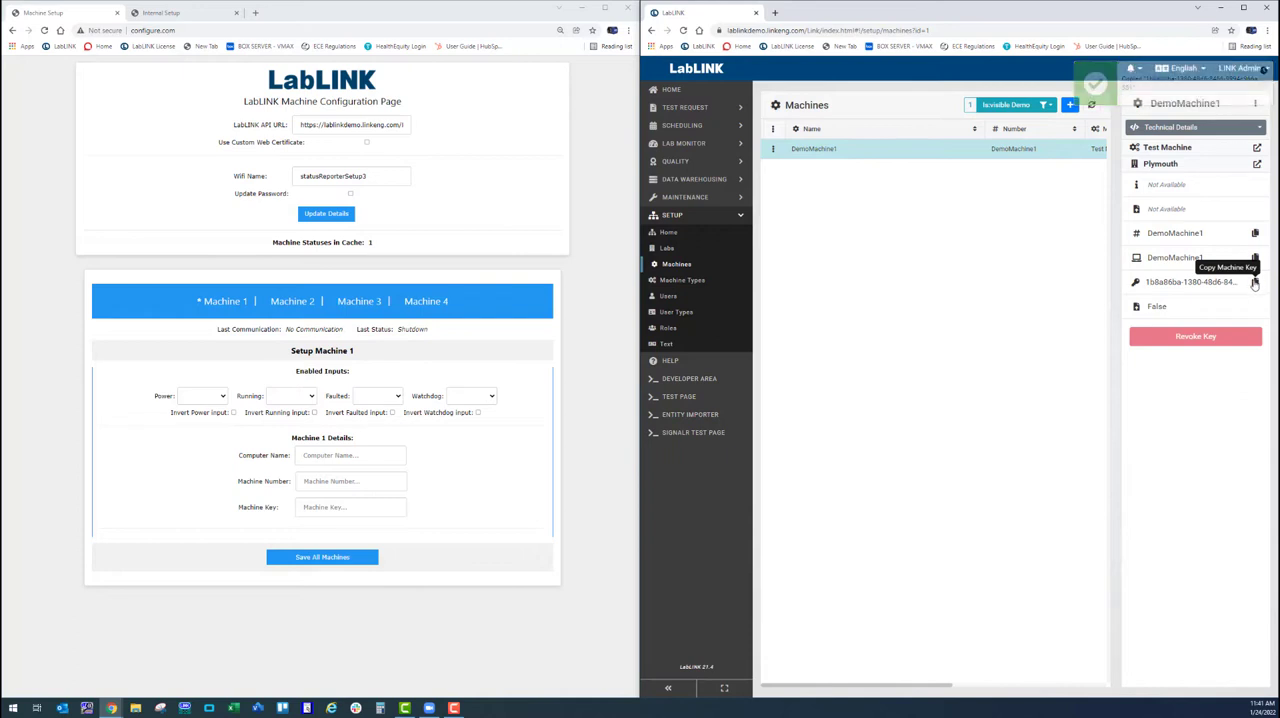
click(350, 507)
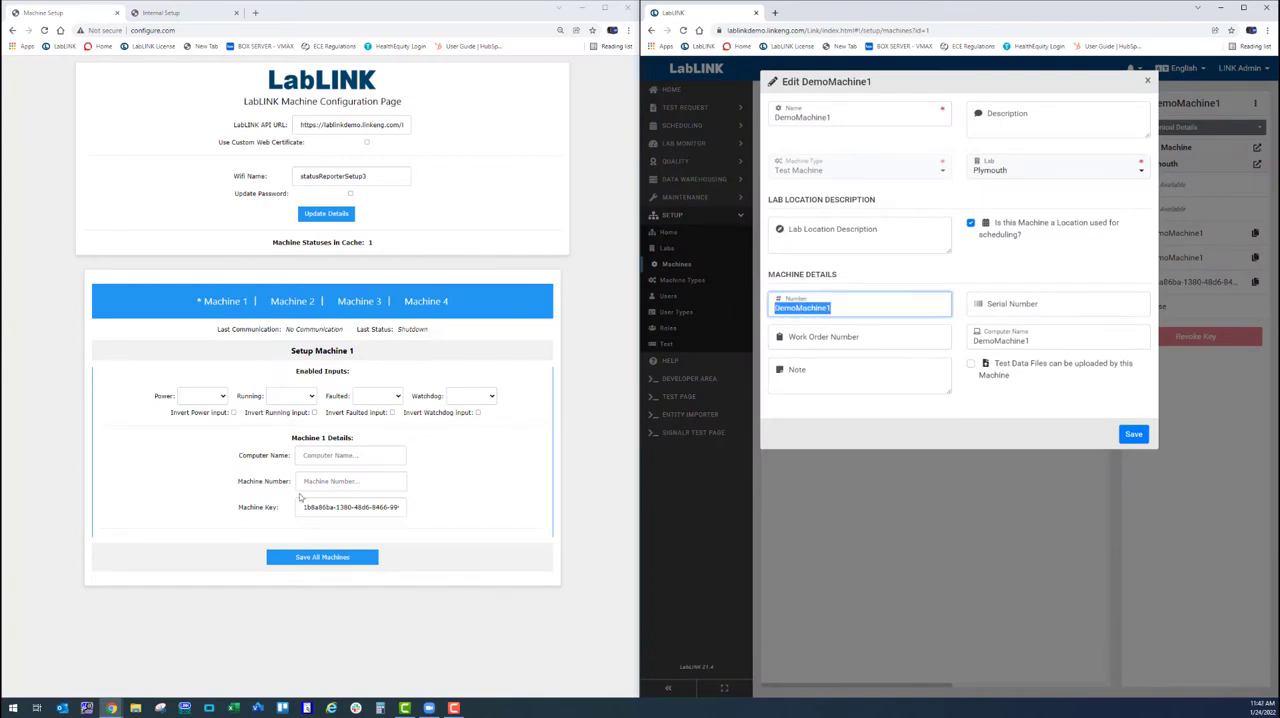
click(350, 455)
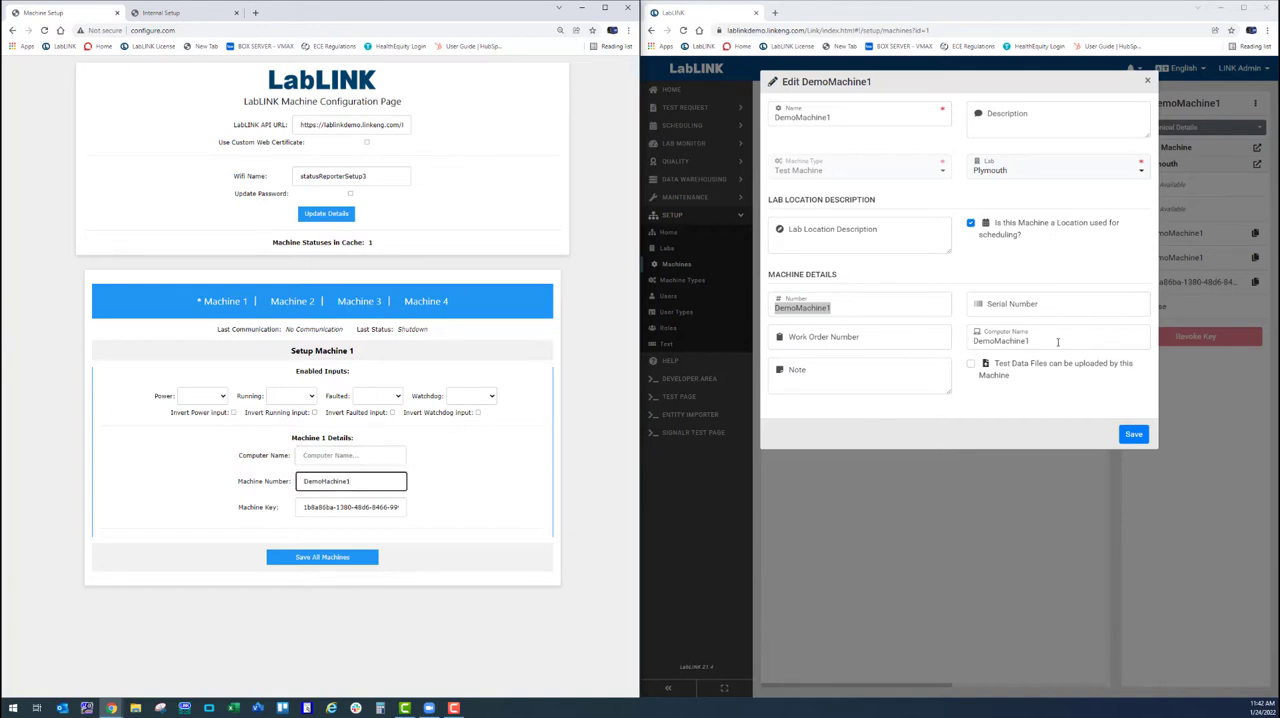
double_click(1000, 341)
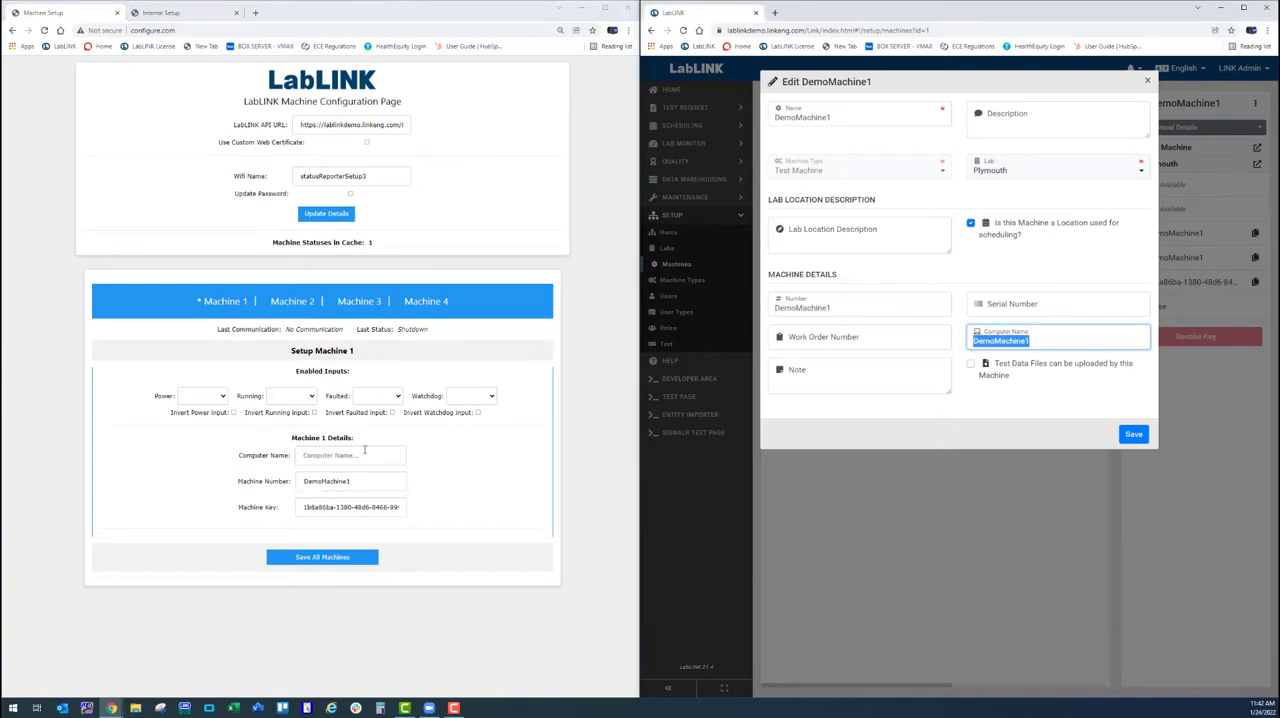
text(DemoMachine1)
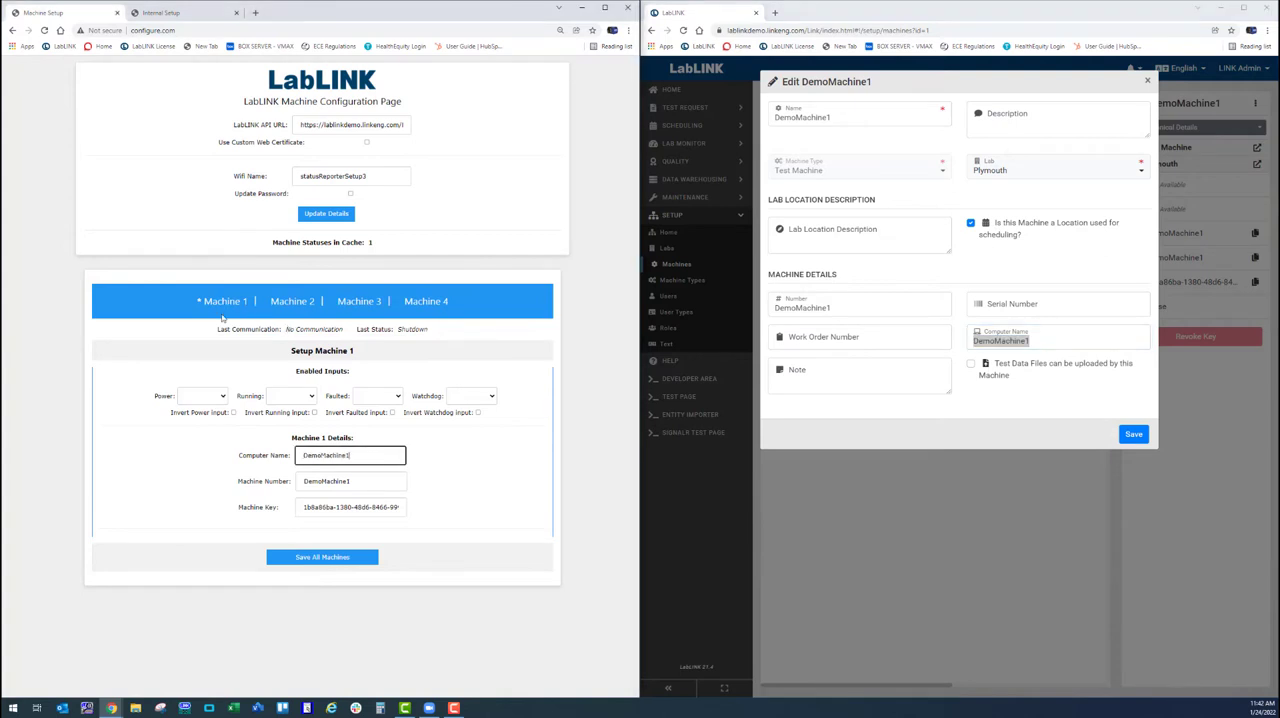
mouse_move(204, 397)
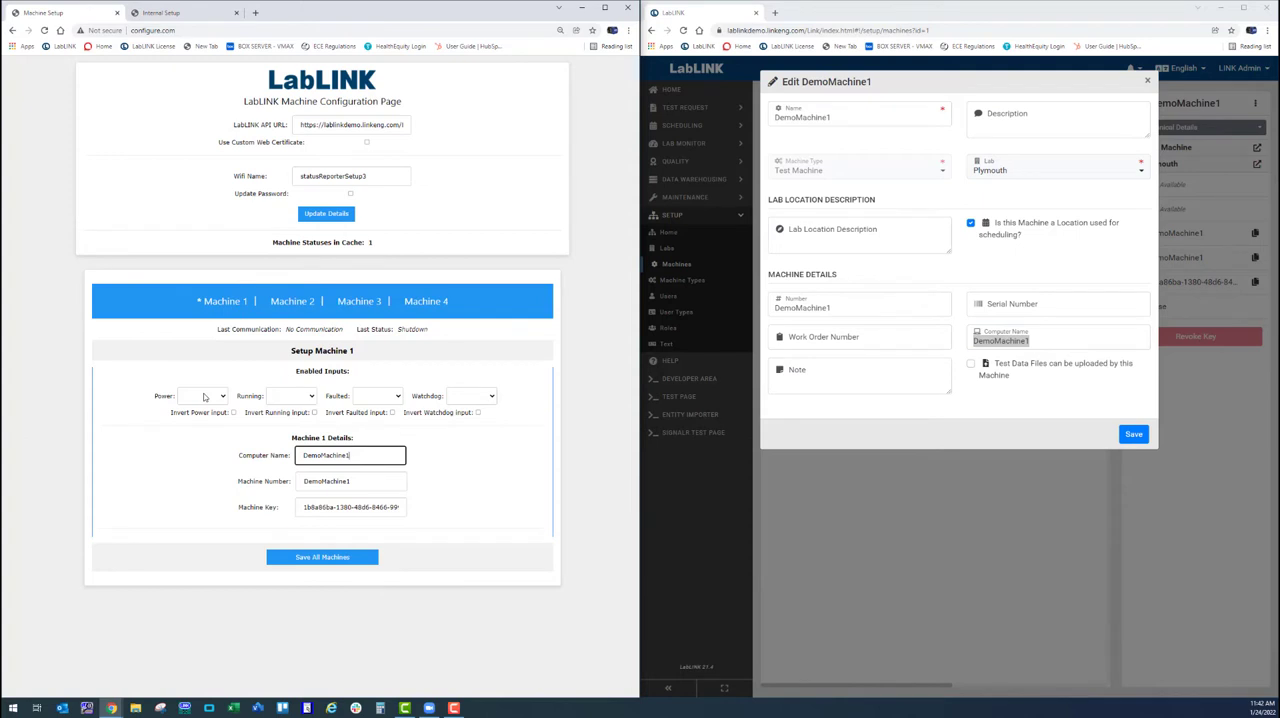
mouse_move(298, 403)
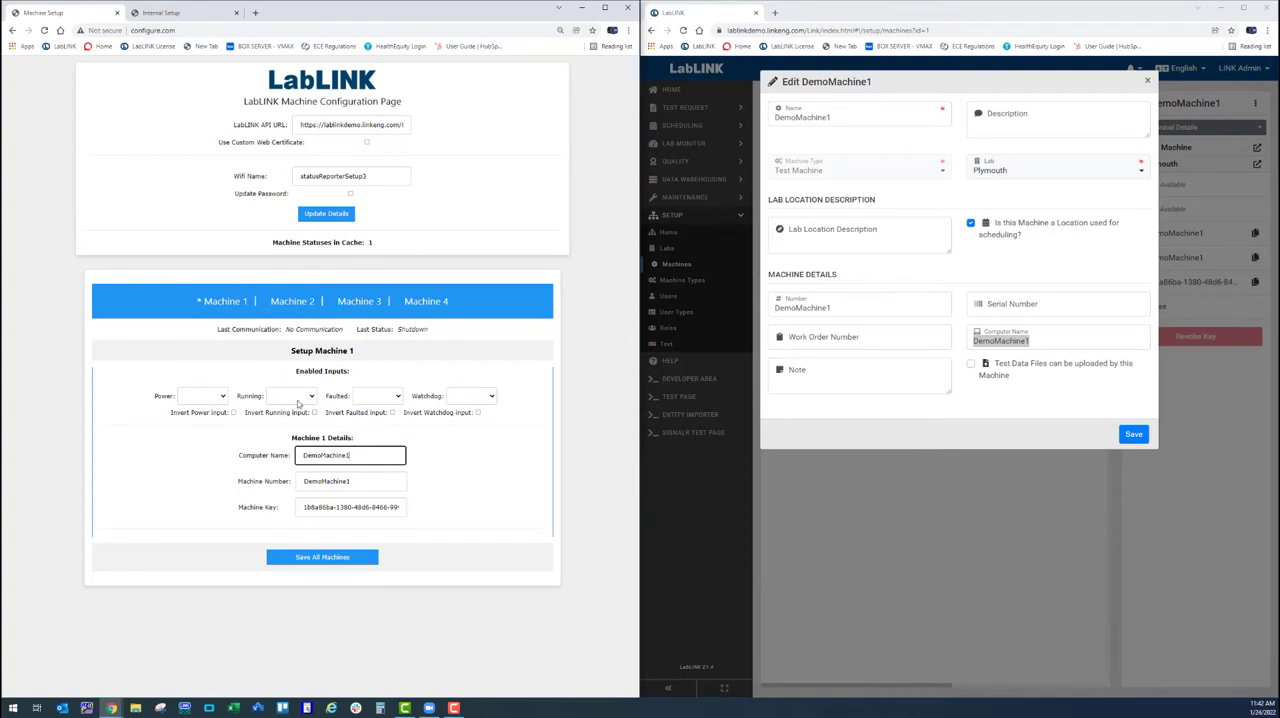
mouse_move(239, 398)
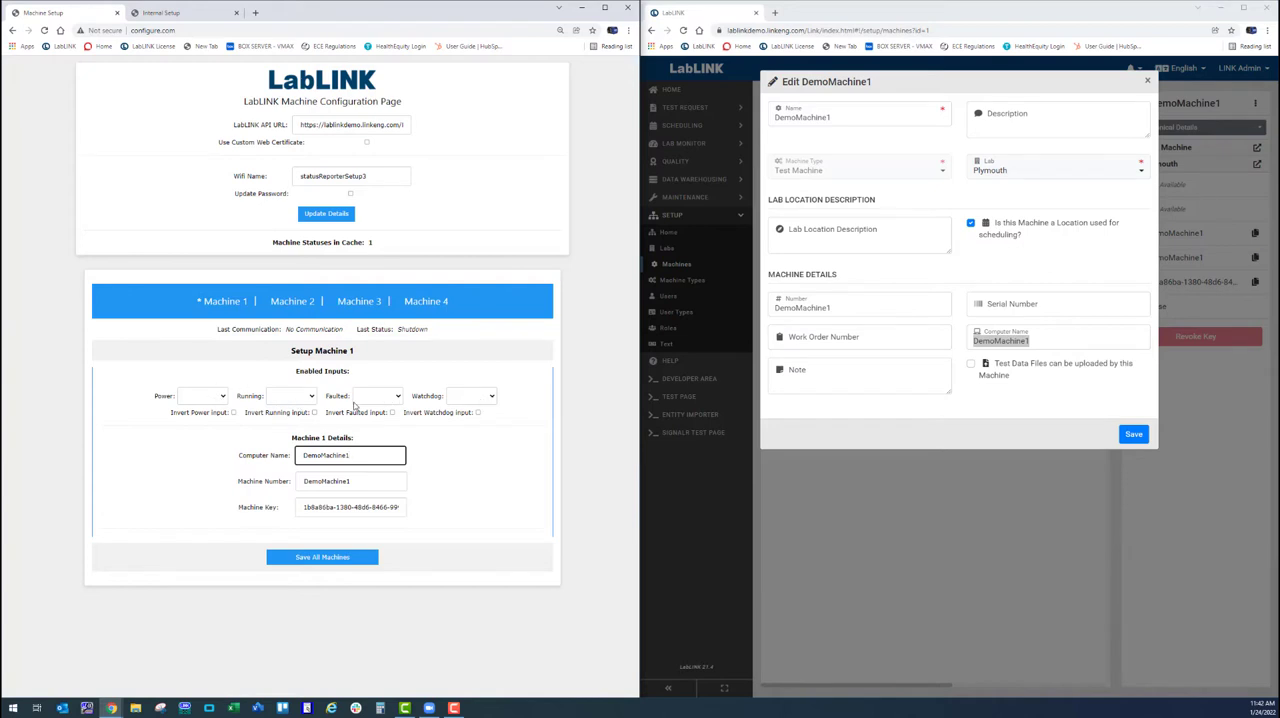
mouse_move(204, 386)
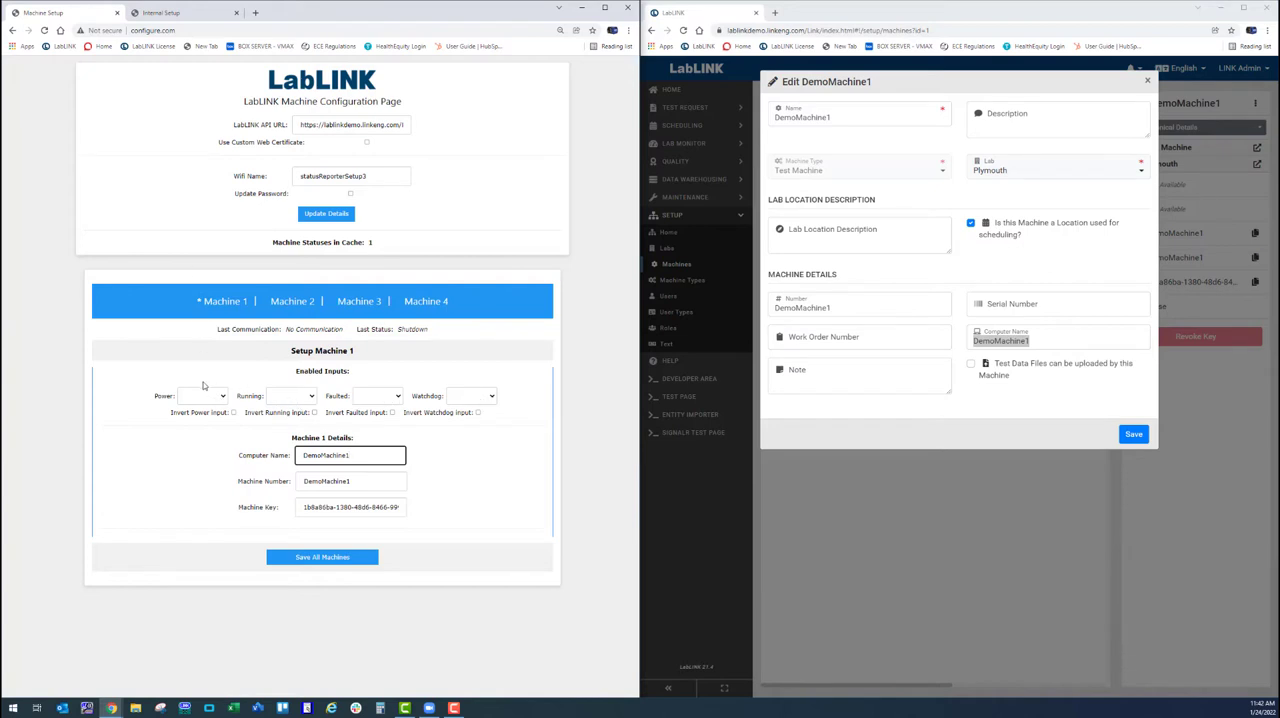
- Pick Mod1_0 as Machine 1's Power input, toggling Invert Power Input on and back off
click(202, 395)
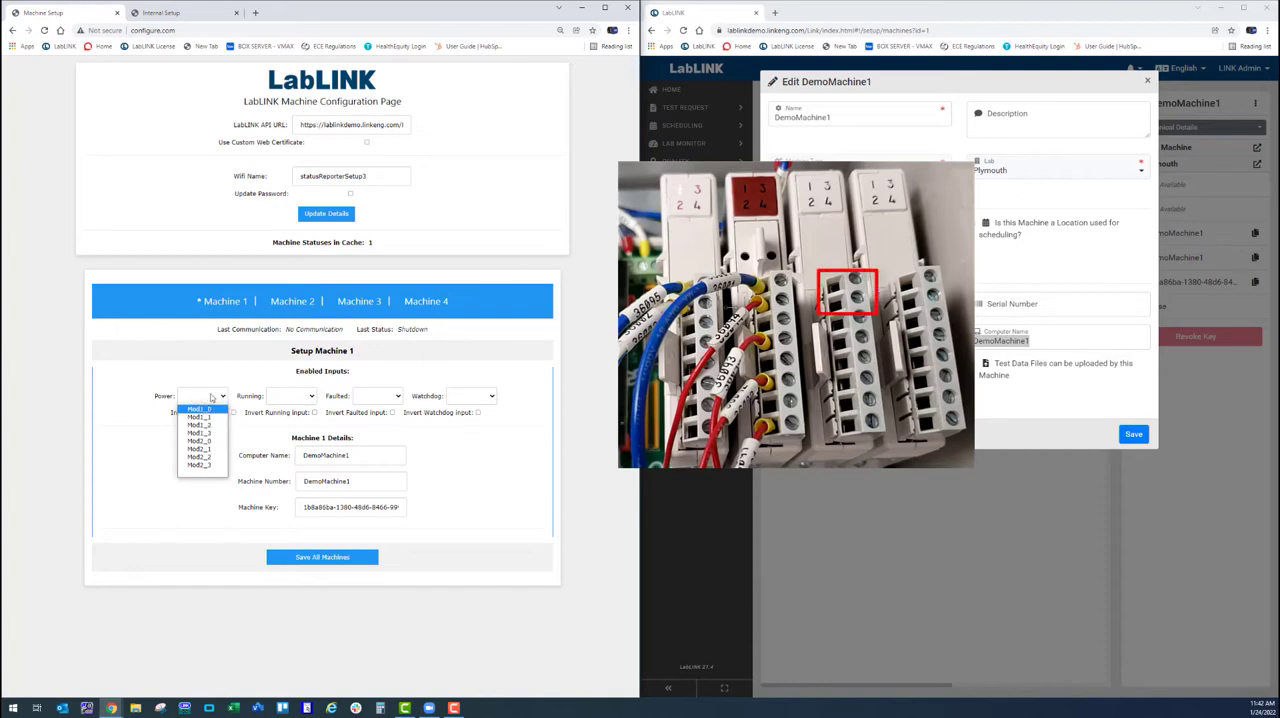
click(290, 396)
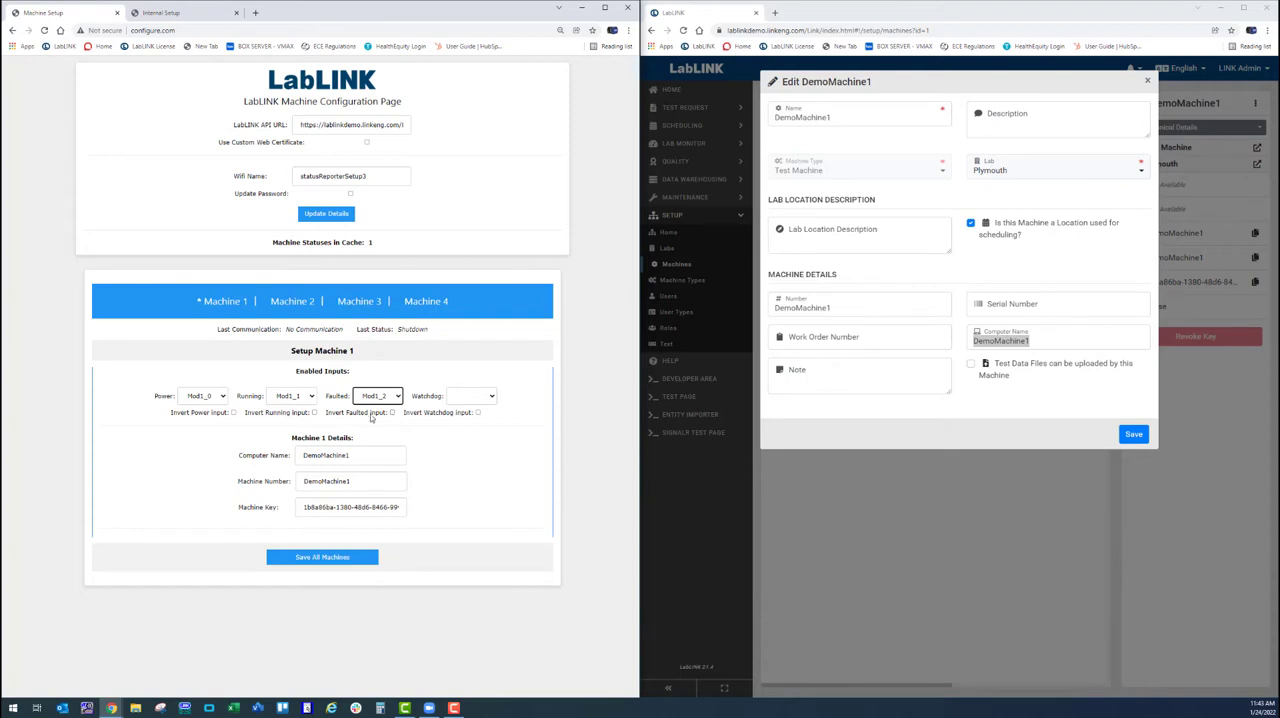
click(234, 412)
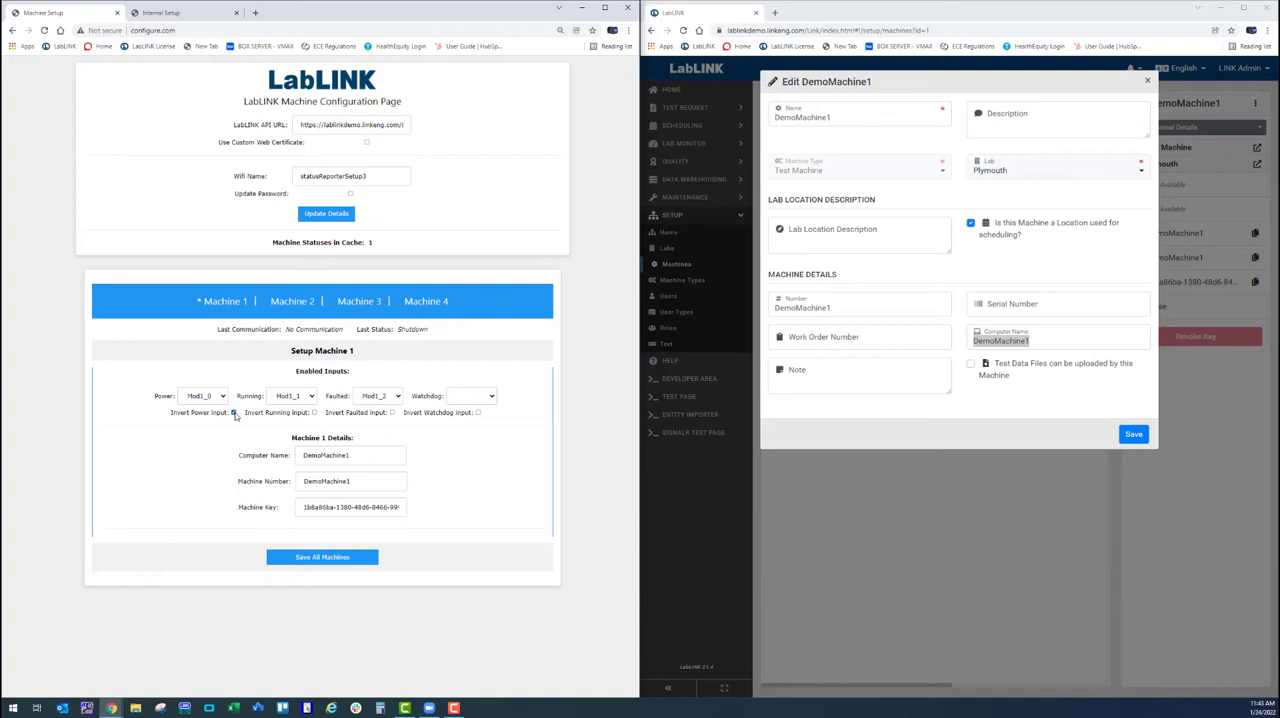
click(233, 412)
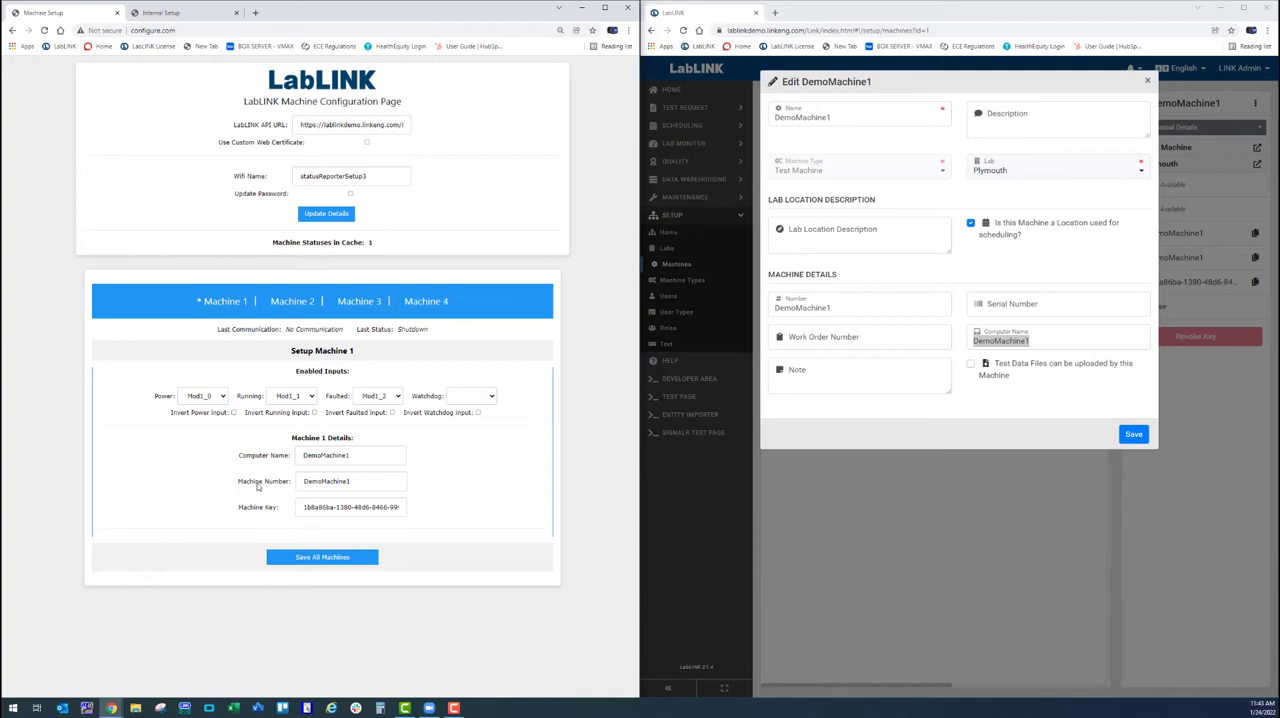
- Save all machines, confirm the overwrite, and save again with power input inverted
click(322, 557)
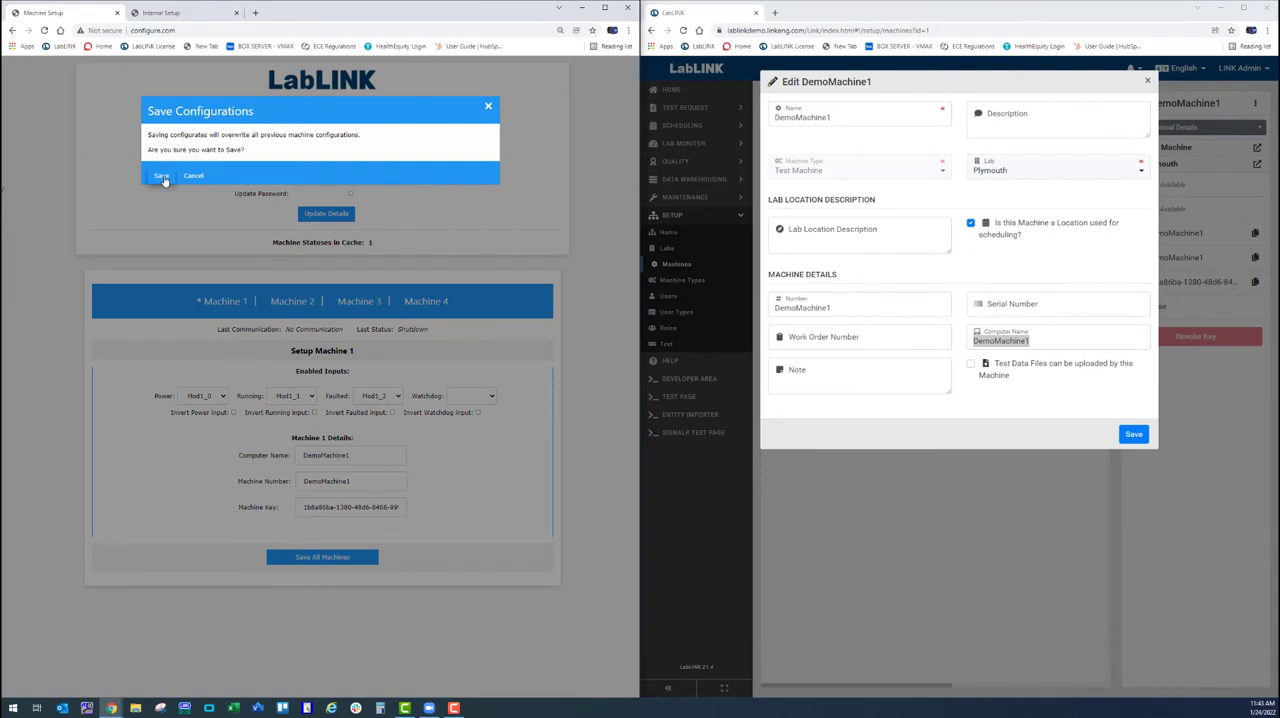
click(161, 175)
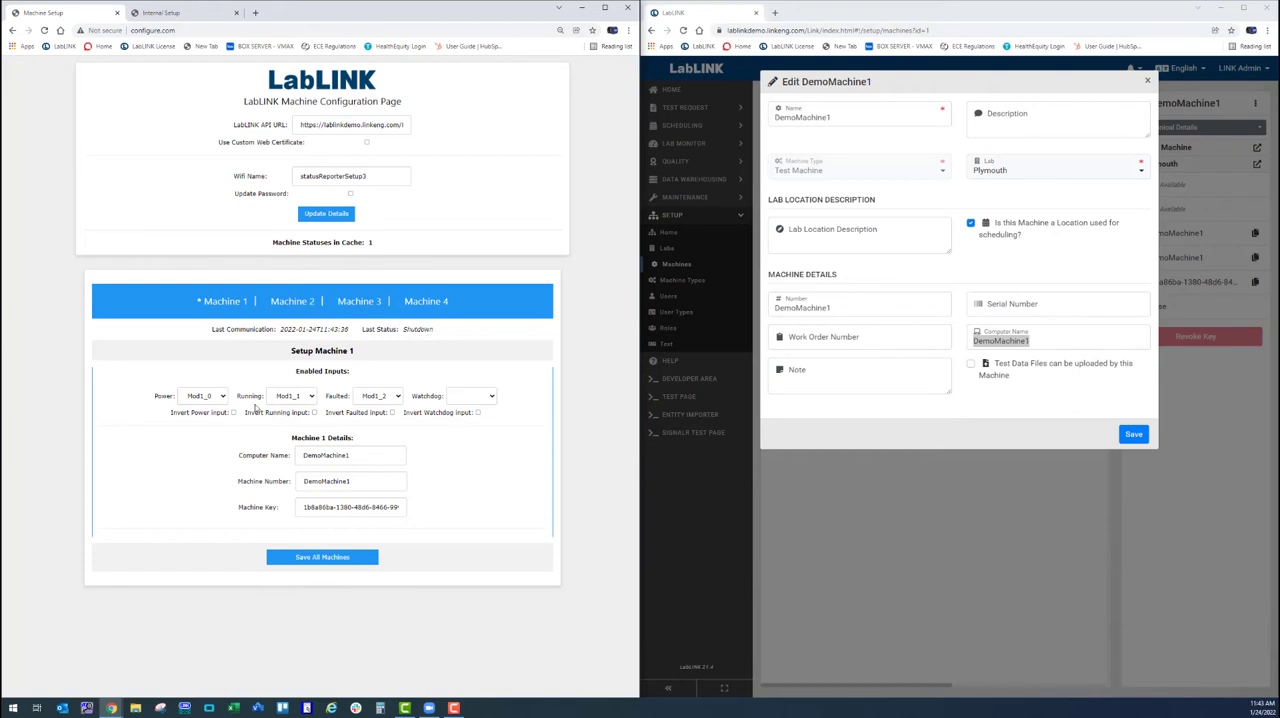
mouse_move(232, 418)
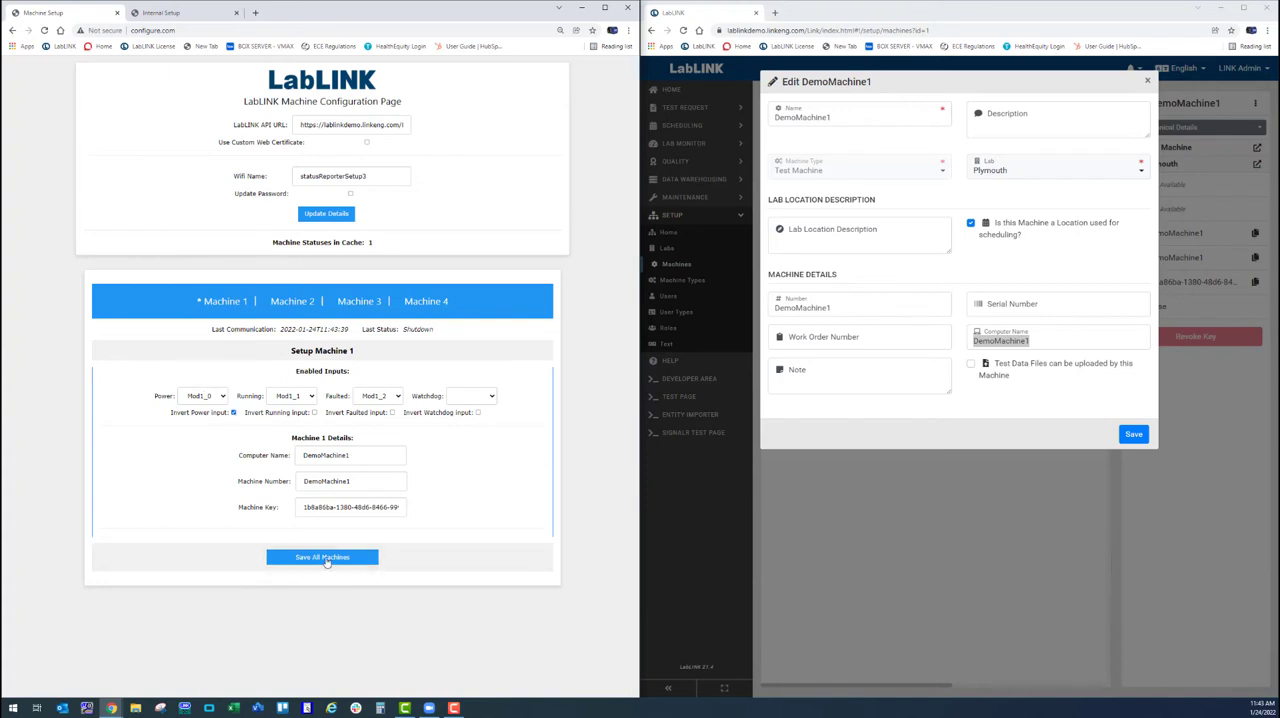
click(322, 557)
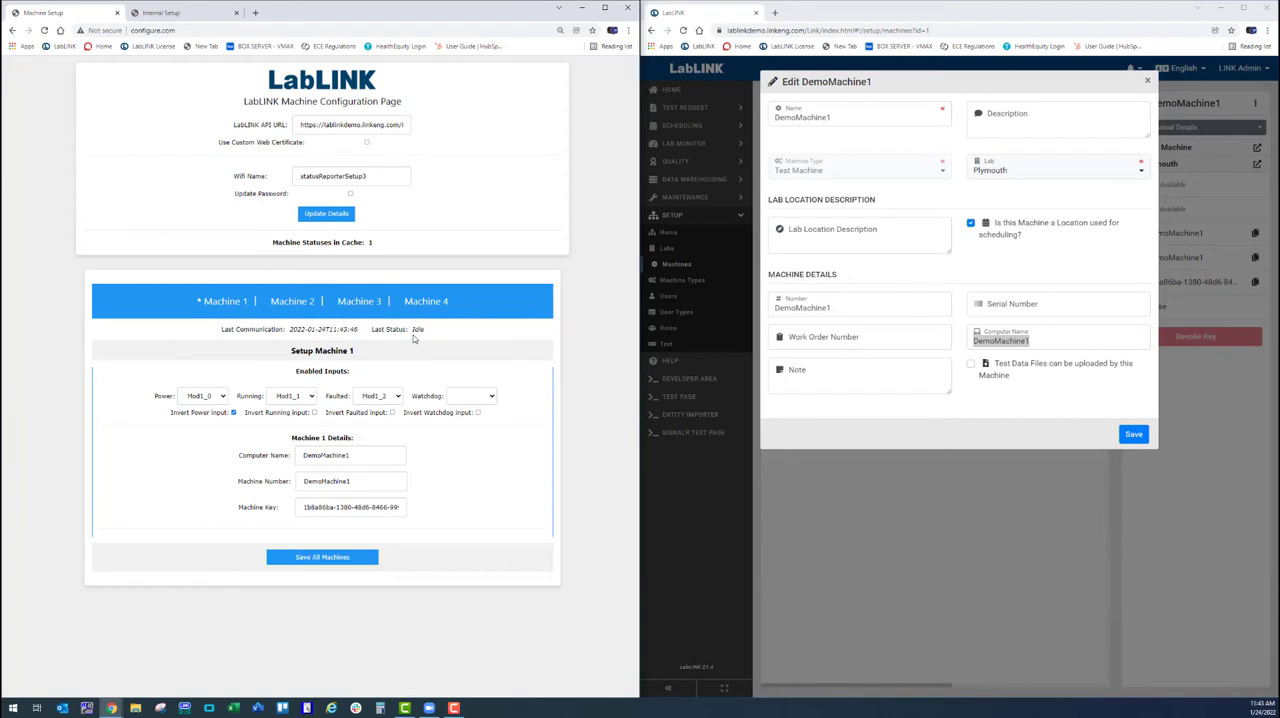
mouse_move(413, 339)
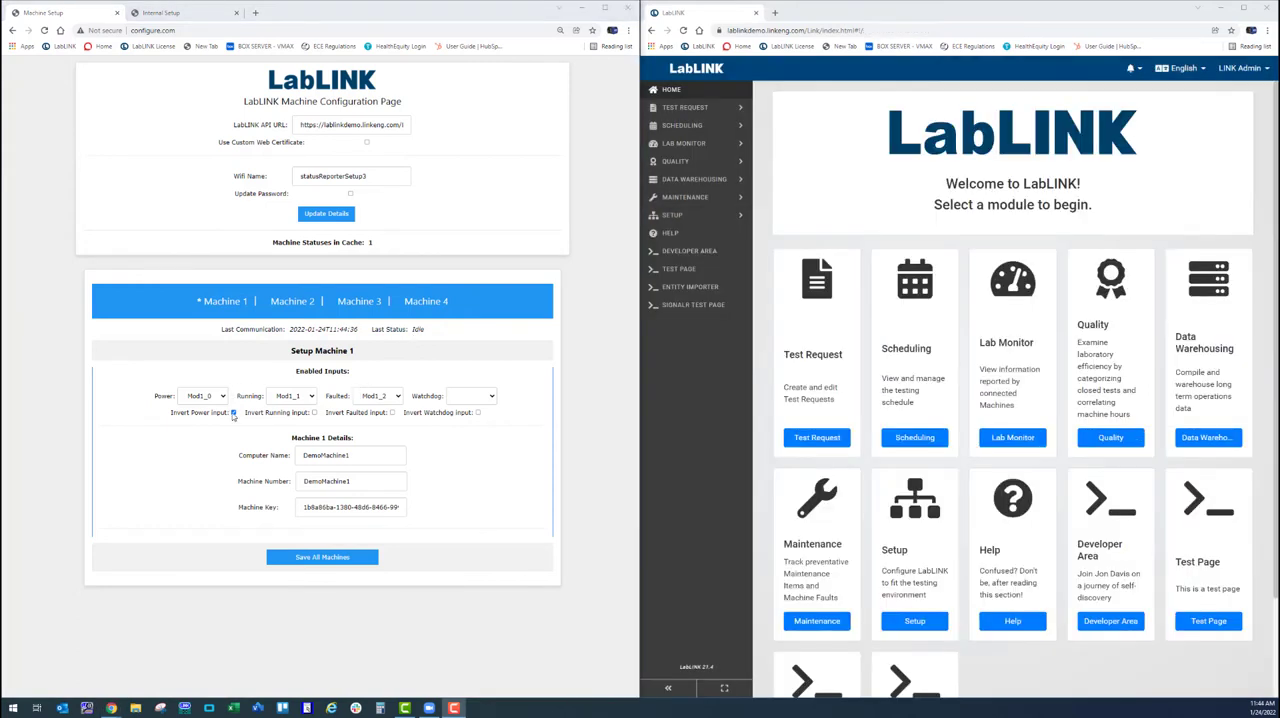
click(233, 412)
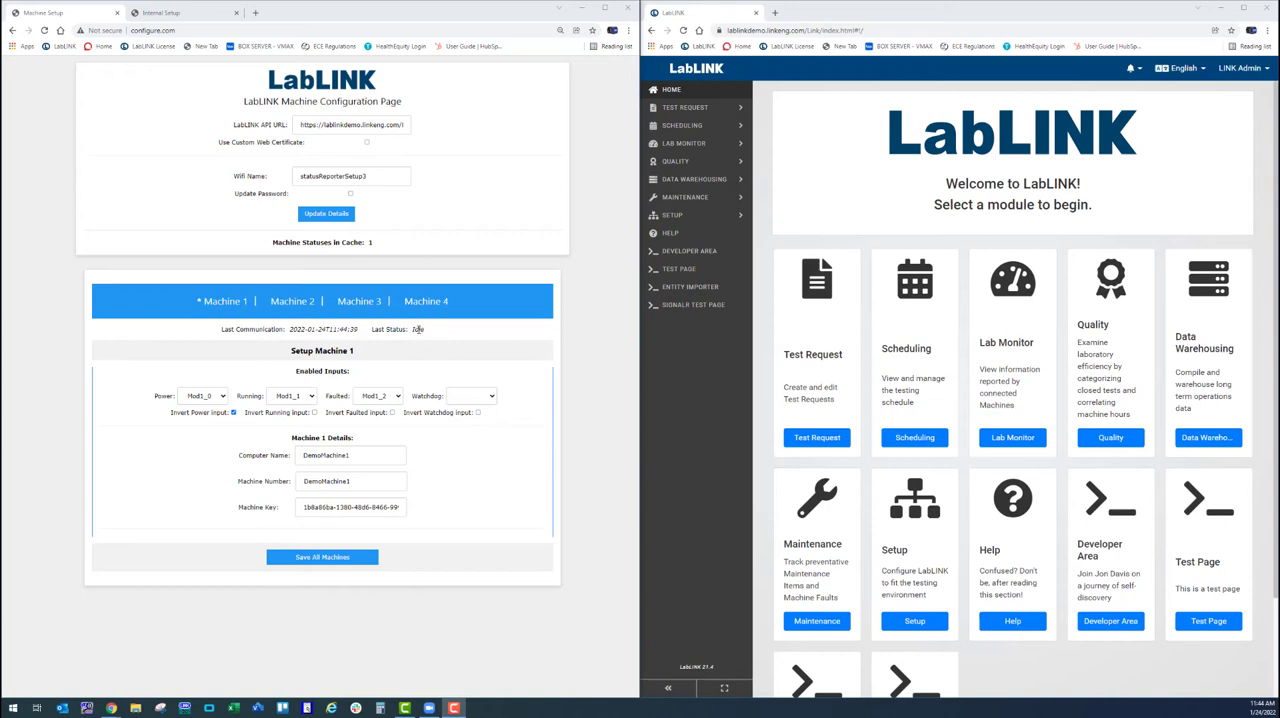
mouse_move(789, 189)
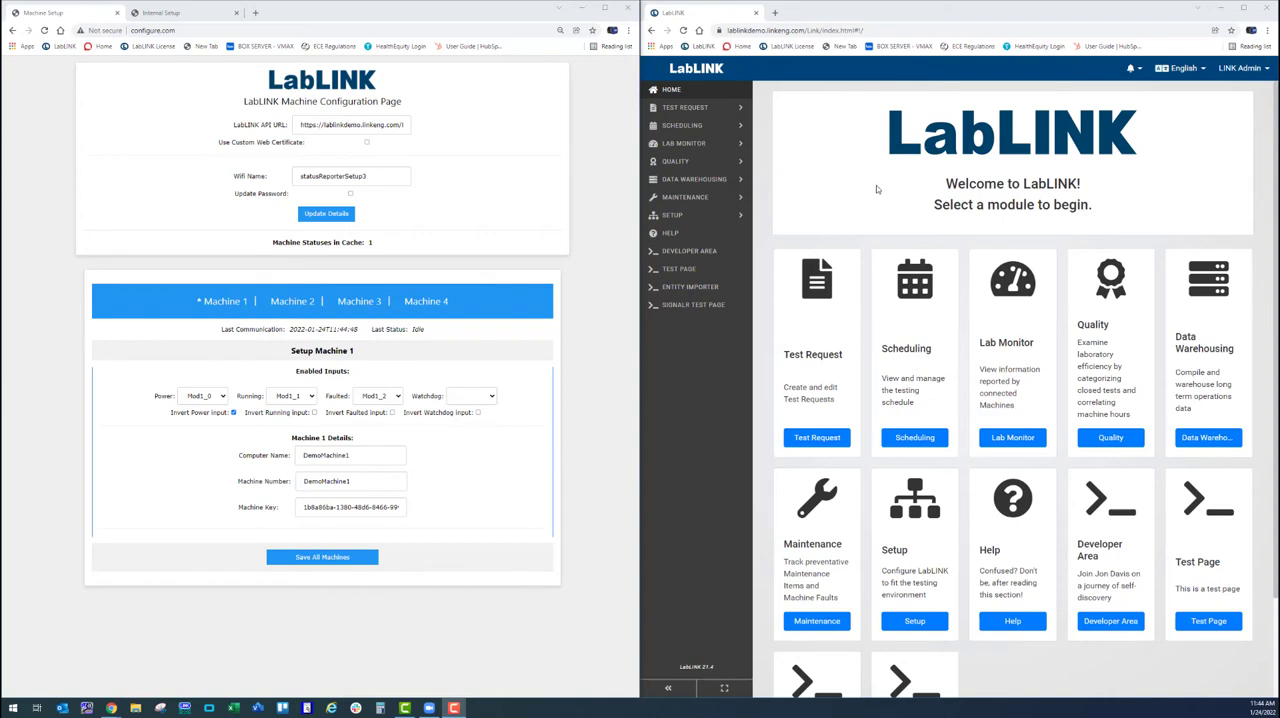
mouse_move(672, 215)
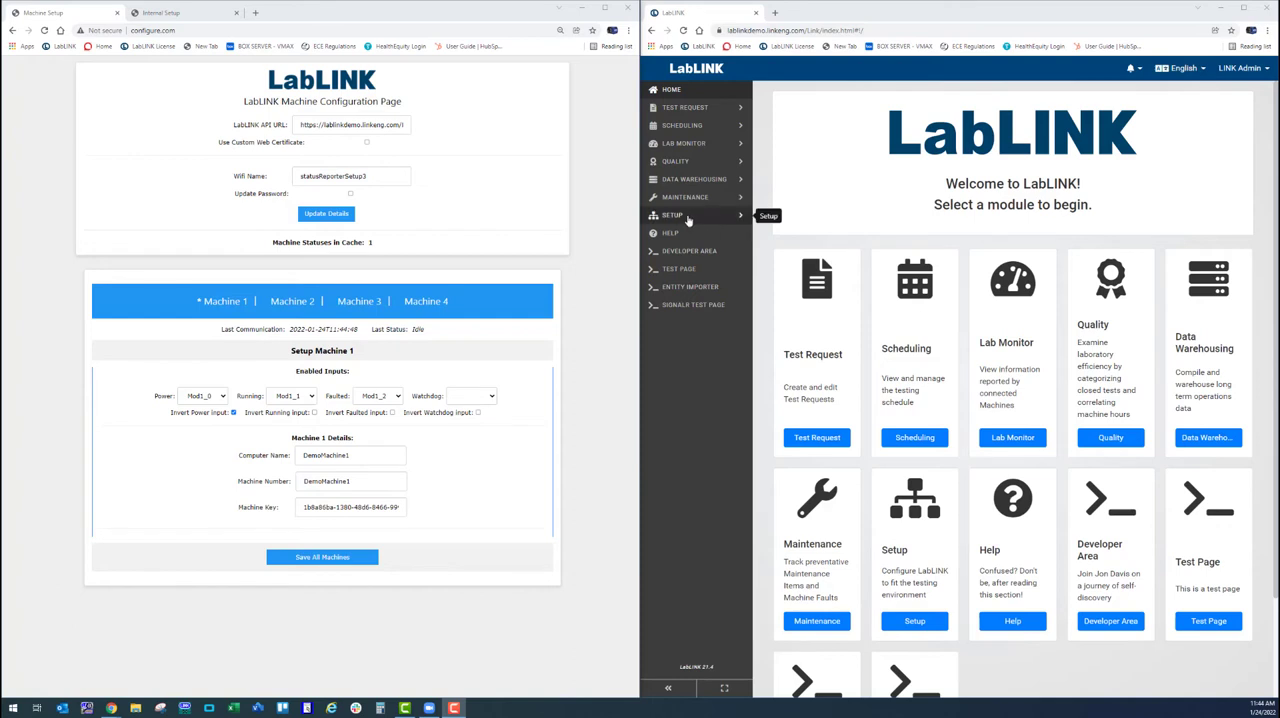
click(672, 215)
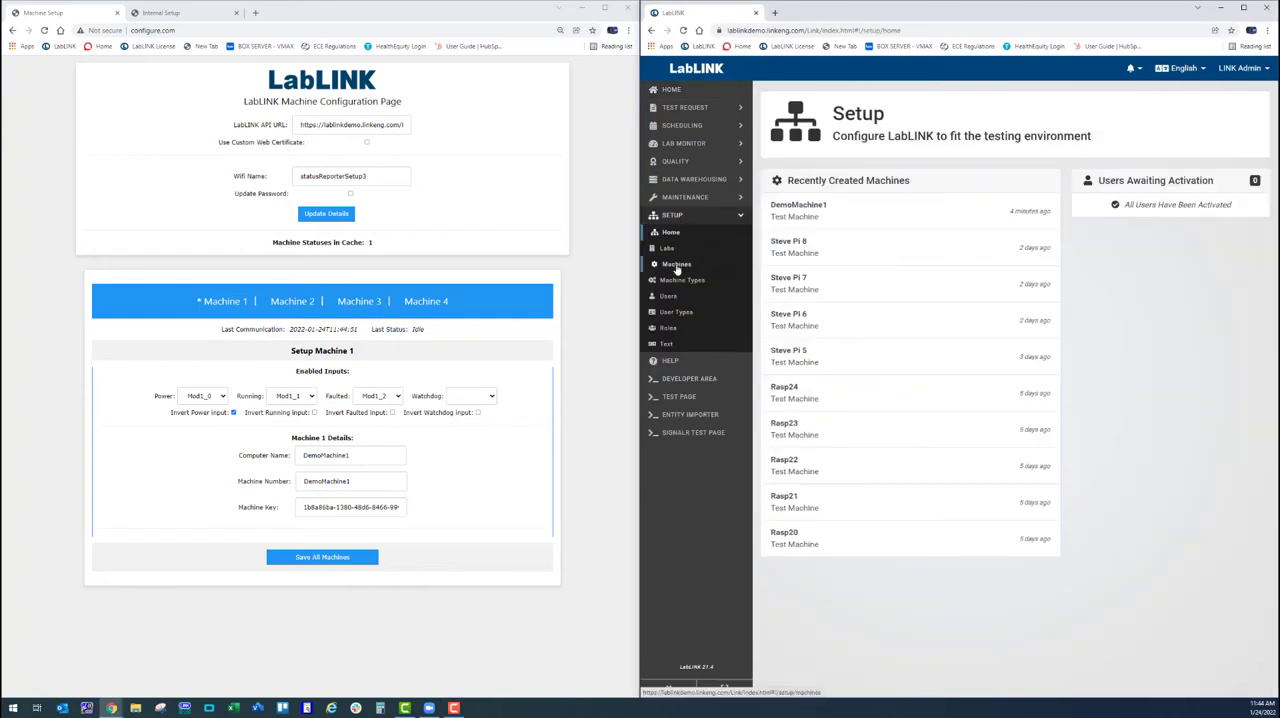
click(676, 263)
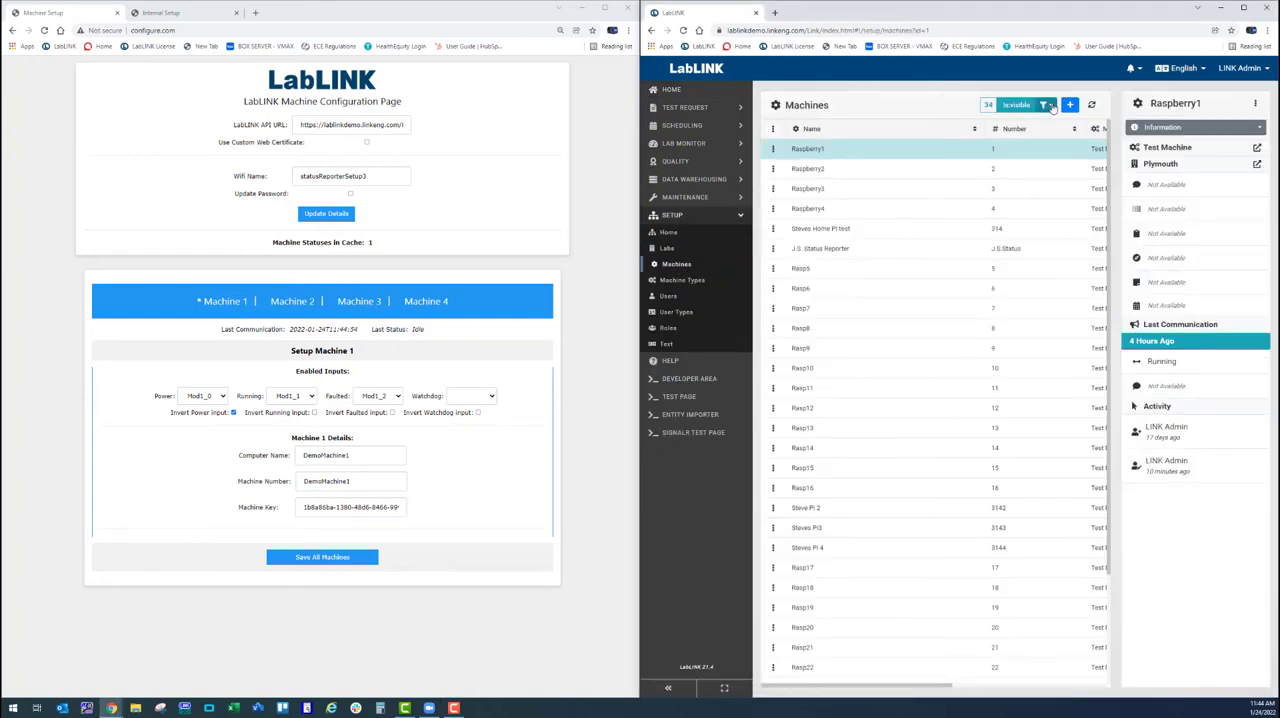
click(1044, 104)
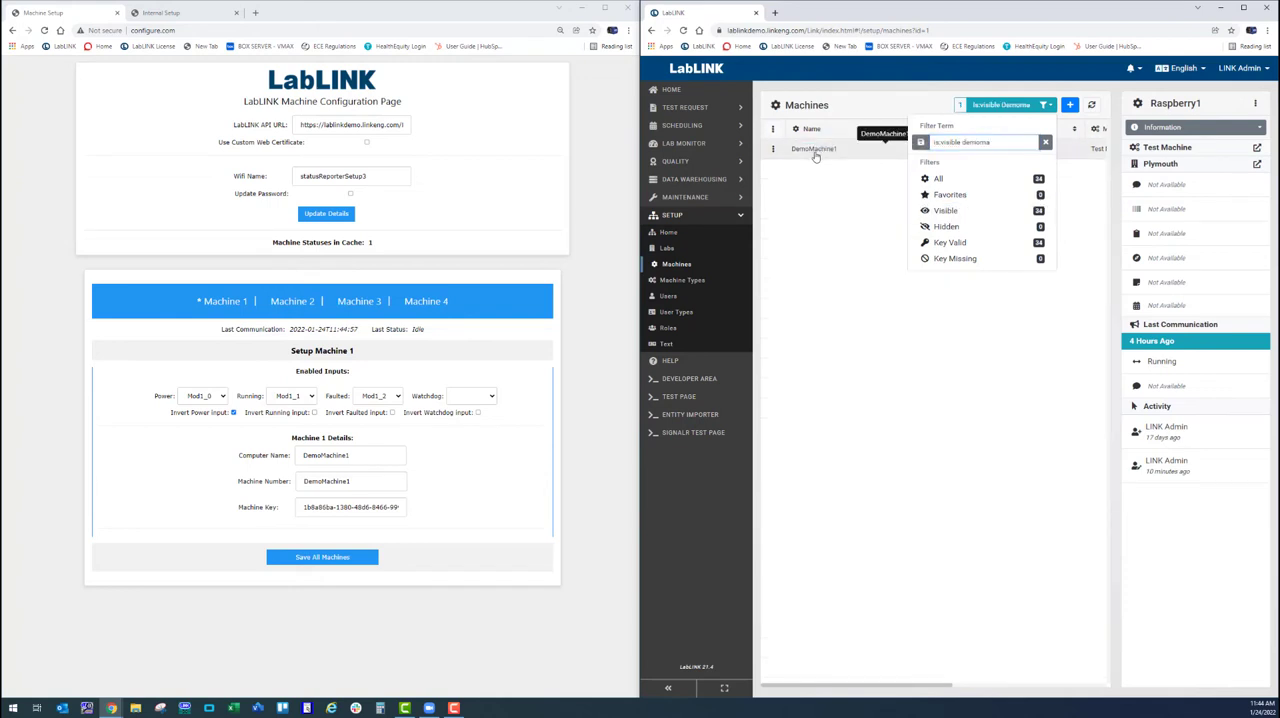
click(814, 149)
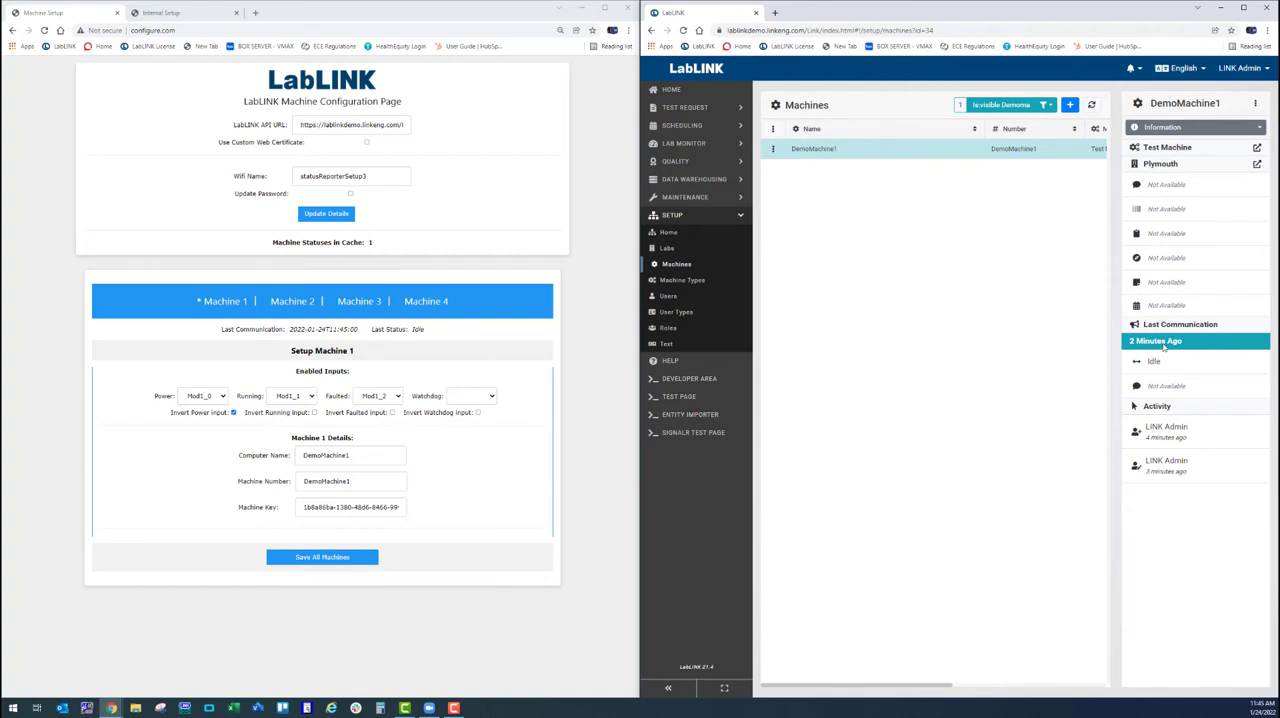
mouse_move(1155, 324)
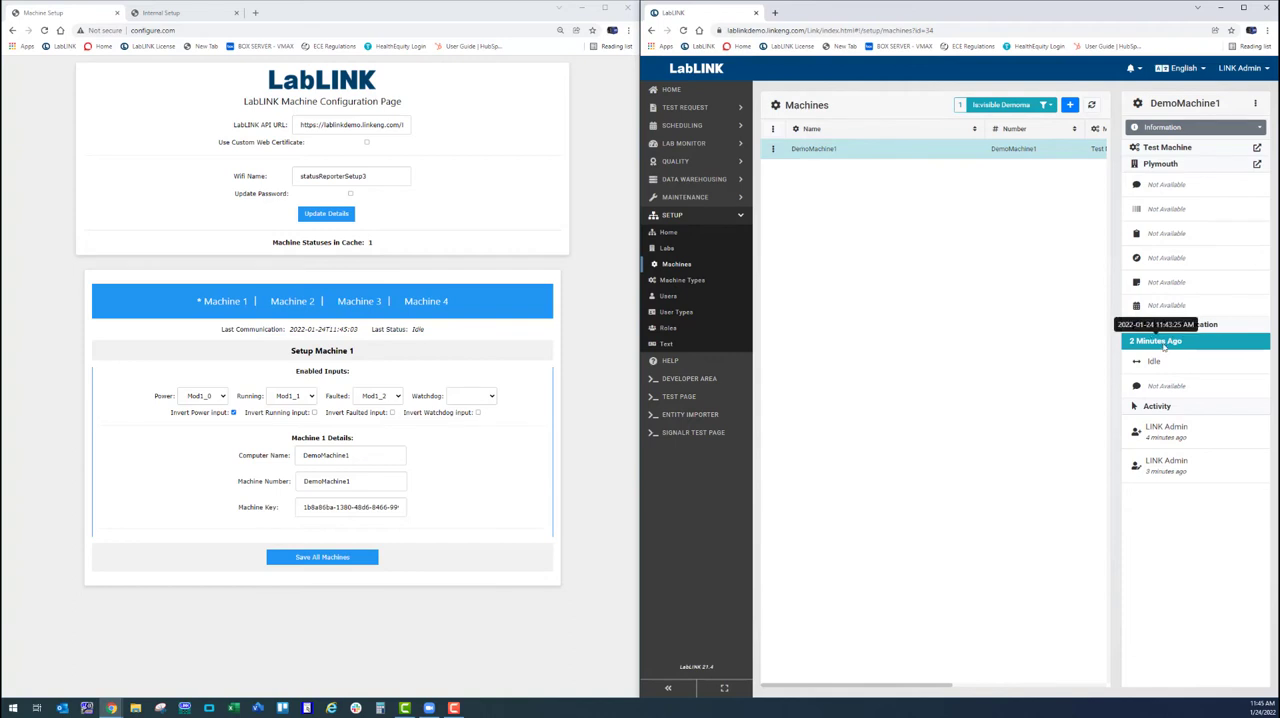
mouse_move(807, 200)
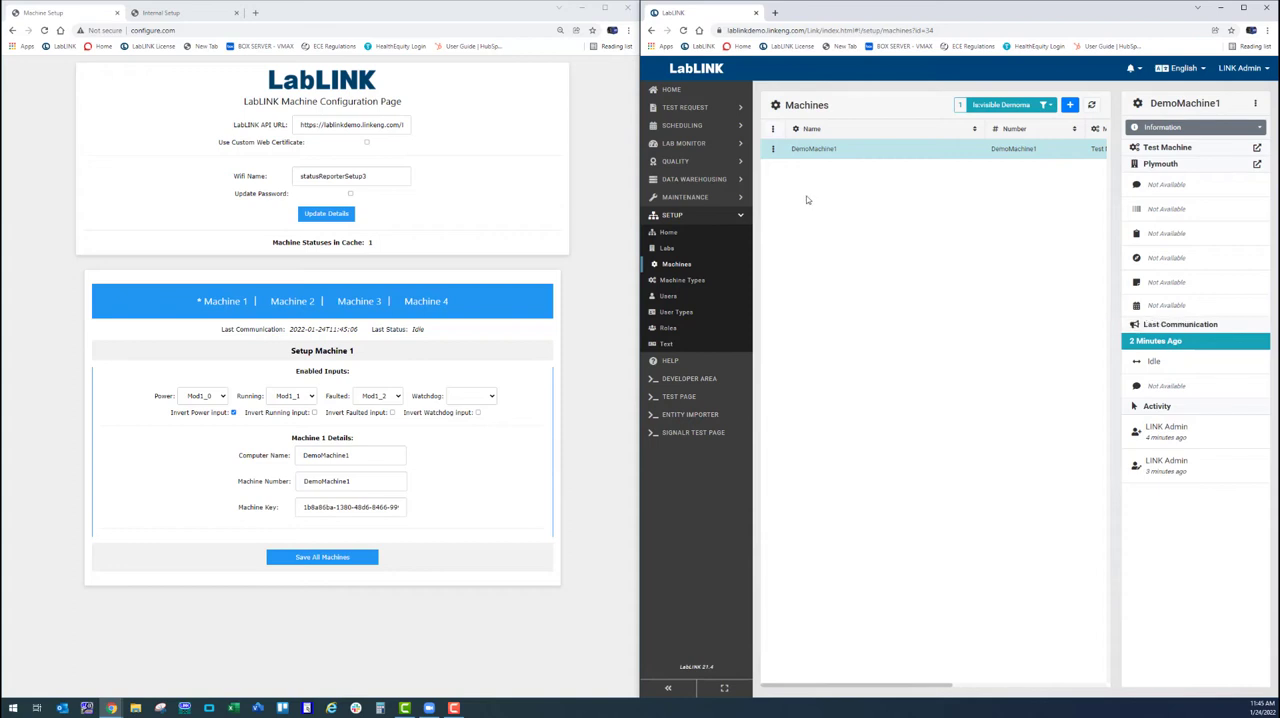
click(671, 89)
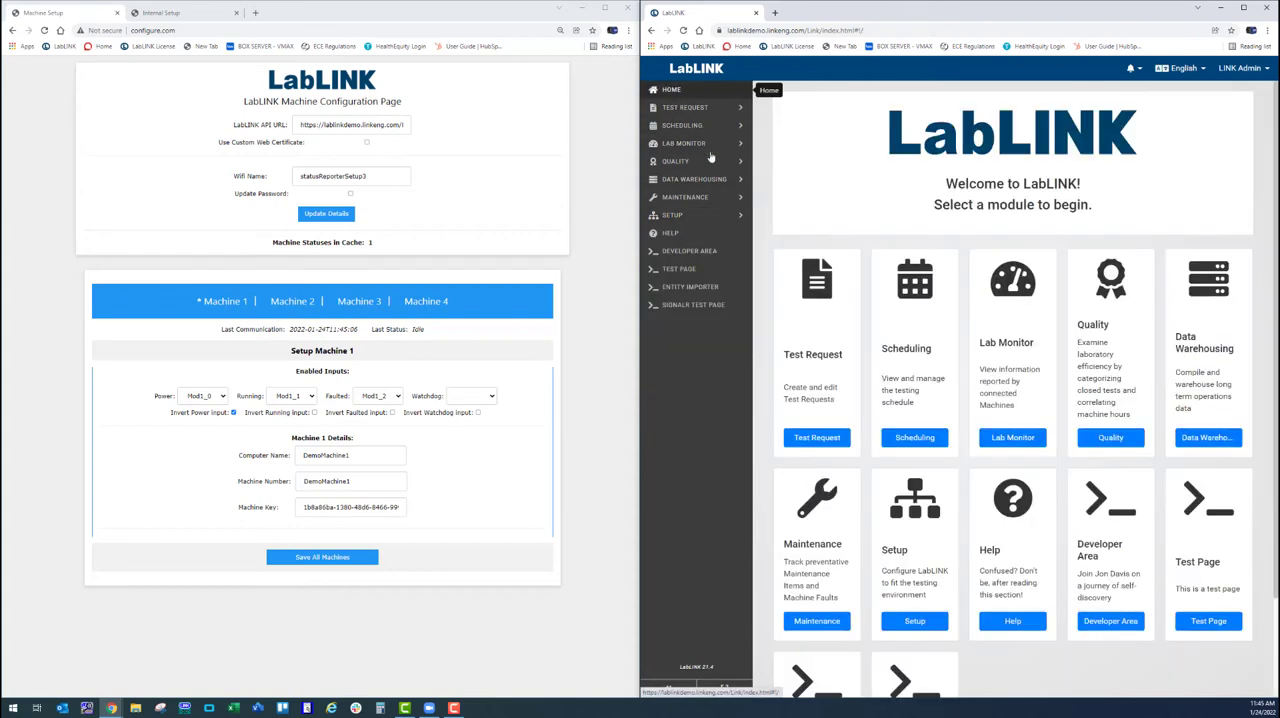
click(684, 143)
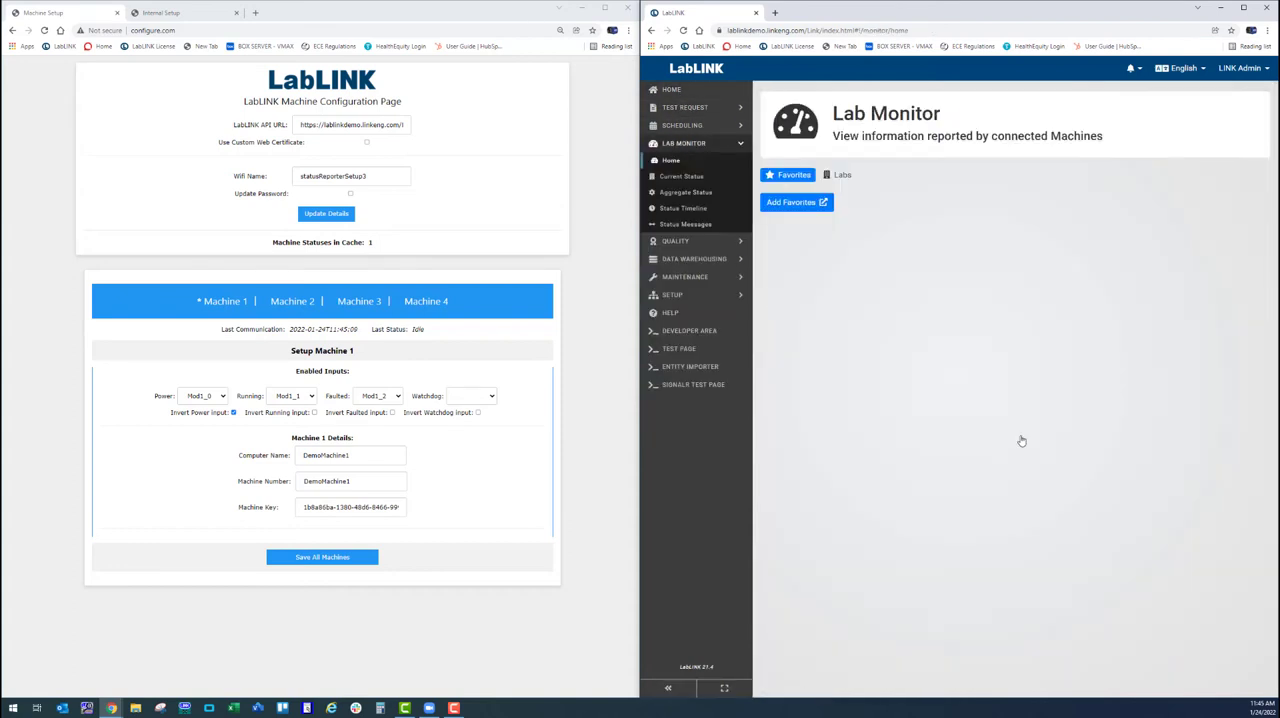
- Open Lab Monitor > Current Status to see DemoMachine1 listed as Idle
click(682, 176)
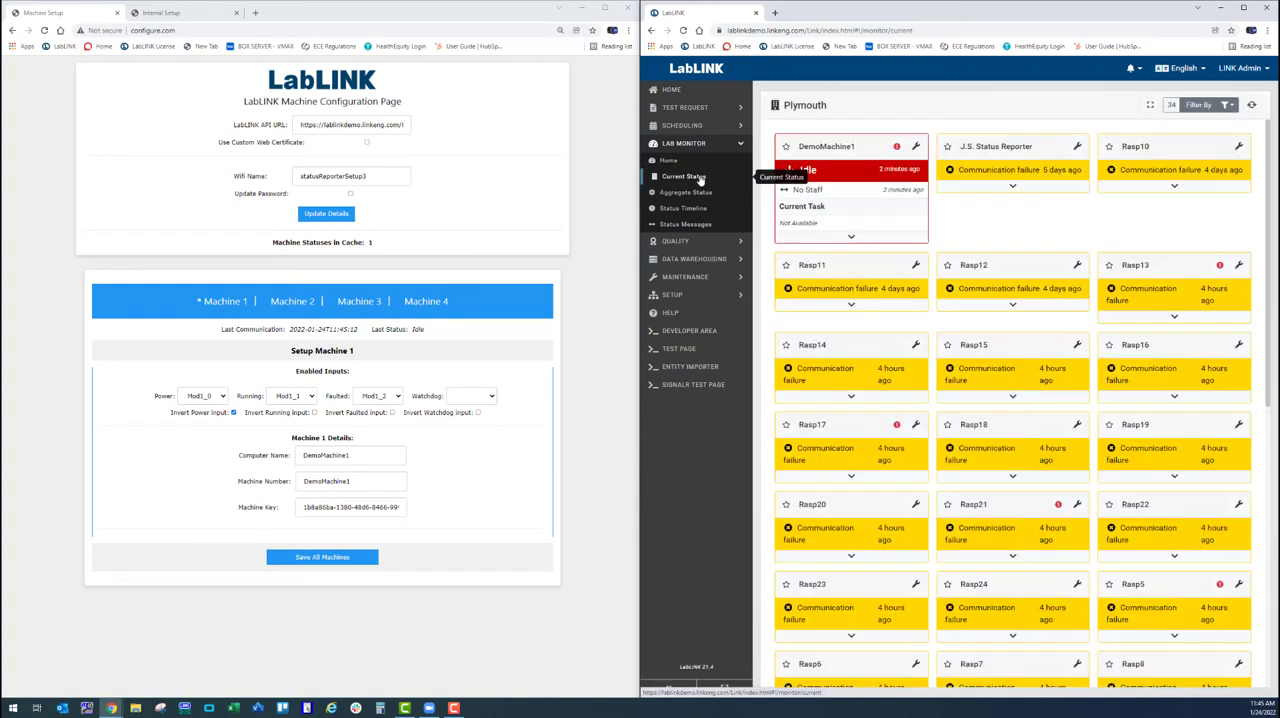
mouse_move(1138, 350)
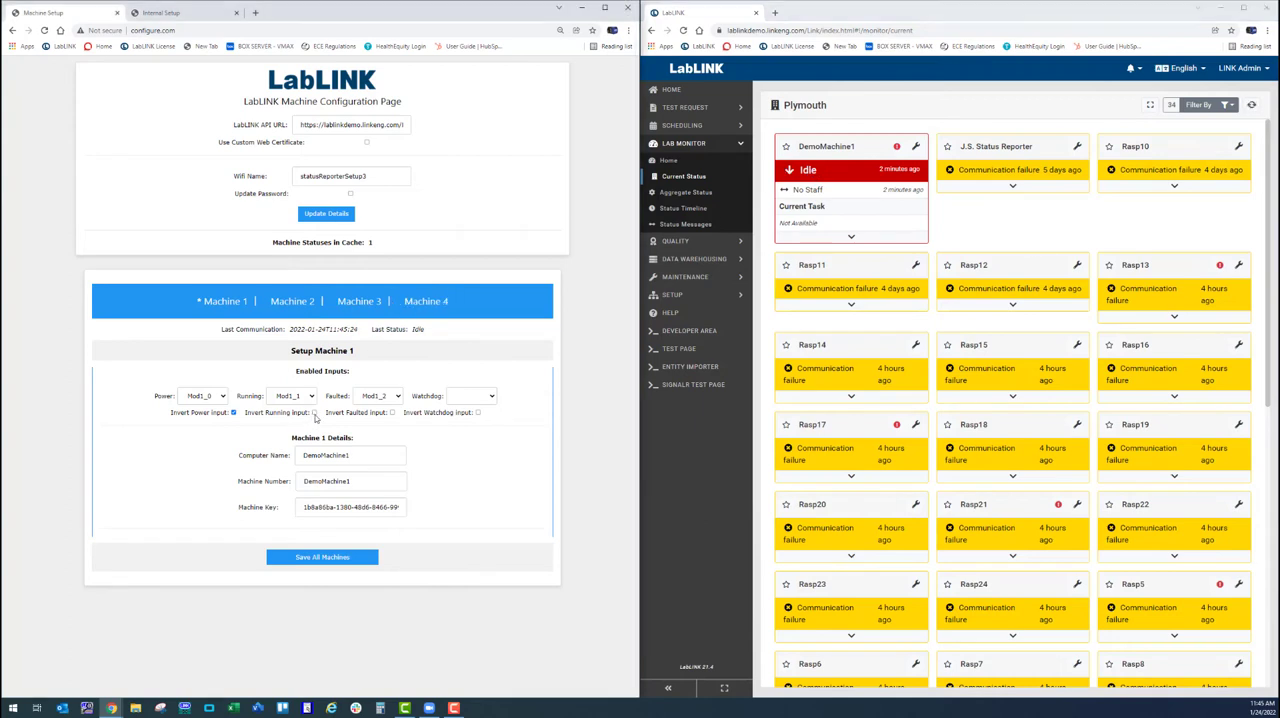
- Turn on 'Invert Running Input' for Machine 1 and save all machines
click(314, 412)
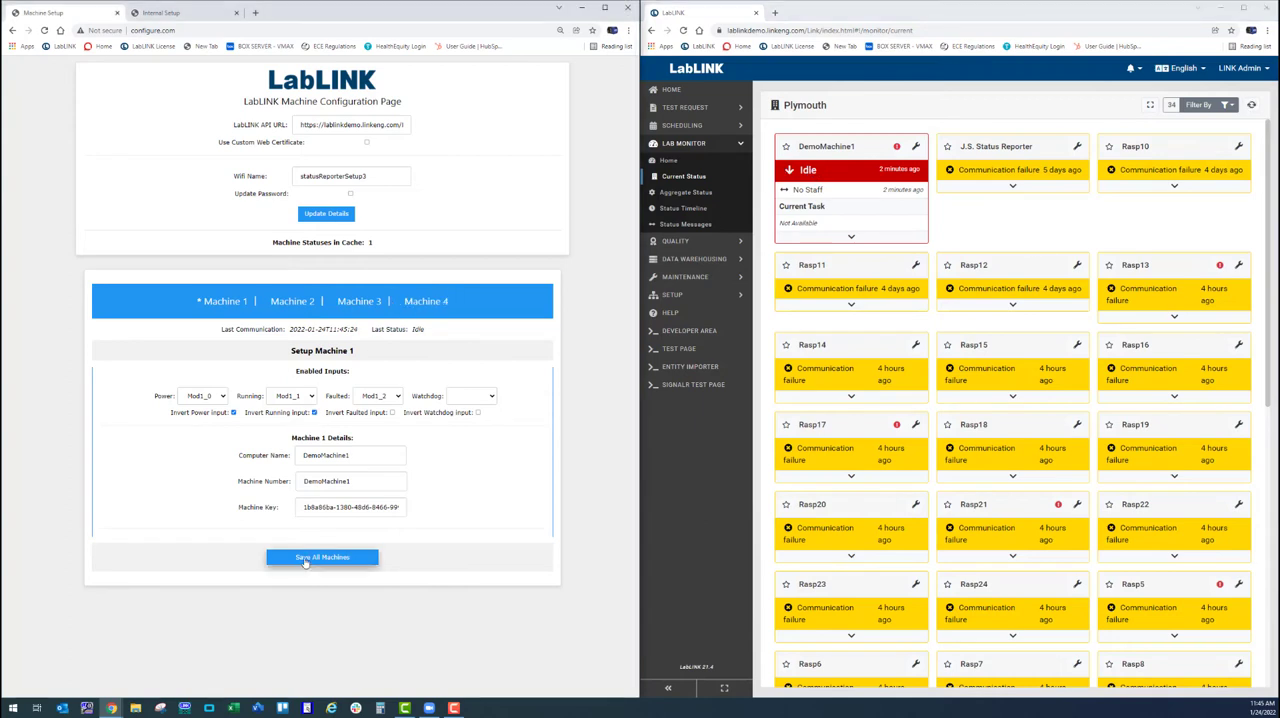
click(322, 557)
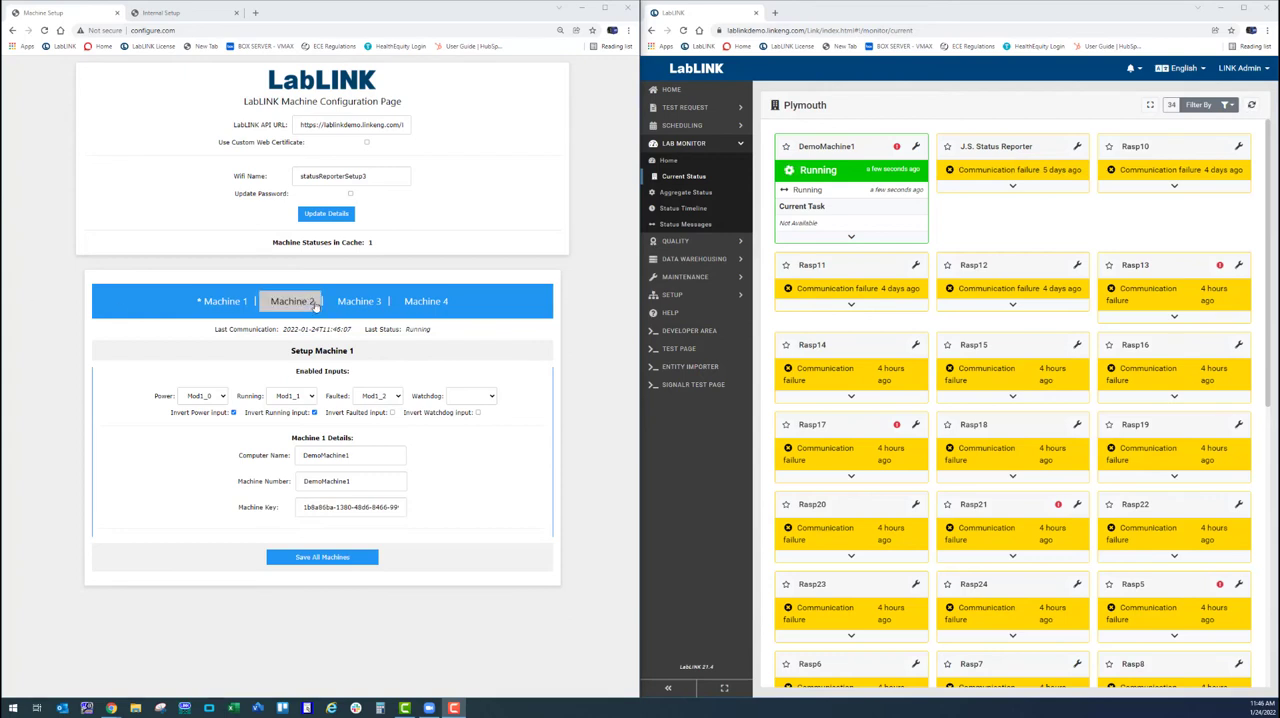
- From the Machine 2 tab, start a new machine record named DemoMachine2 in the Plymouth lab
click(289, 301)
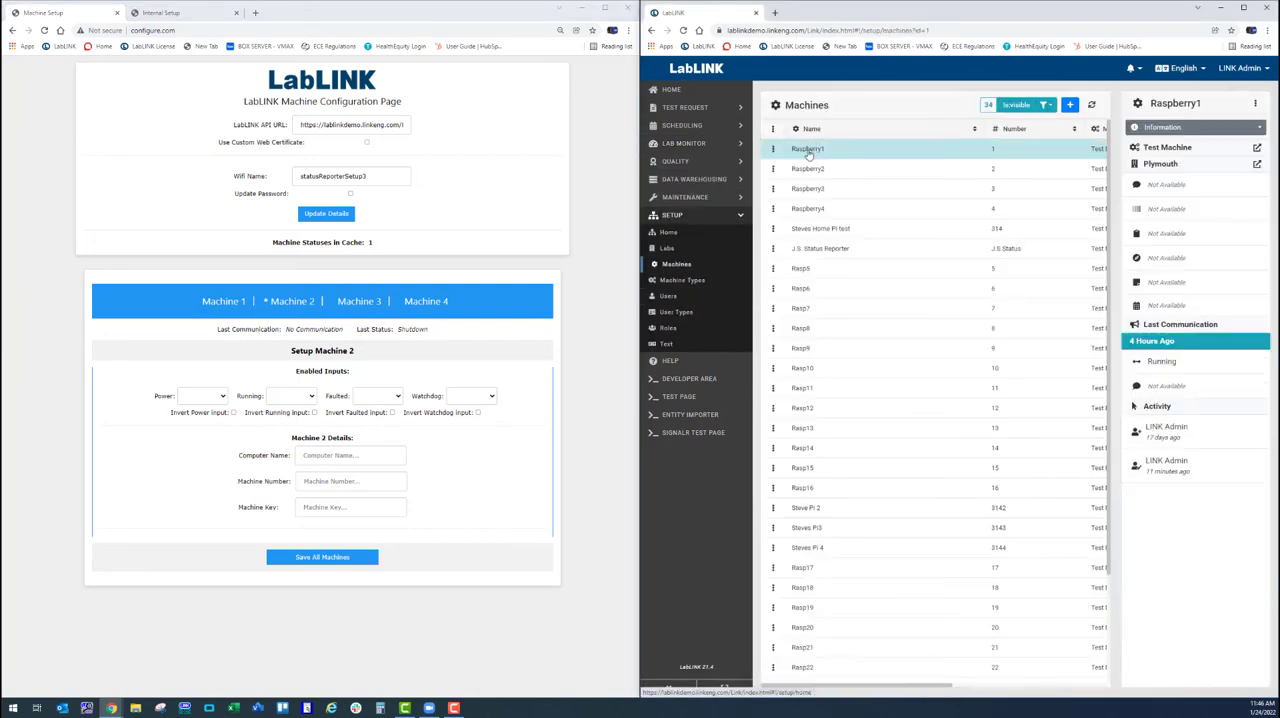
click(1069, 104)
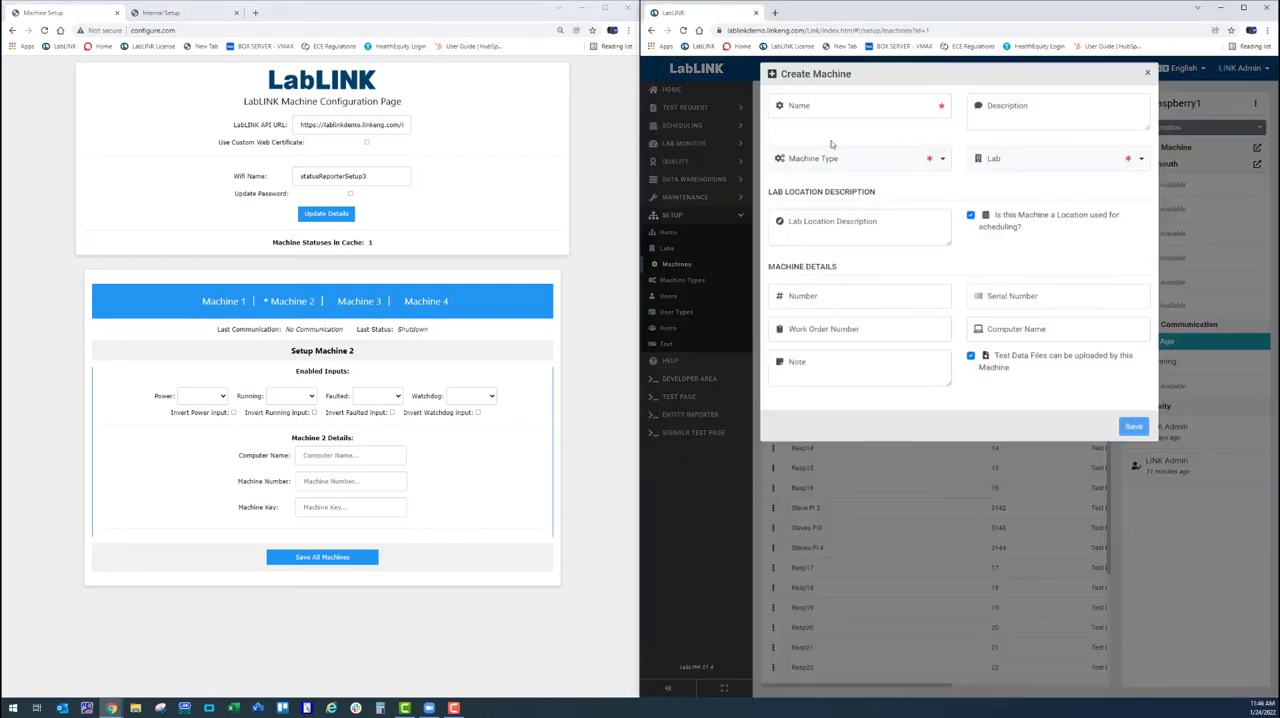
text(DemoMachine2)
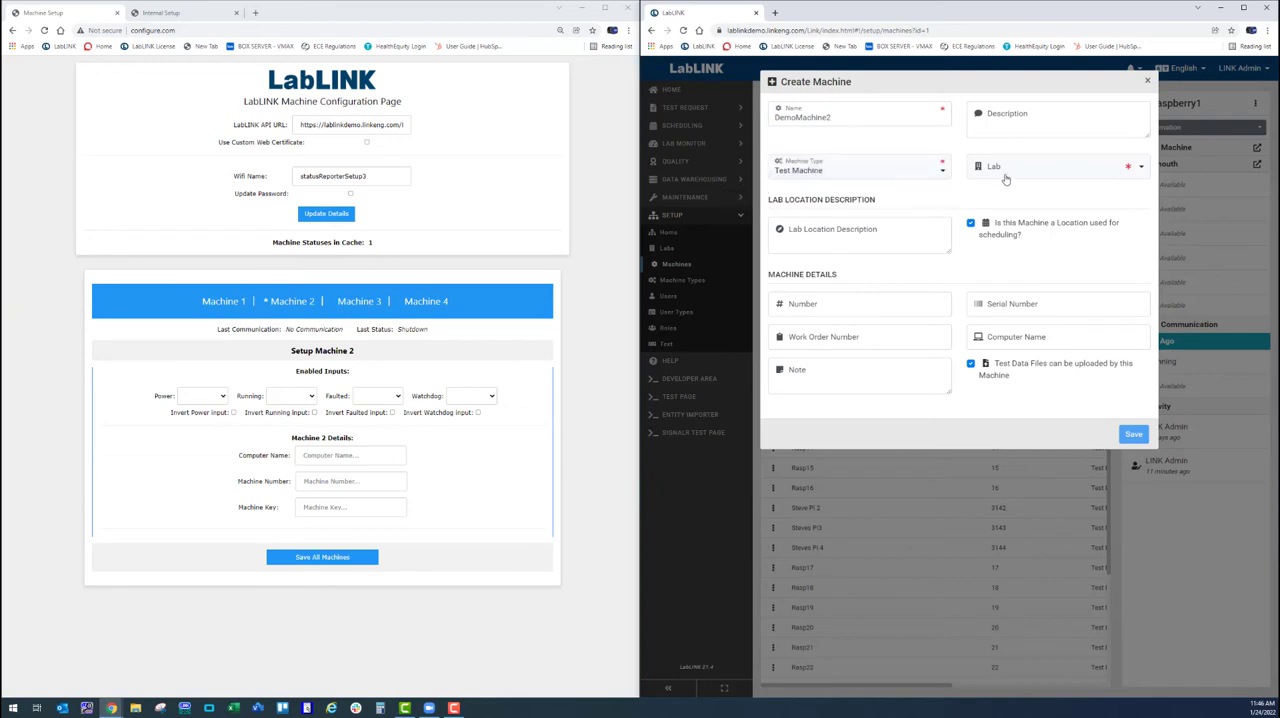
click(1055, 168)
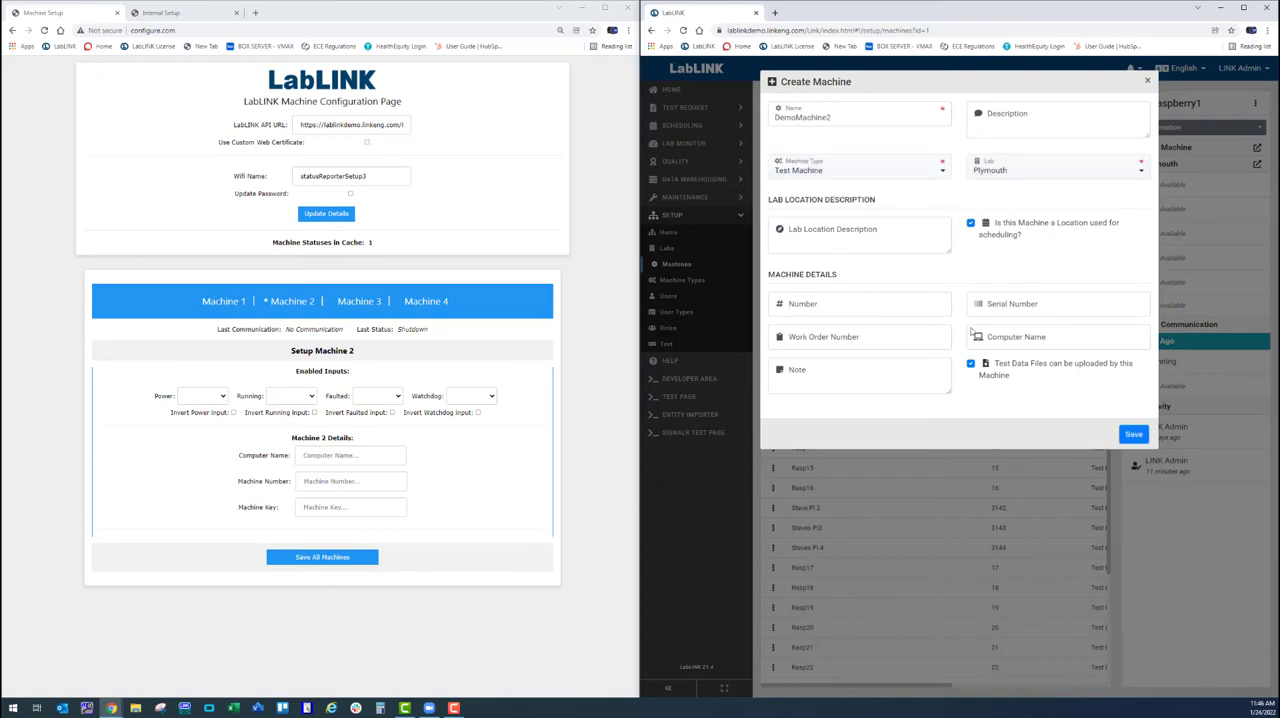
- Enter computer name DemoMachine2, fill Machine 2's computer name and number, and save the record
click(970, 363)
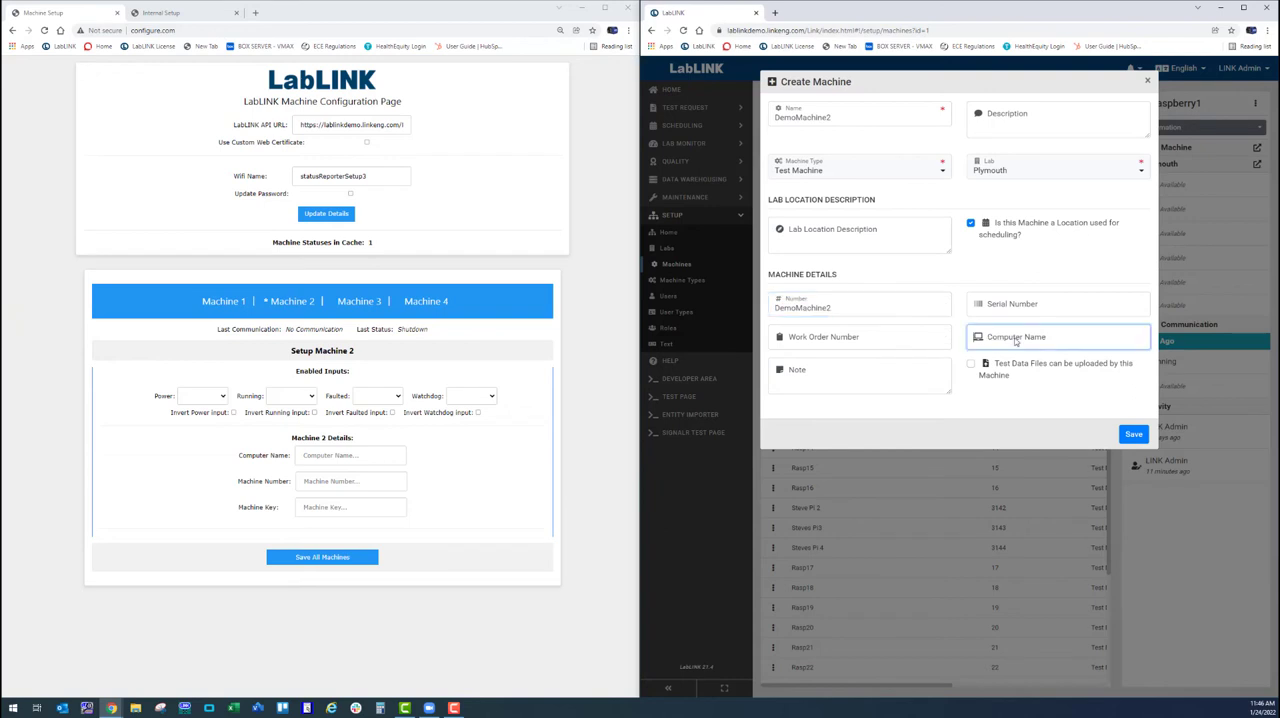
text(DemoMachine2)
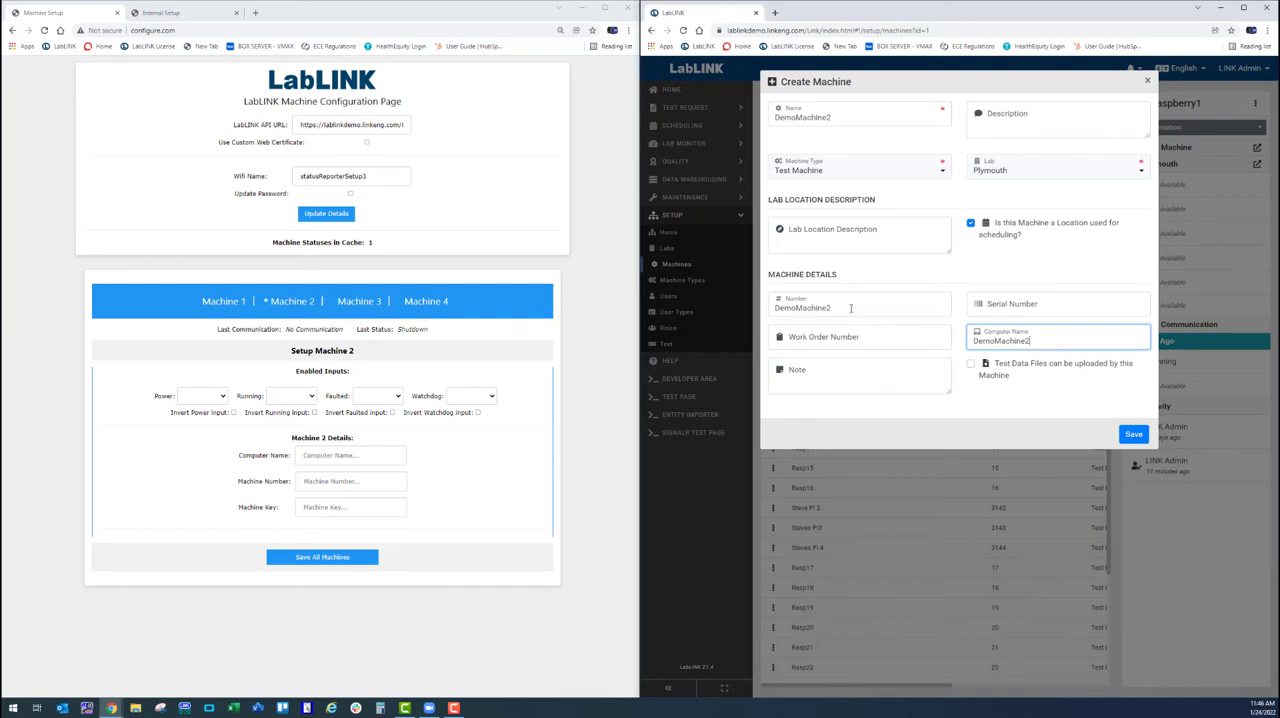
mouse_move(833, 163)
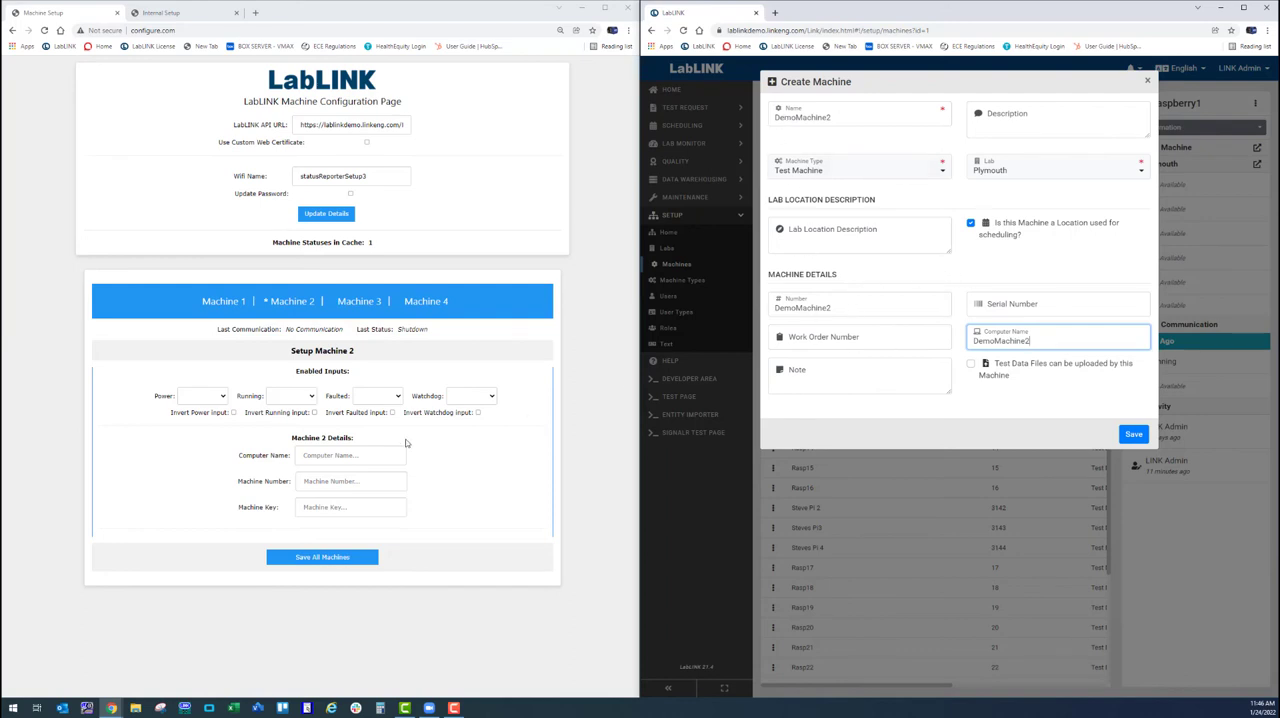
mouse_move(222, 64)
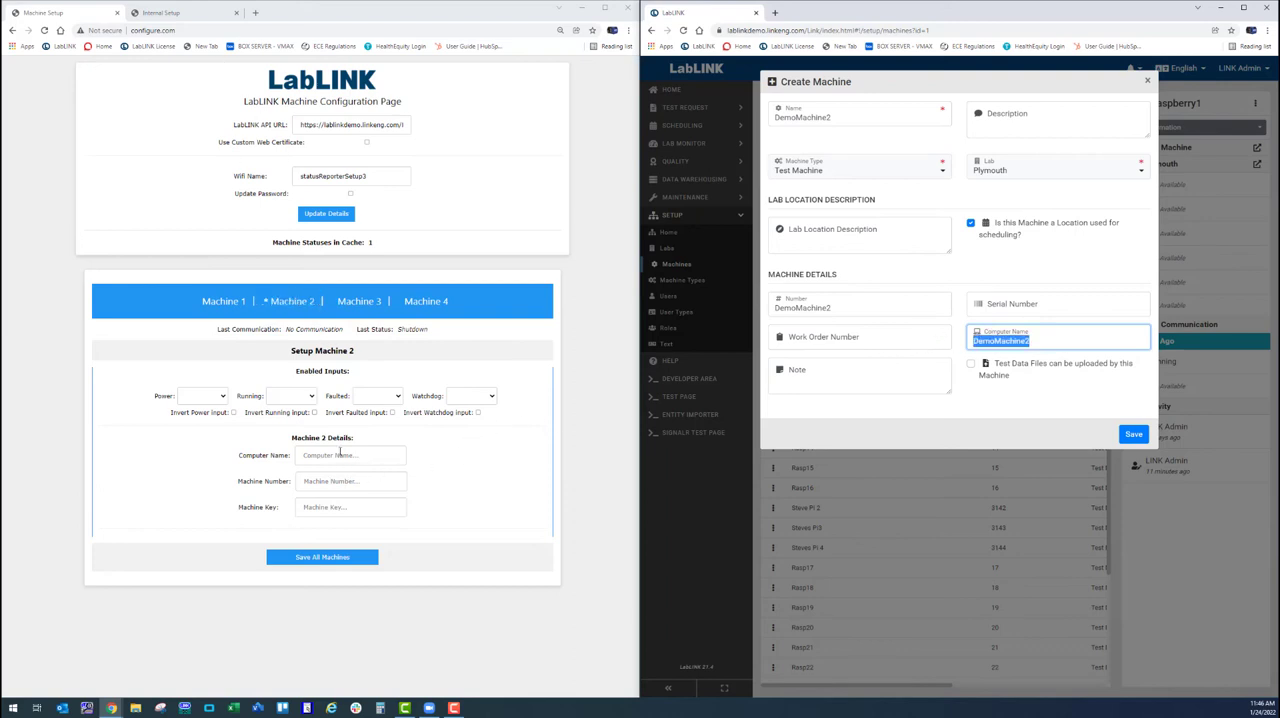
click(860, 304)
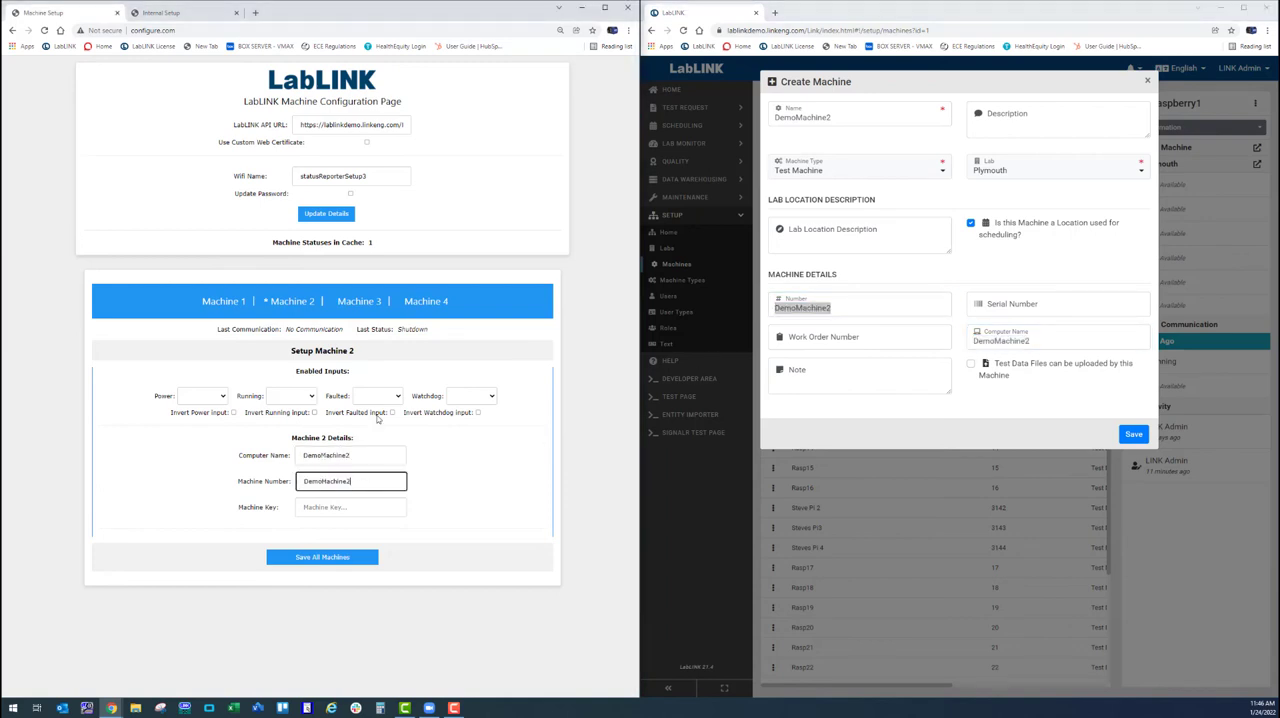
click(1133, 434)
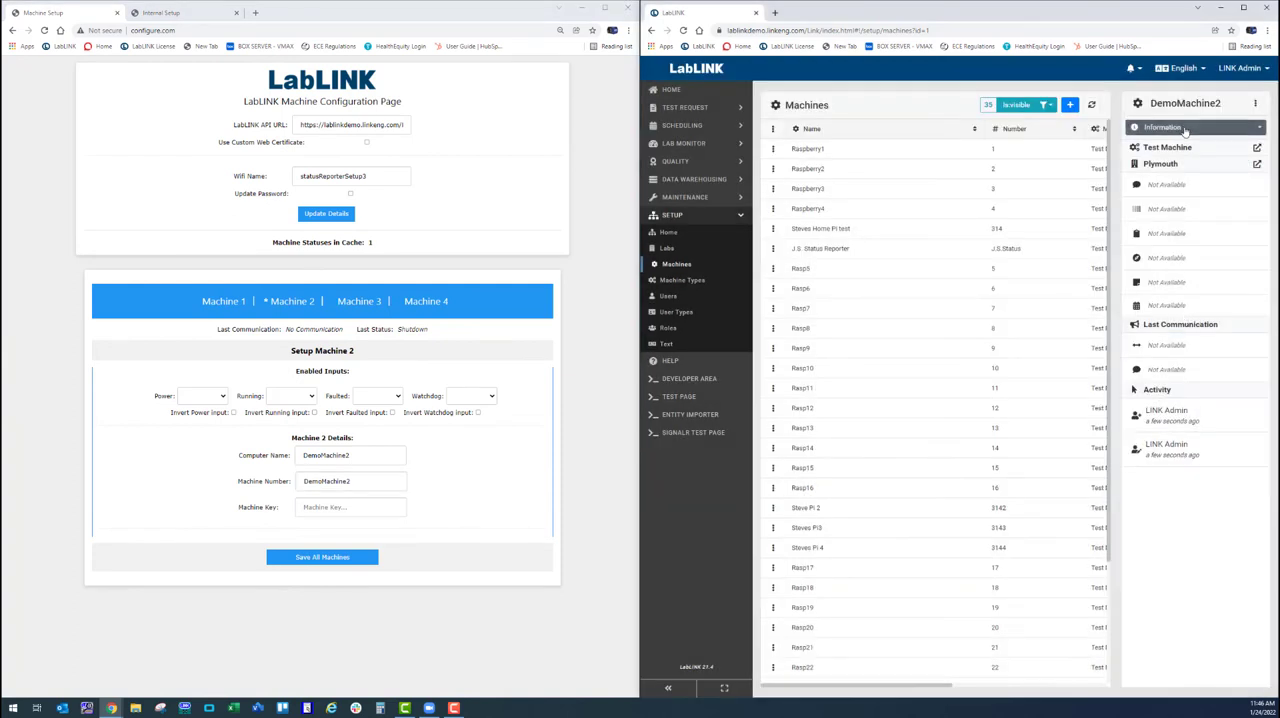
- Generate DemoMachine2's key in Technical Details and copy it into Machine 2's Machine Key field
click(1162, 127)
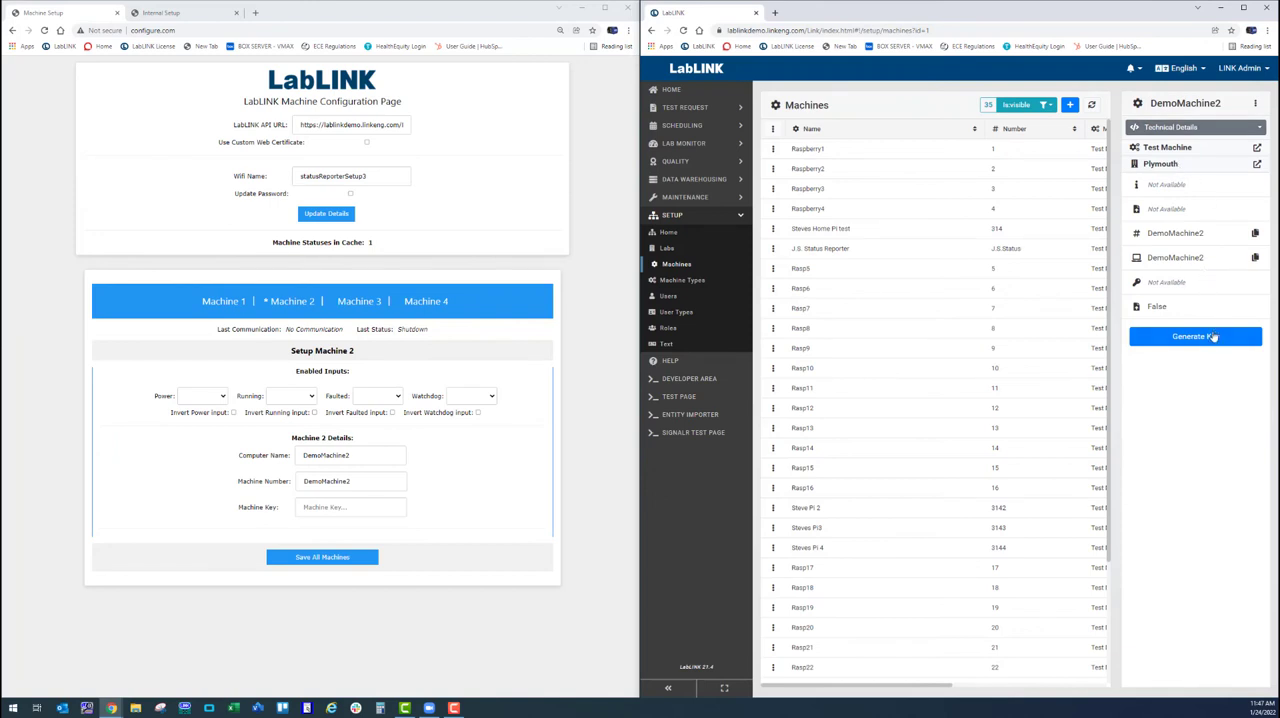
click(1195, 336)
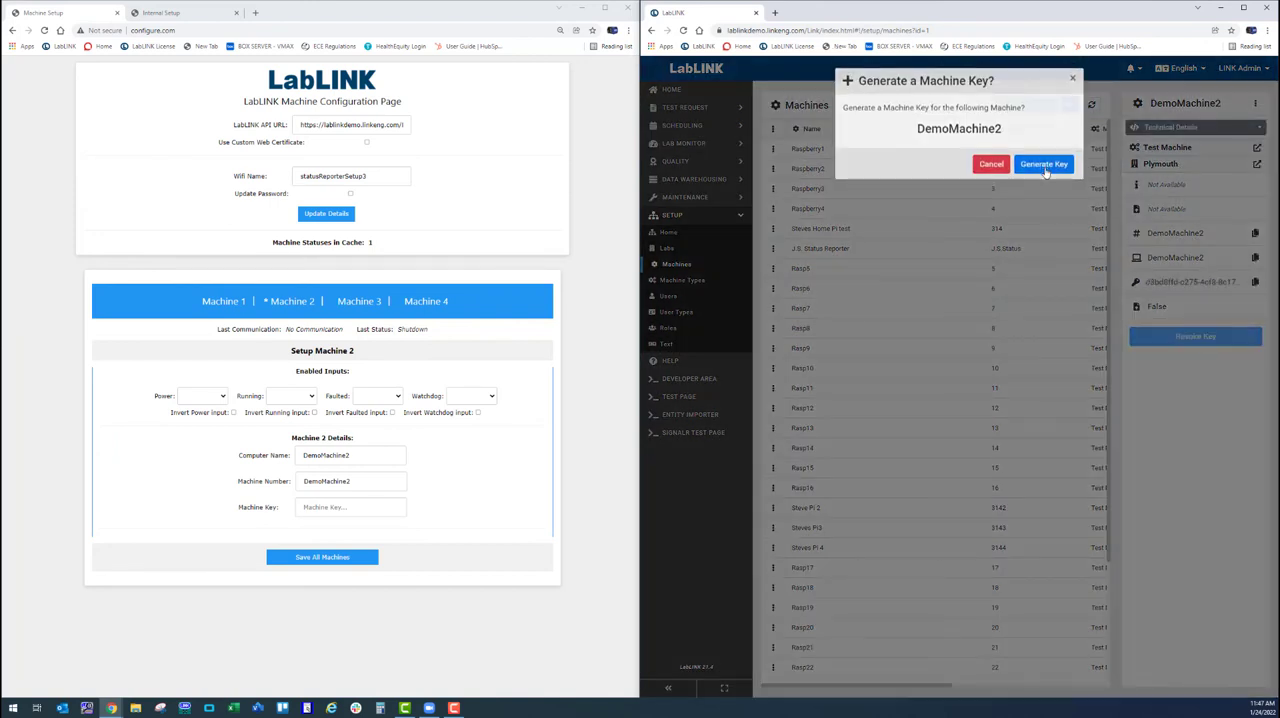
click(1043, 164)
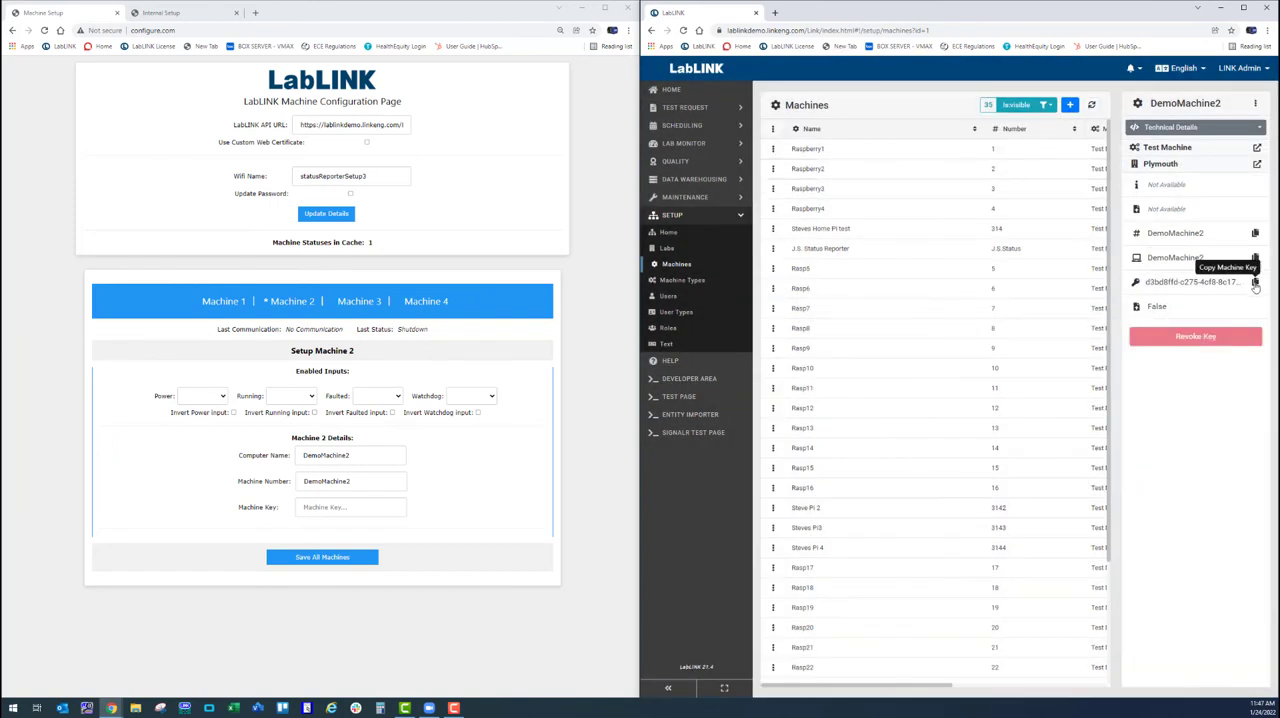
click(1256, 282)
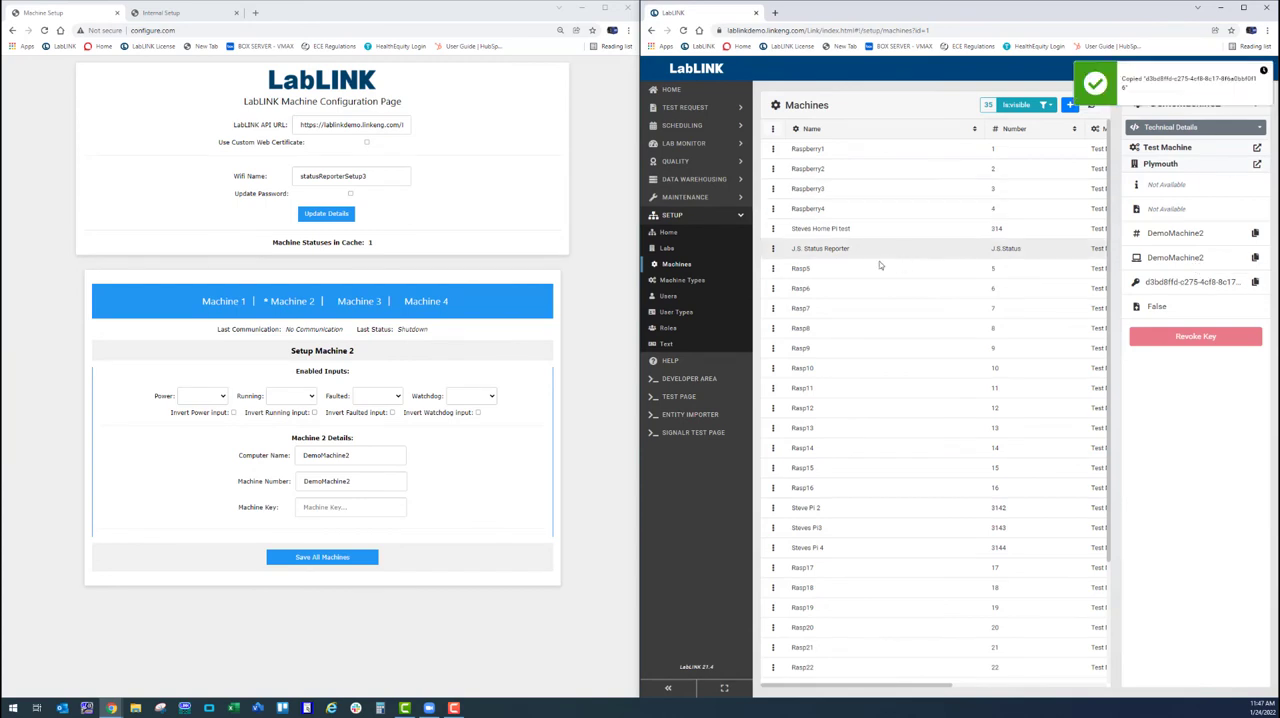
click(350, 507)
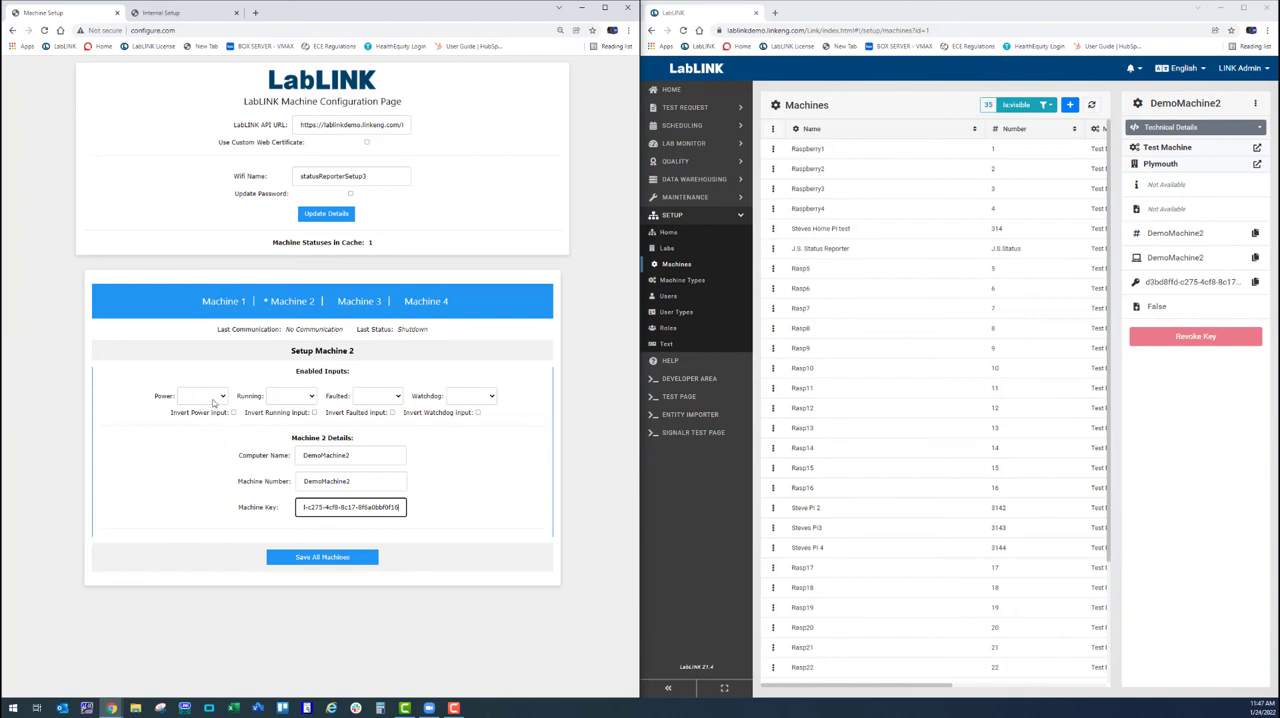
- Set Machine 2's Power to Mod1_3, Running to Mod2_0, Faulted to Mod2_1, then save and confirm
click(203, 396)
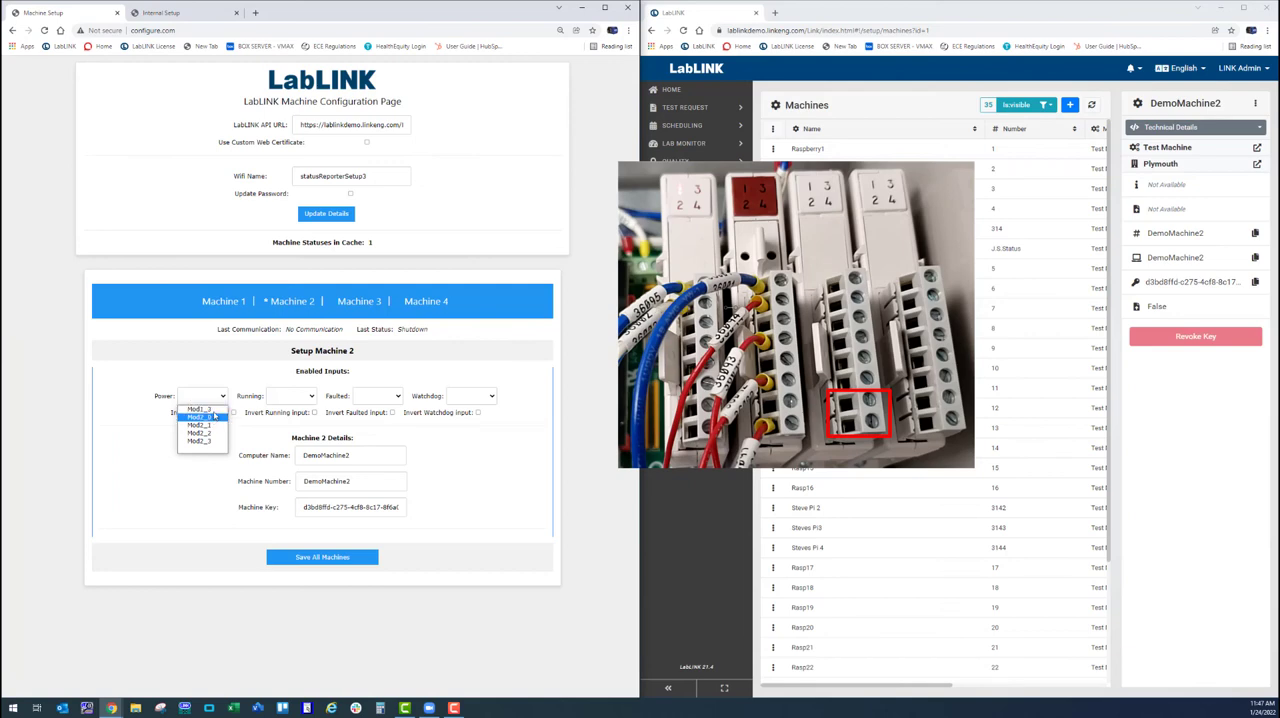
click(200, 415)
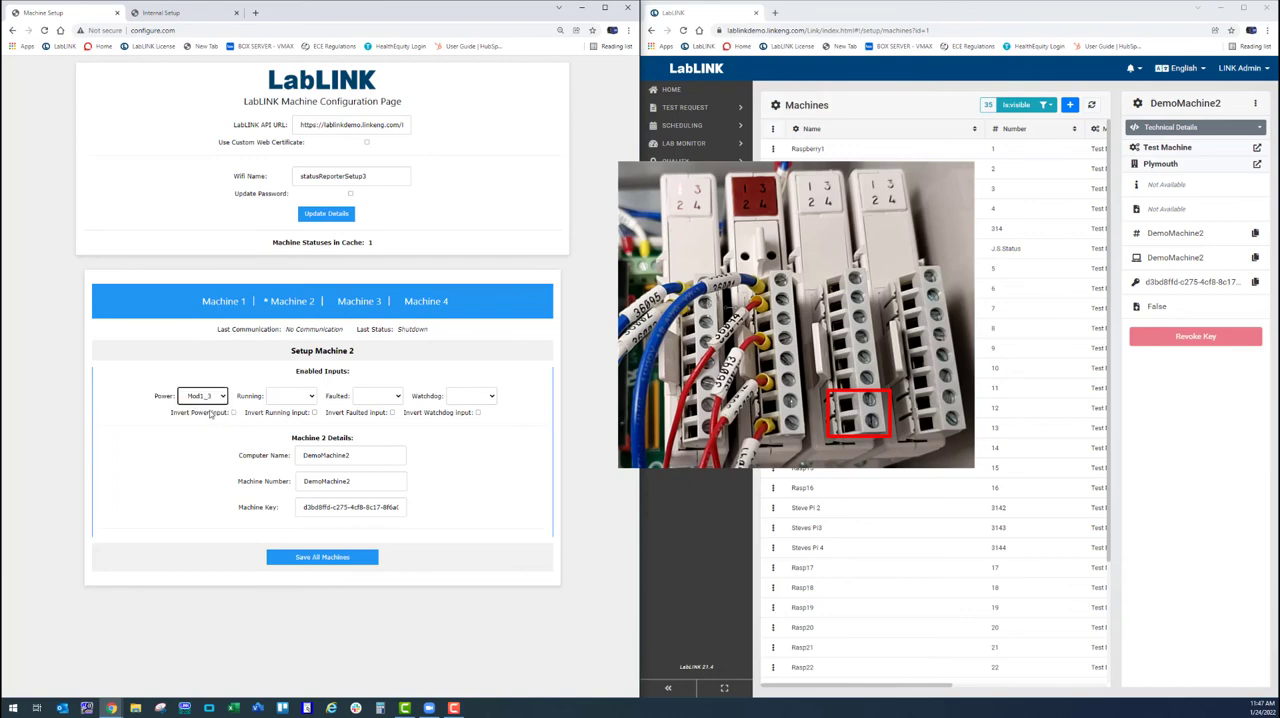
click(293, 396)
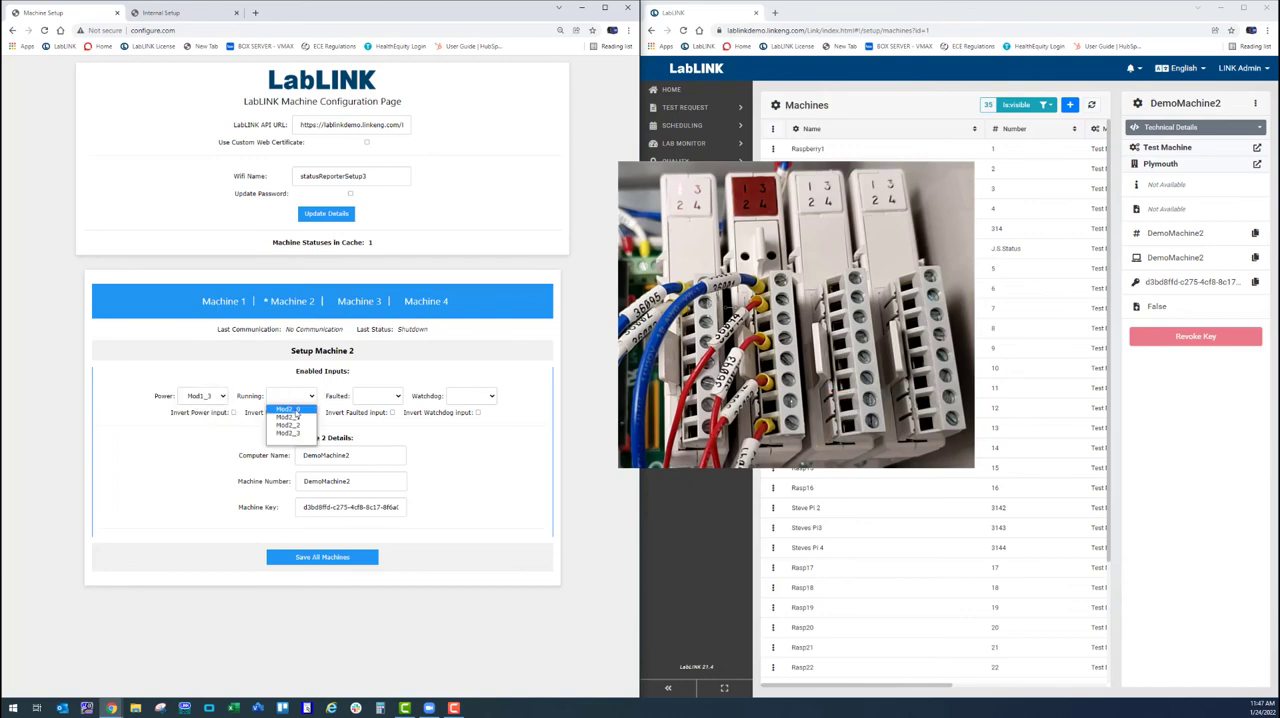
click(288, 410)
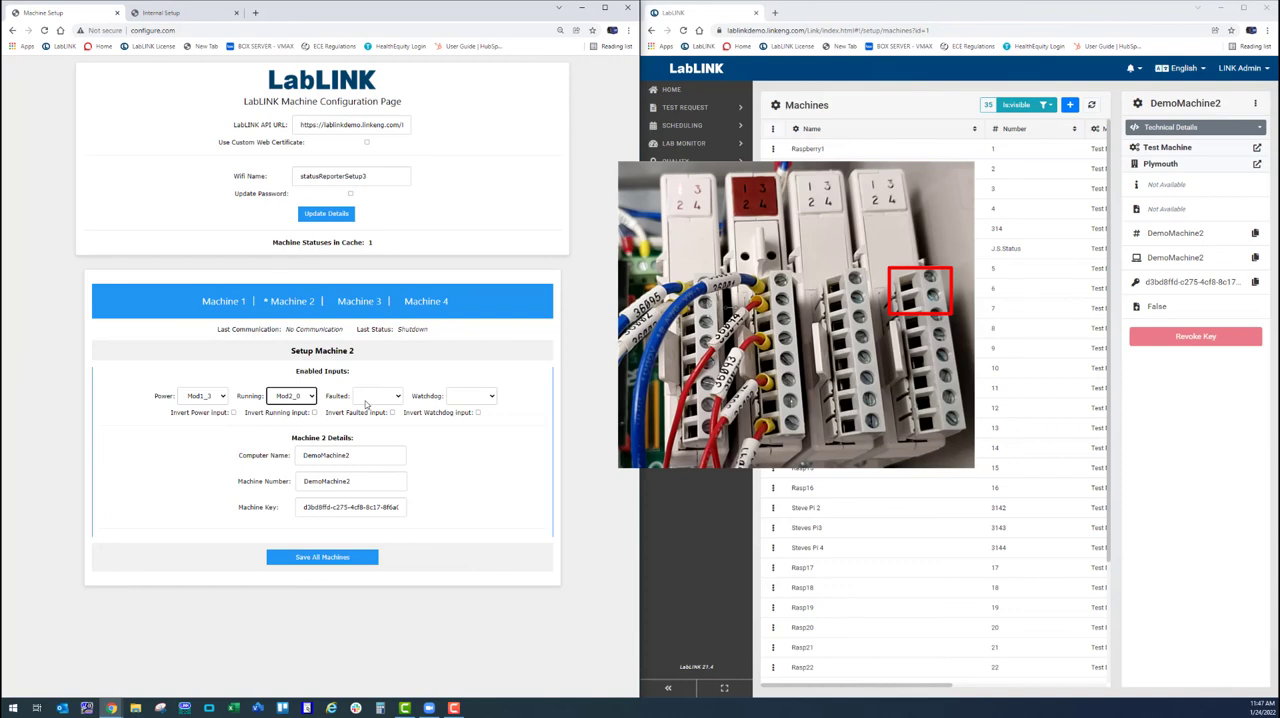
click(378, 396)
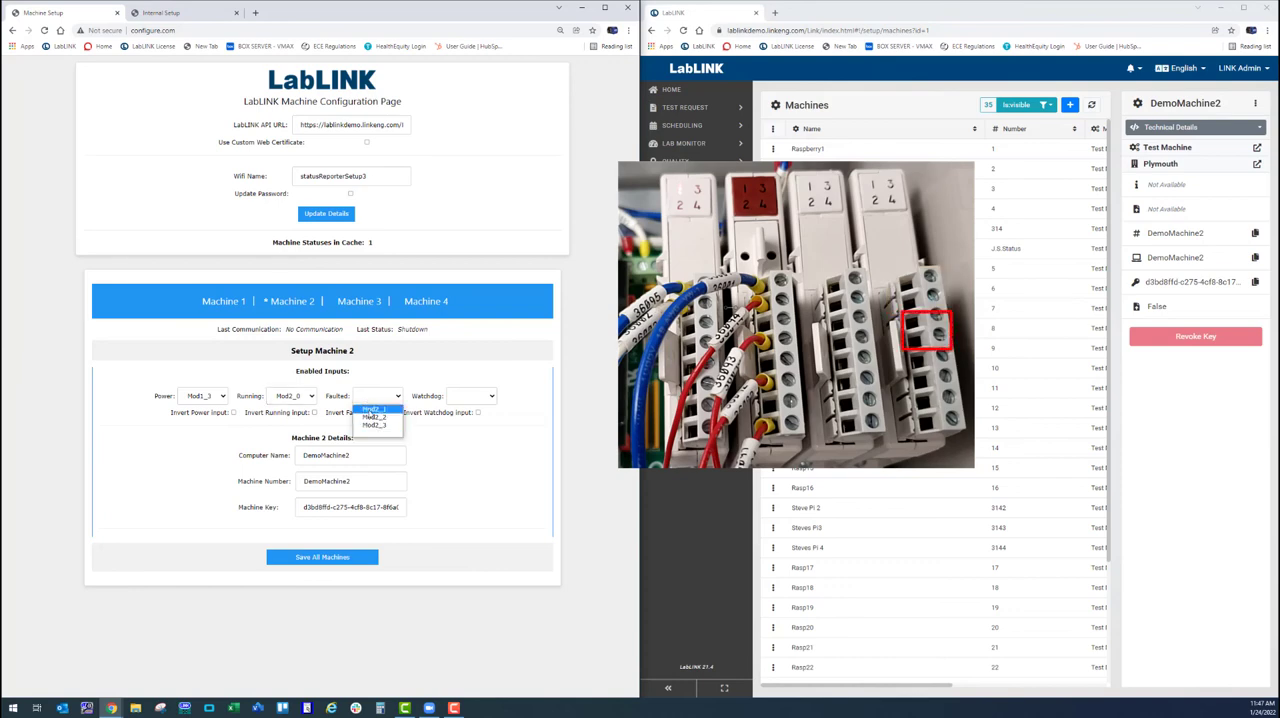
click(375, 416)
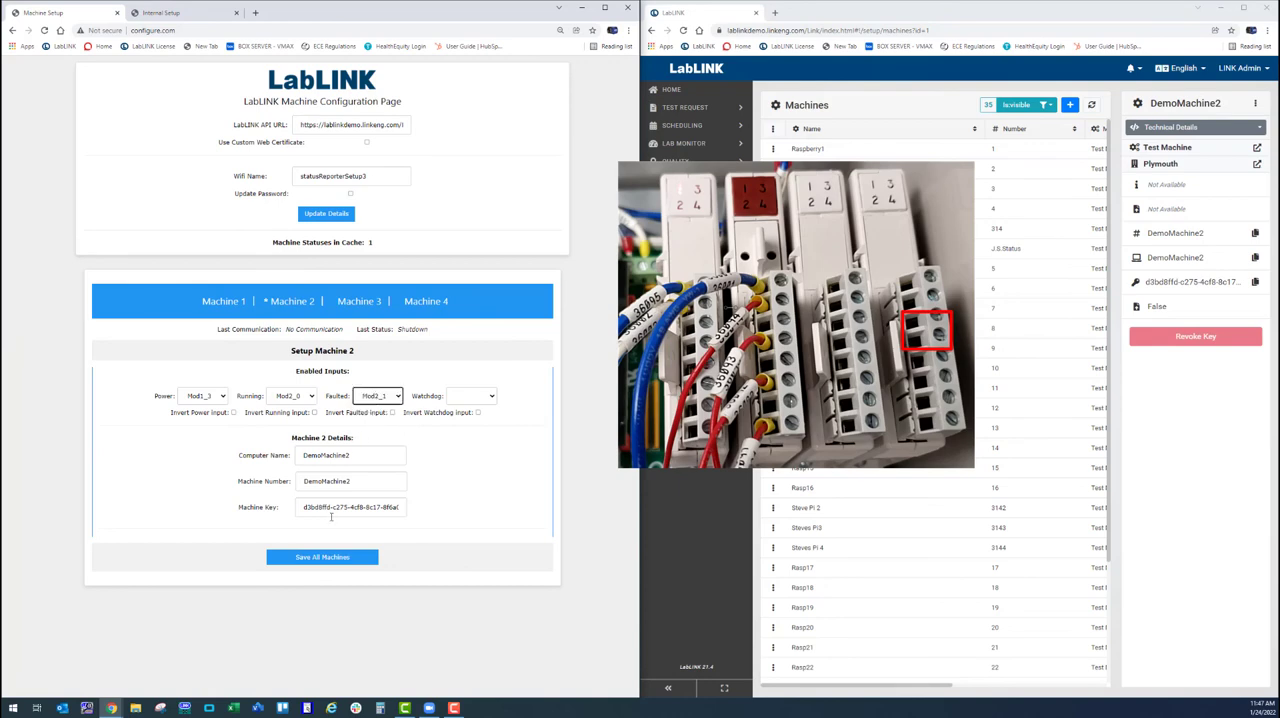
click(322, 557)
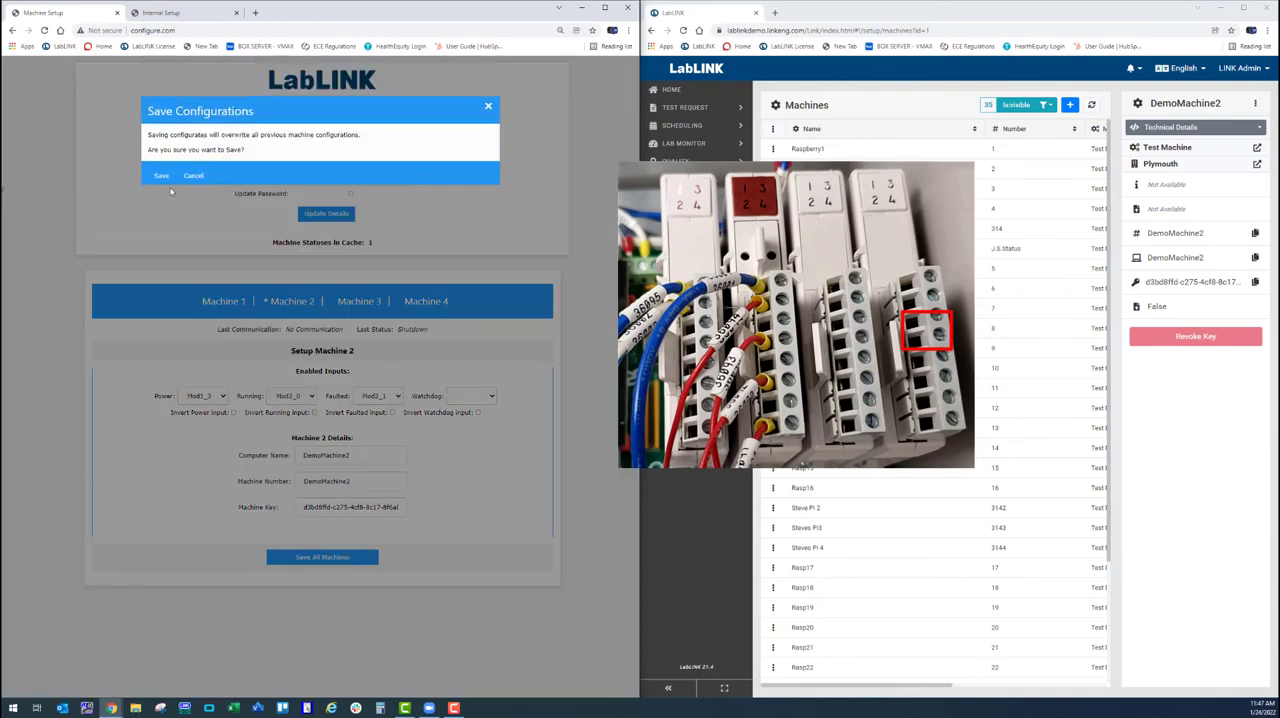
click(161, 175)
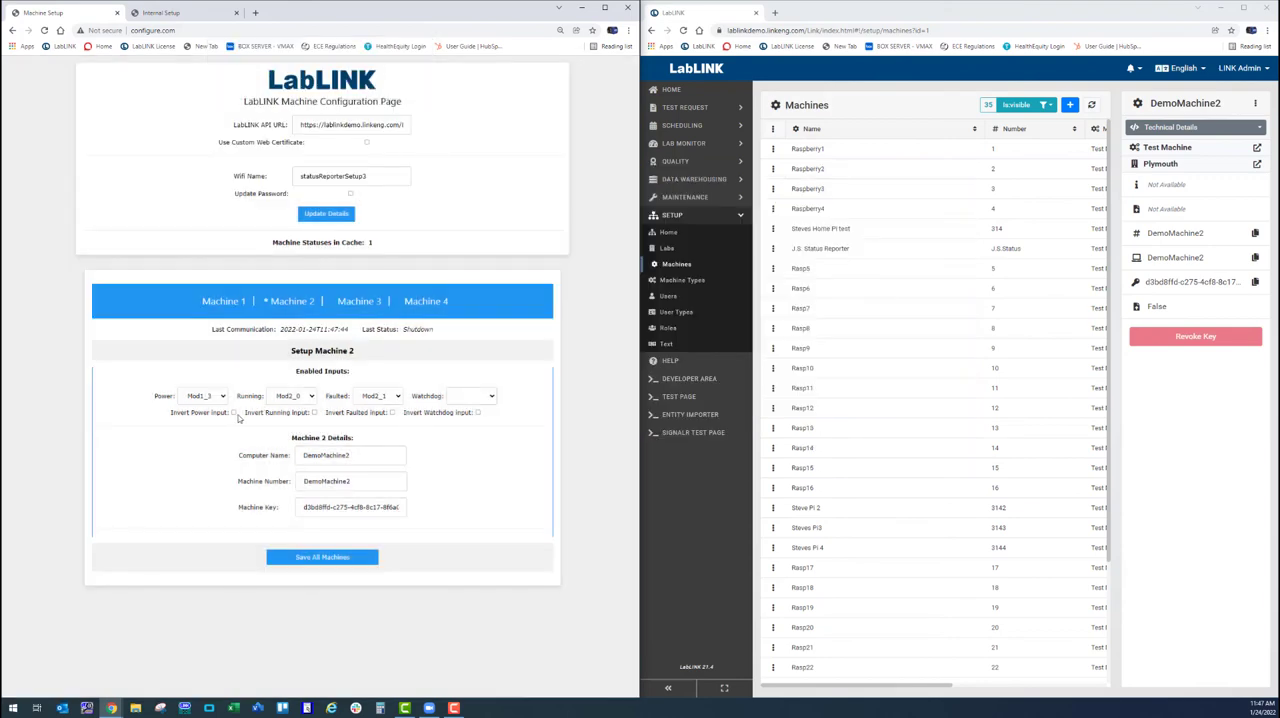
- Invert Machine 2's power input, open Lab Monitor's Current Status board, and save all machines
click(233, 412)
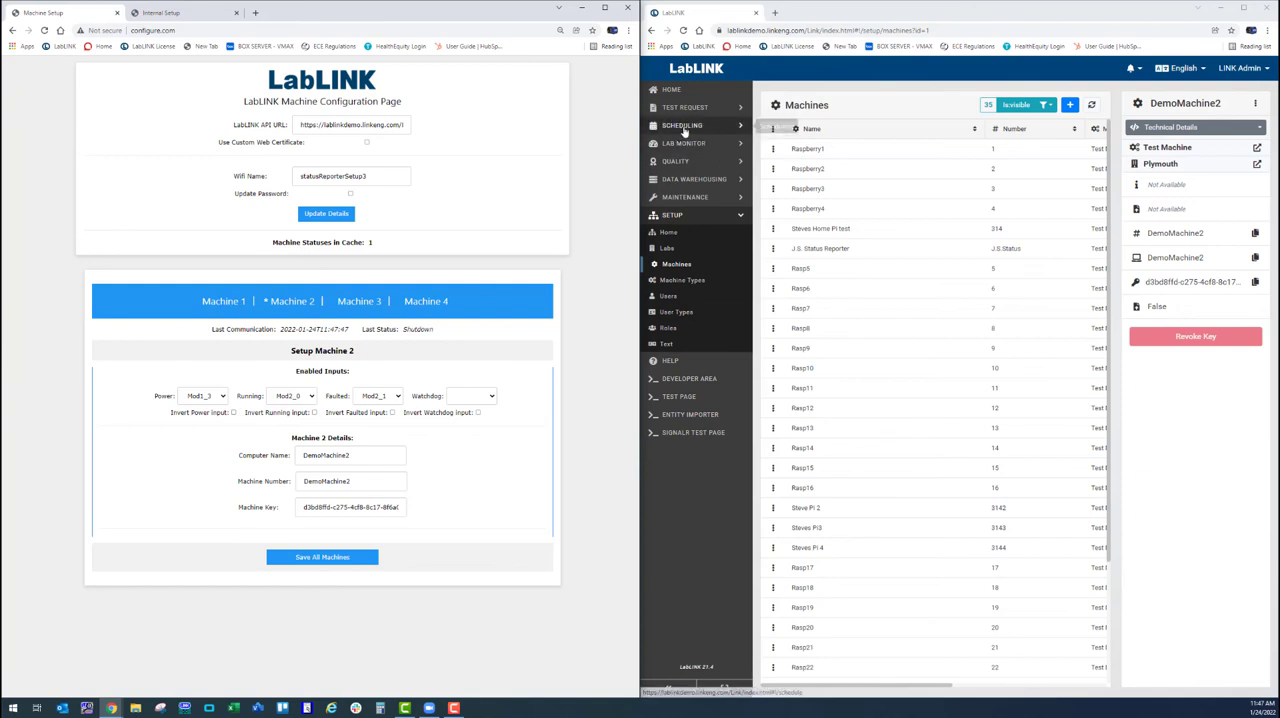
click(682, 125)
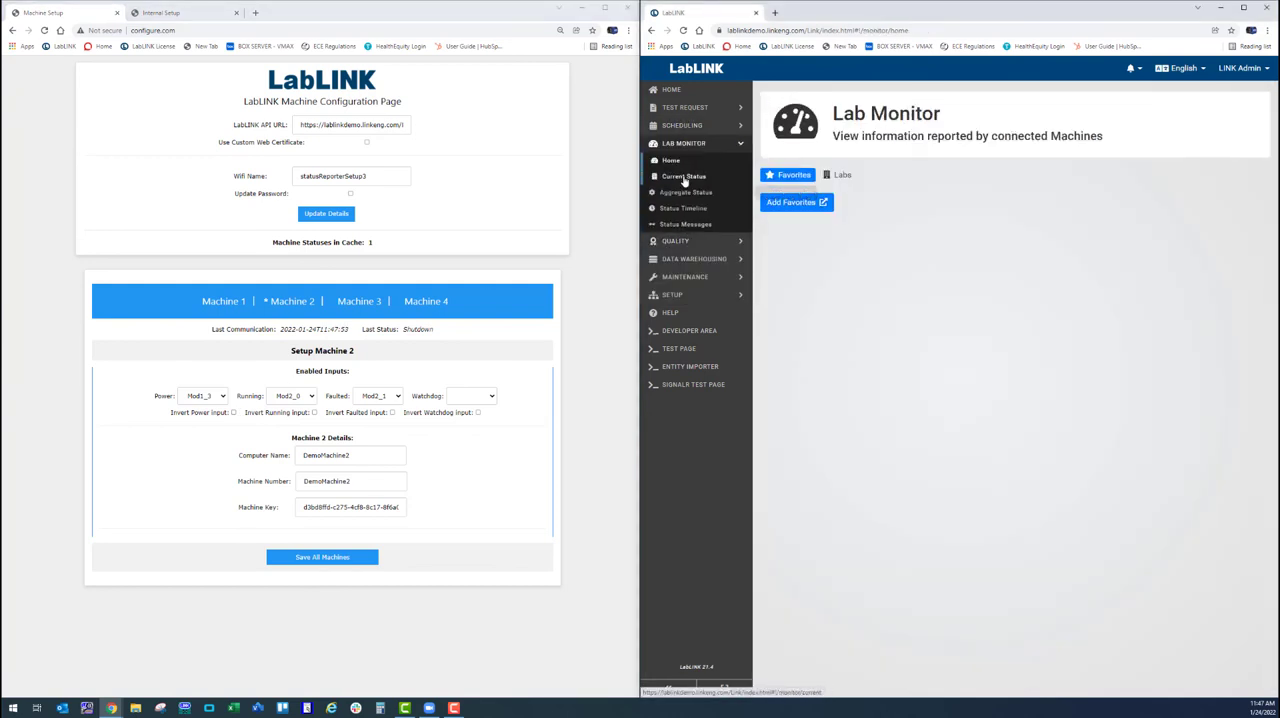
click(684, 176)
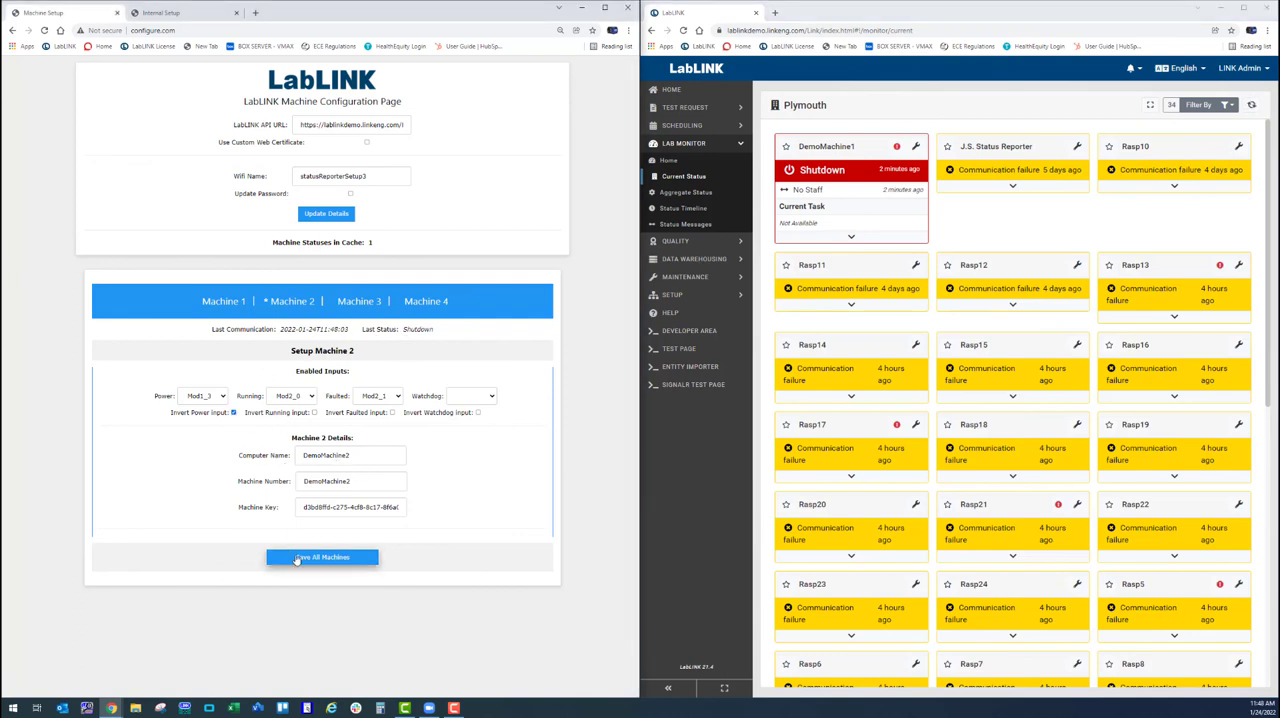
click(322, 557)
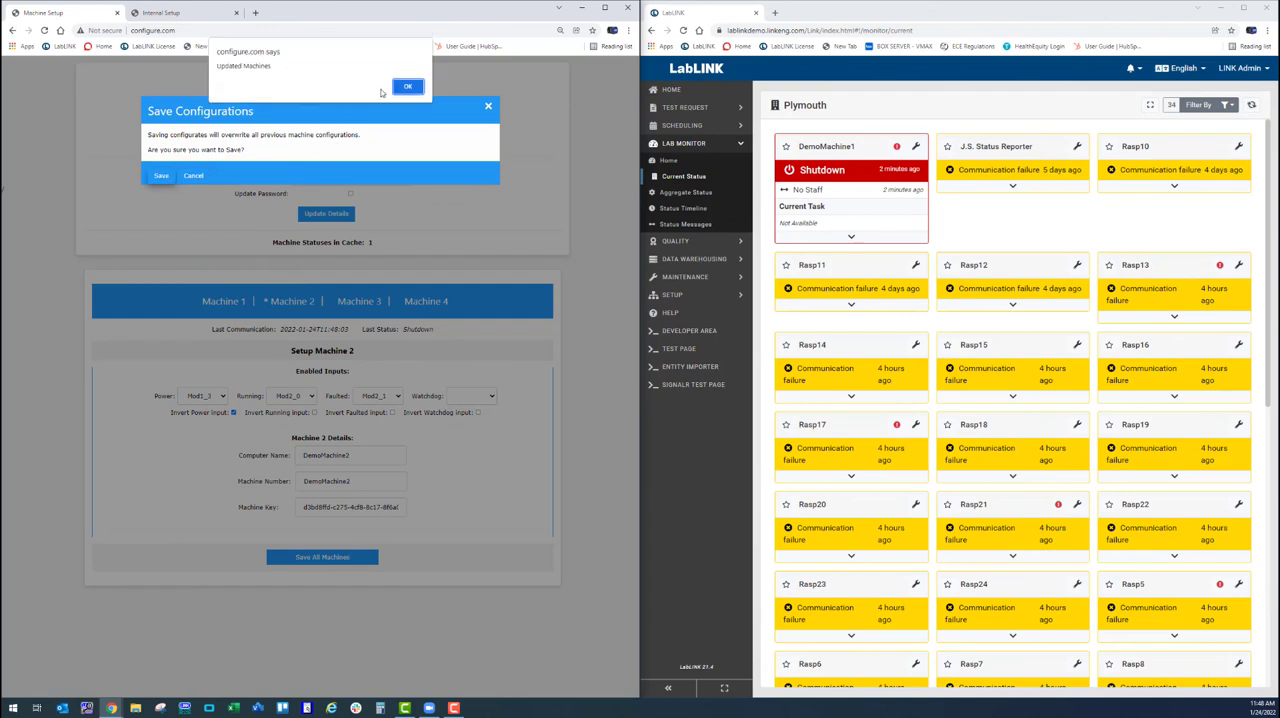